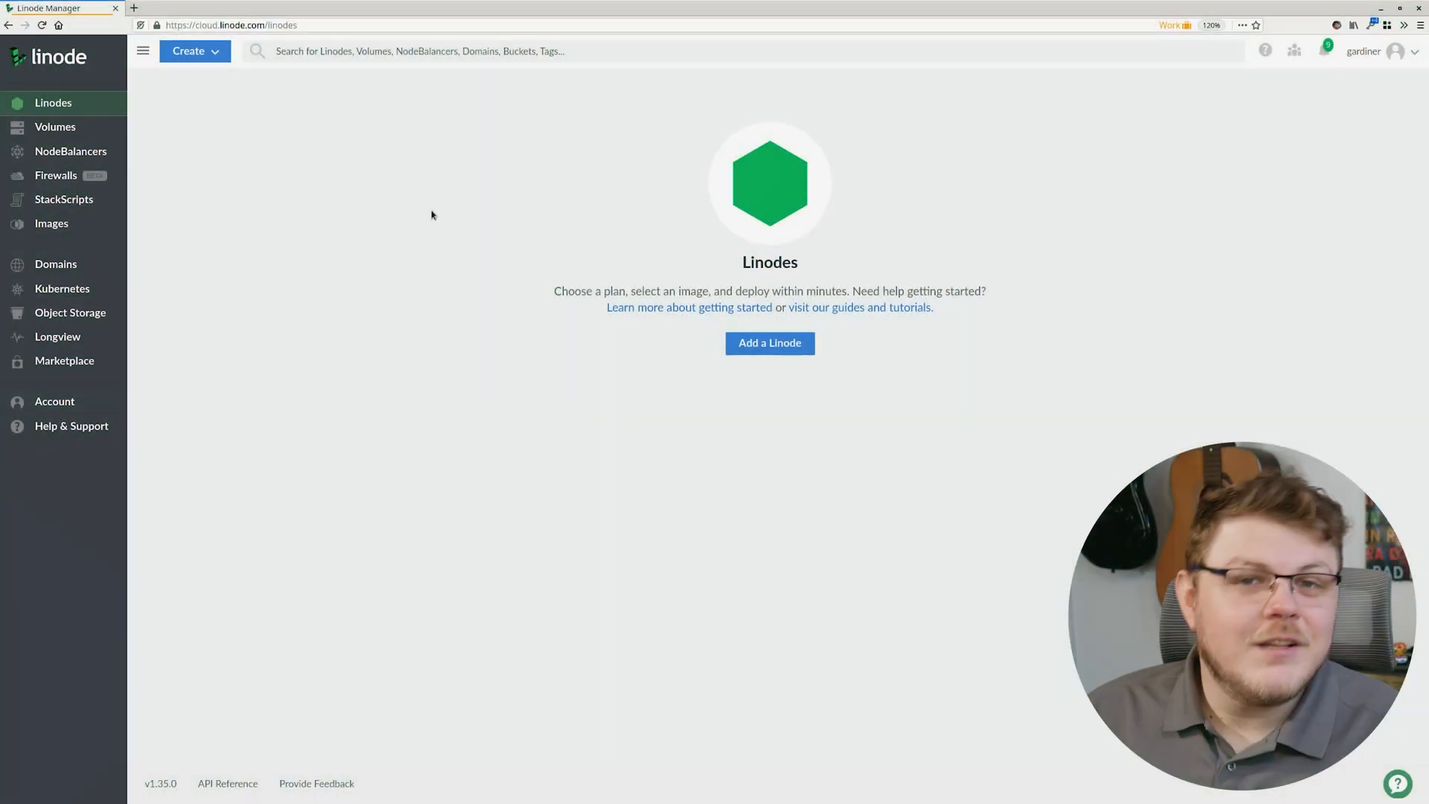
pyautogui.moveTo(425, 224)
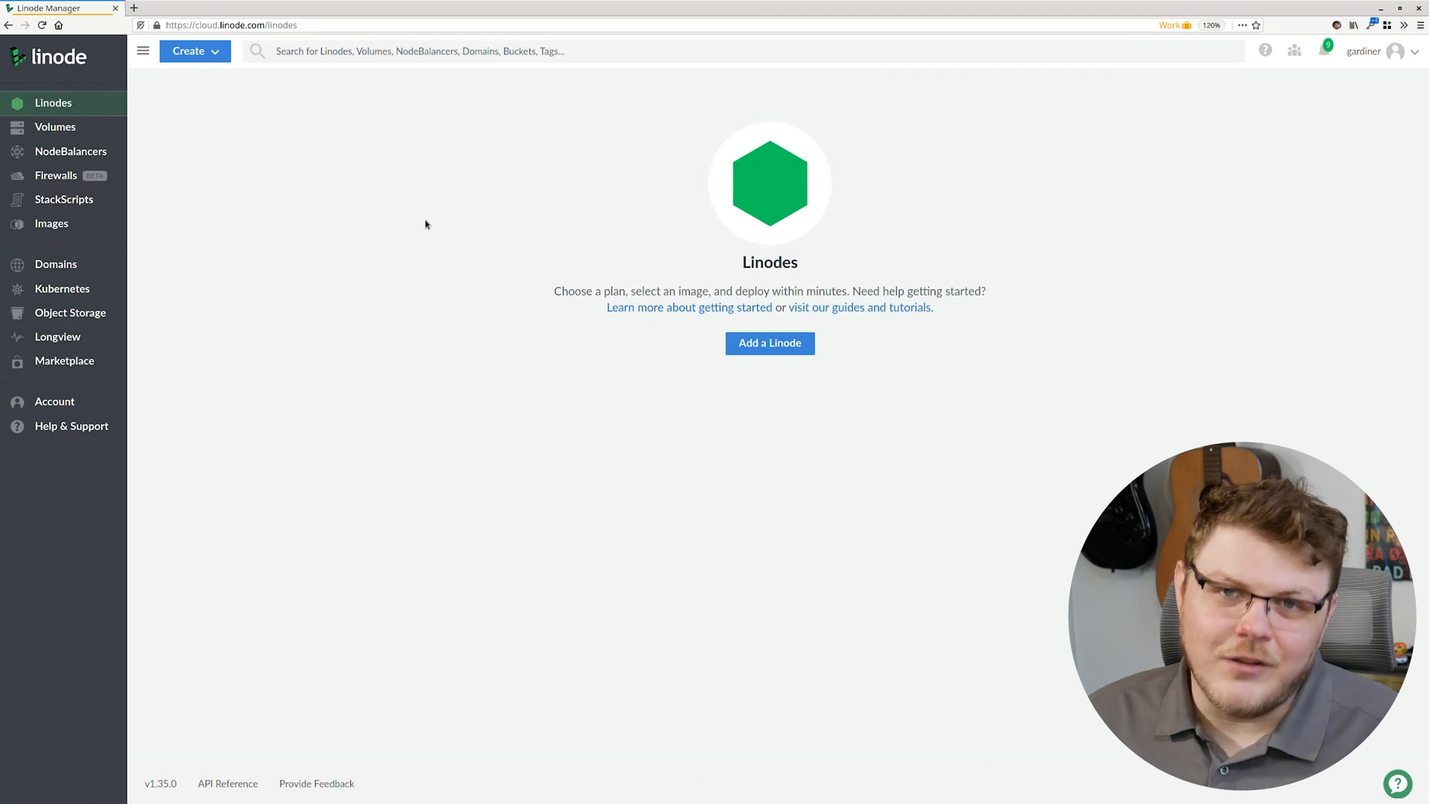
pyautogui.moveTo(418, 185)
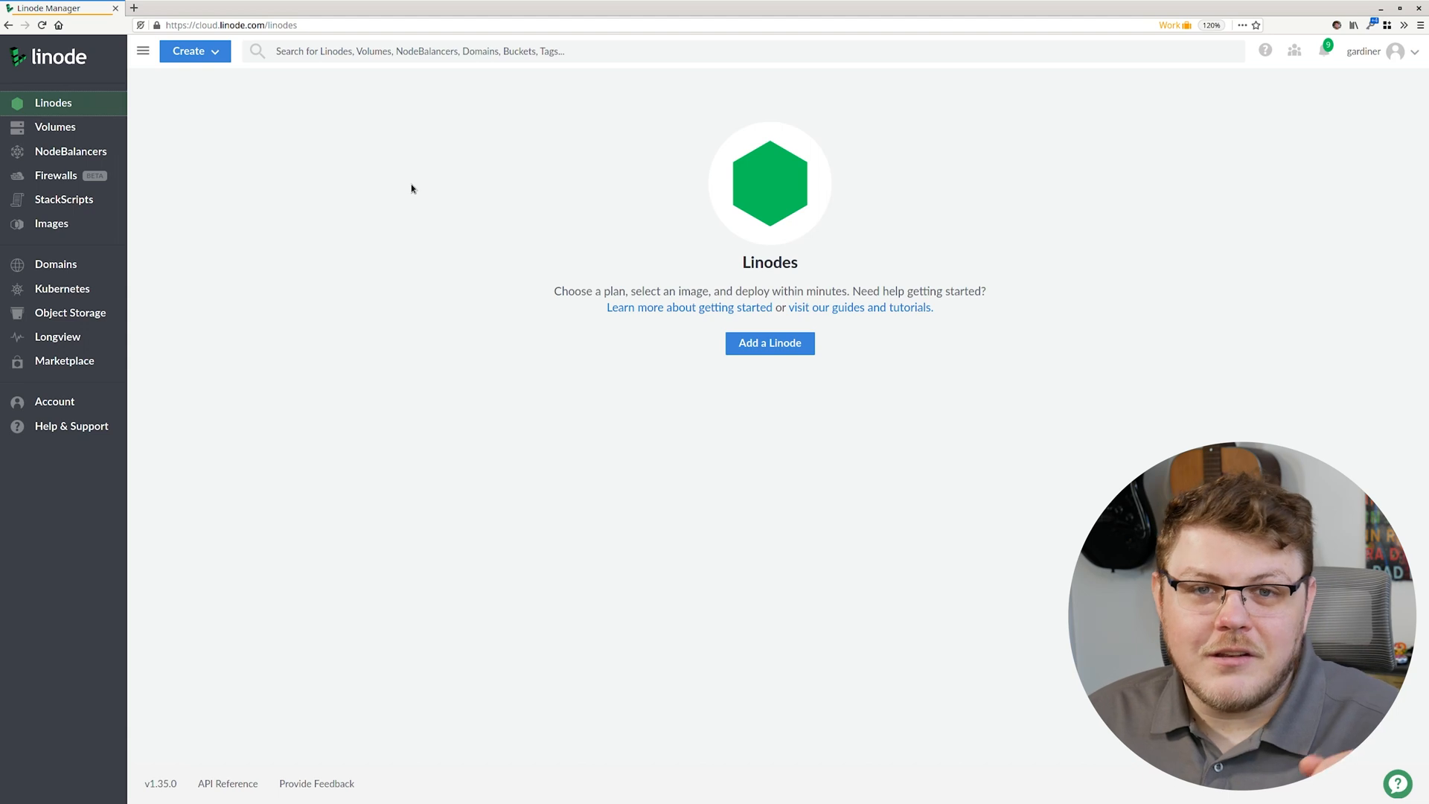
pyautogui.moveTo(408, 194)
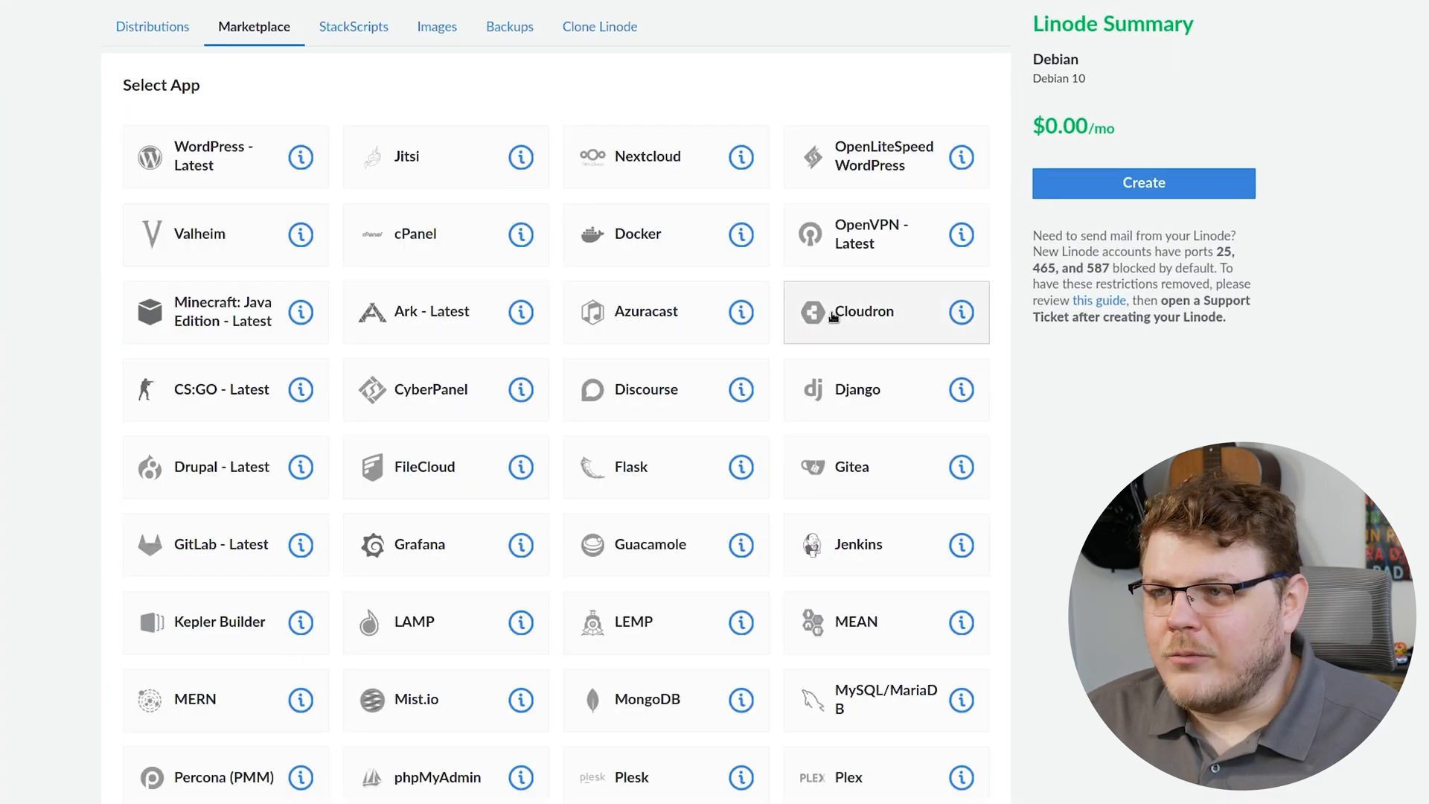
# Step: Choose the Cloudron Marketplace app with Ubuntu 20.04 LTS, Newark NJ region and the Linode 2GB plan
pyautogui.click(864, 311)
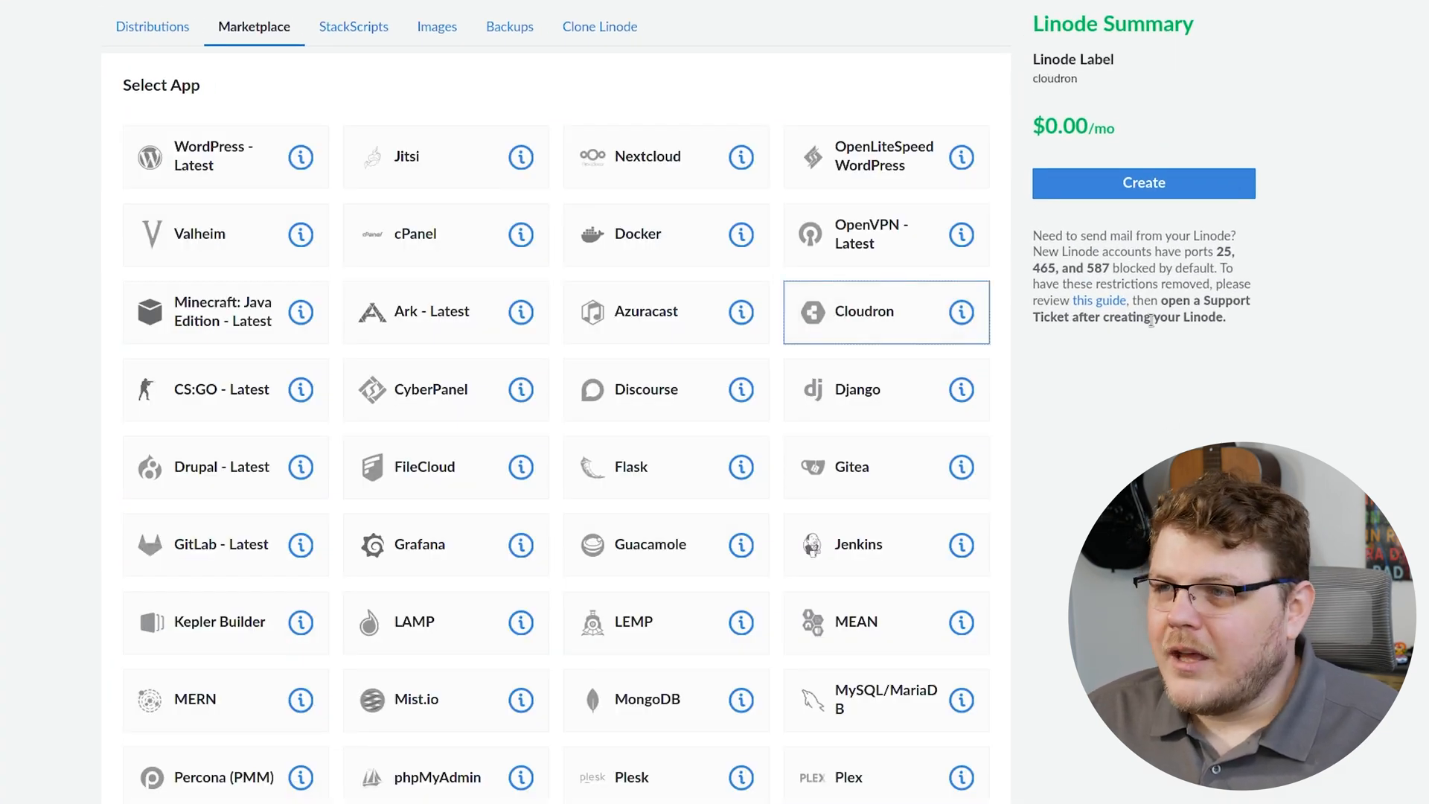
pyautogui.scroll(-3)
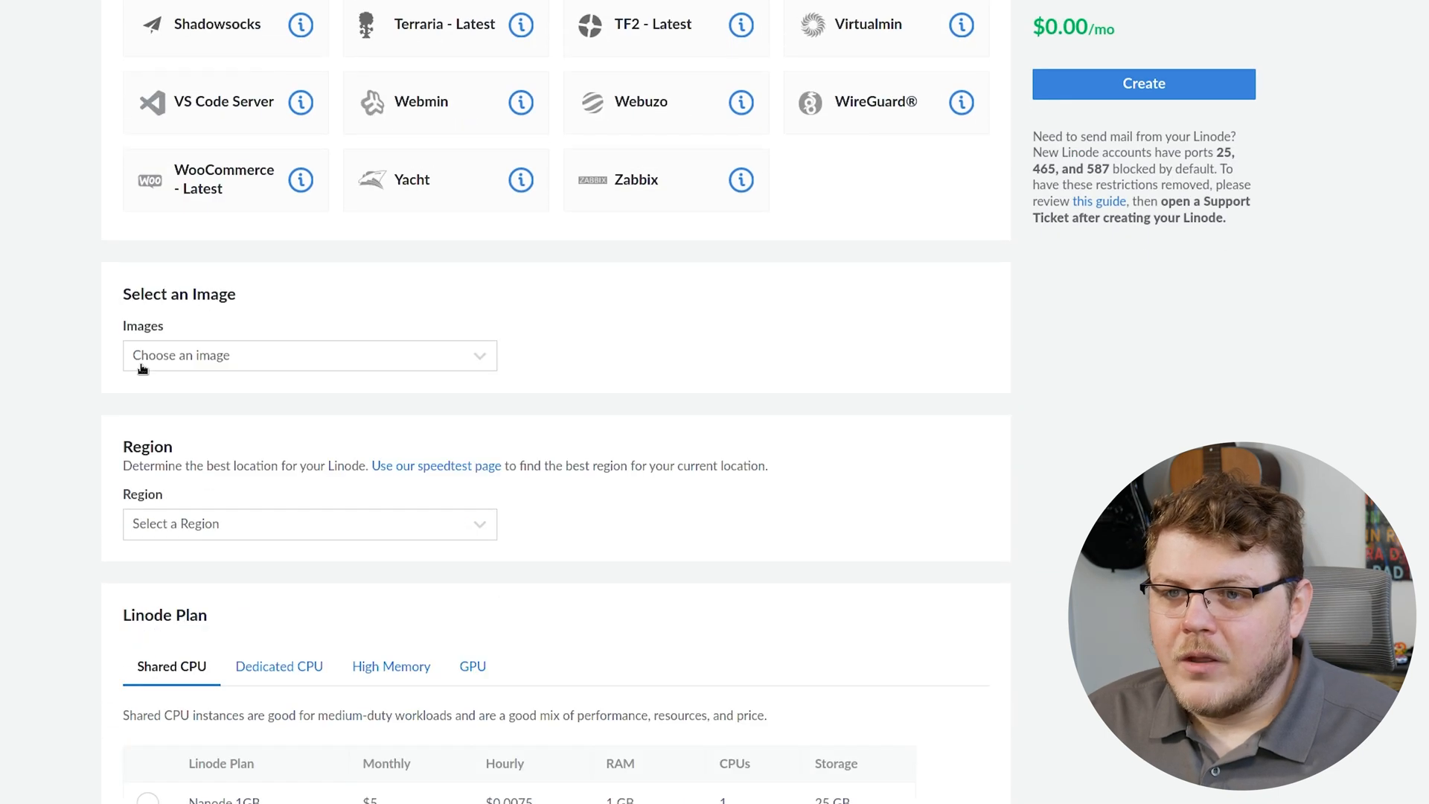
pyautogui.click(309, 355)
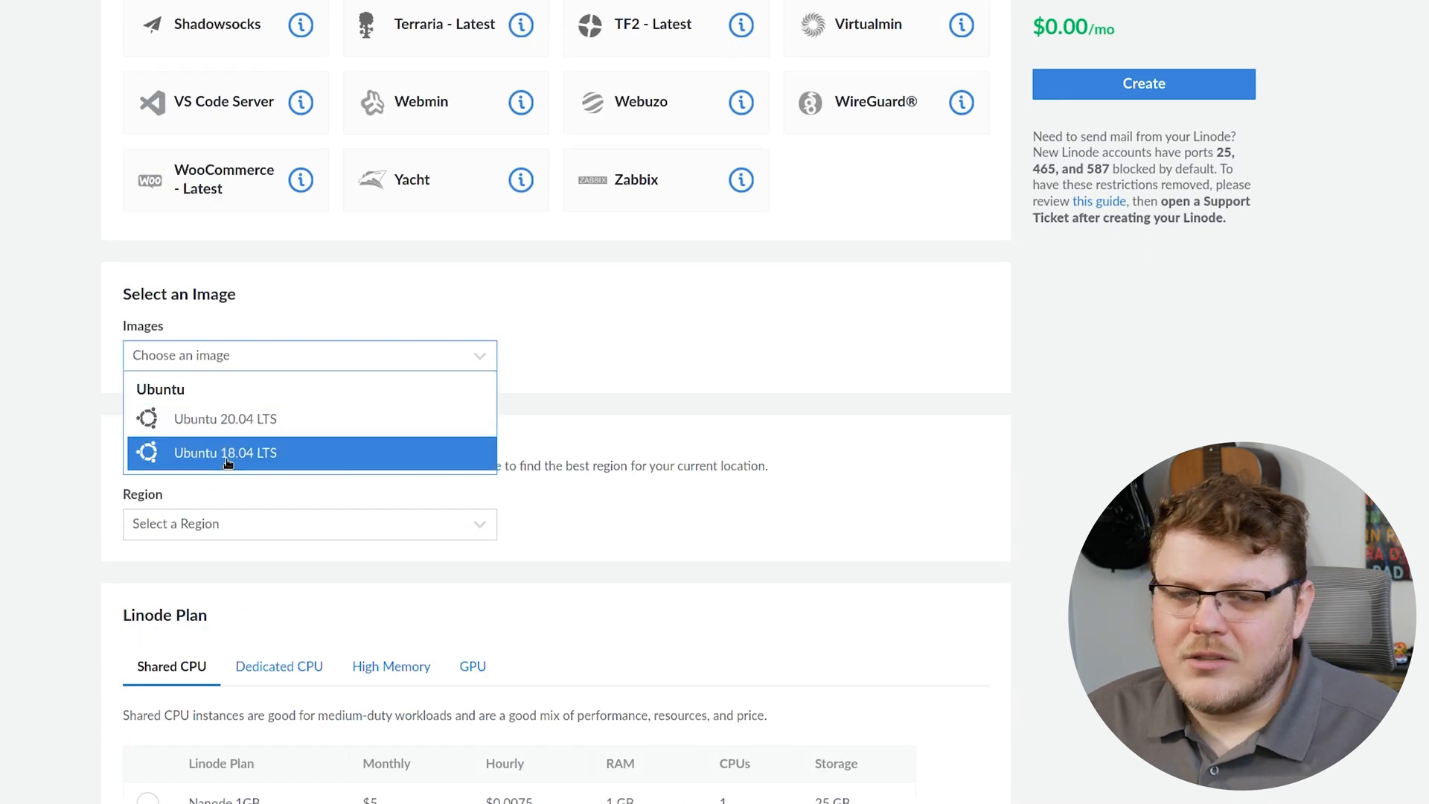
pyautogui.click(225, 418)
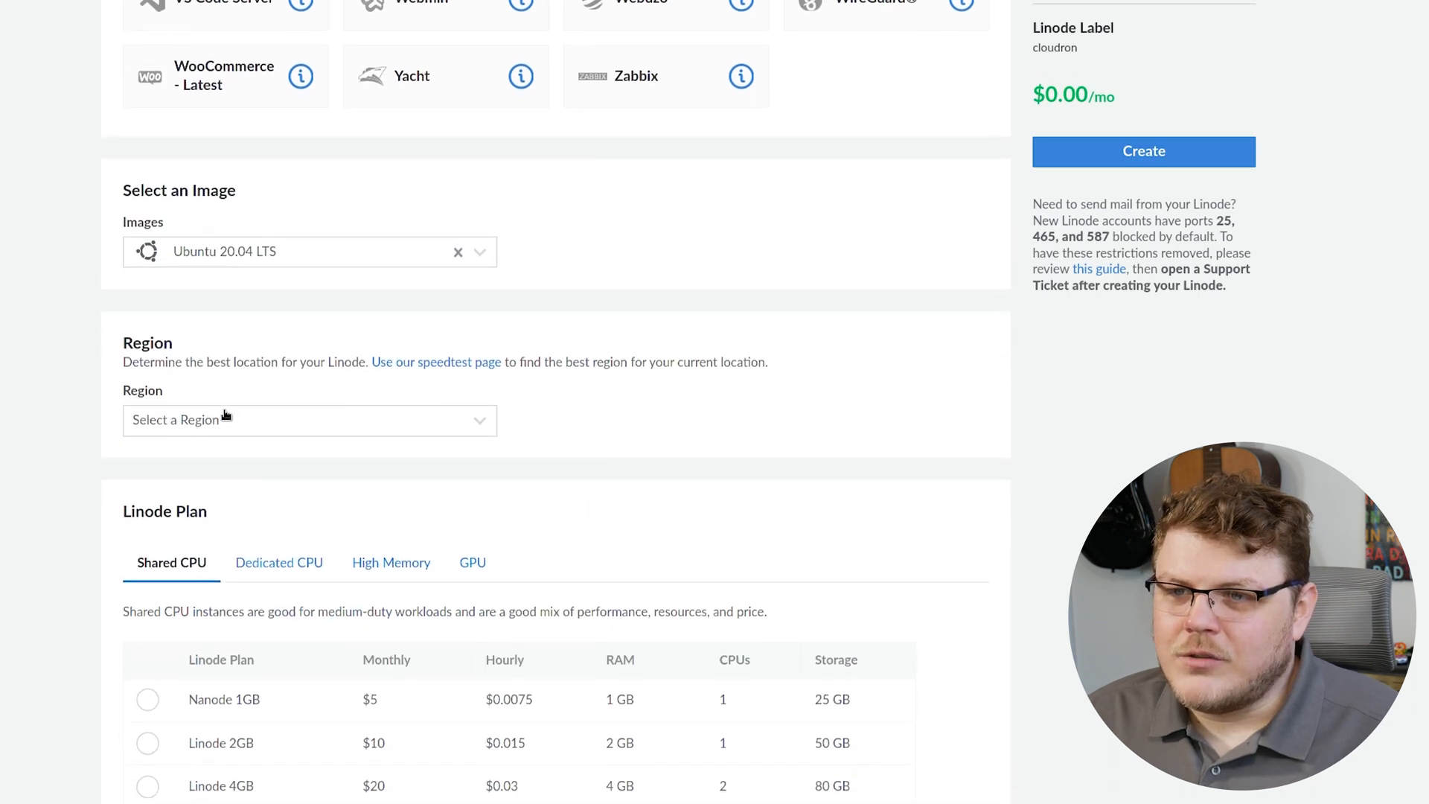
pyautogui.click(310, 419)
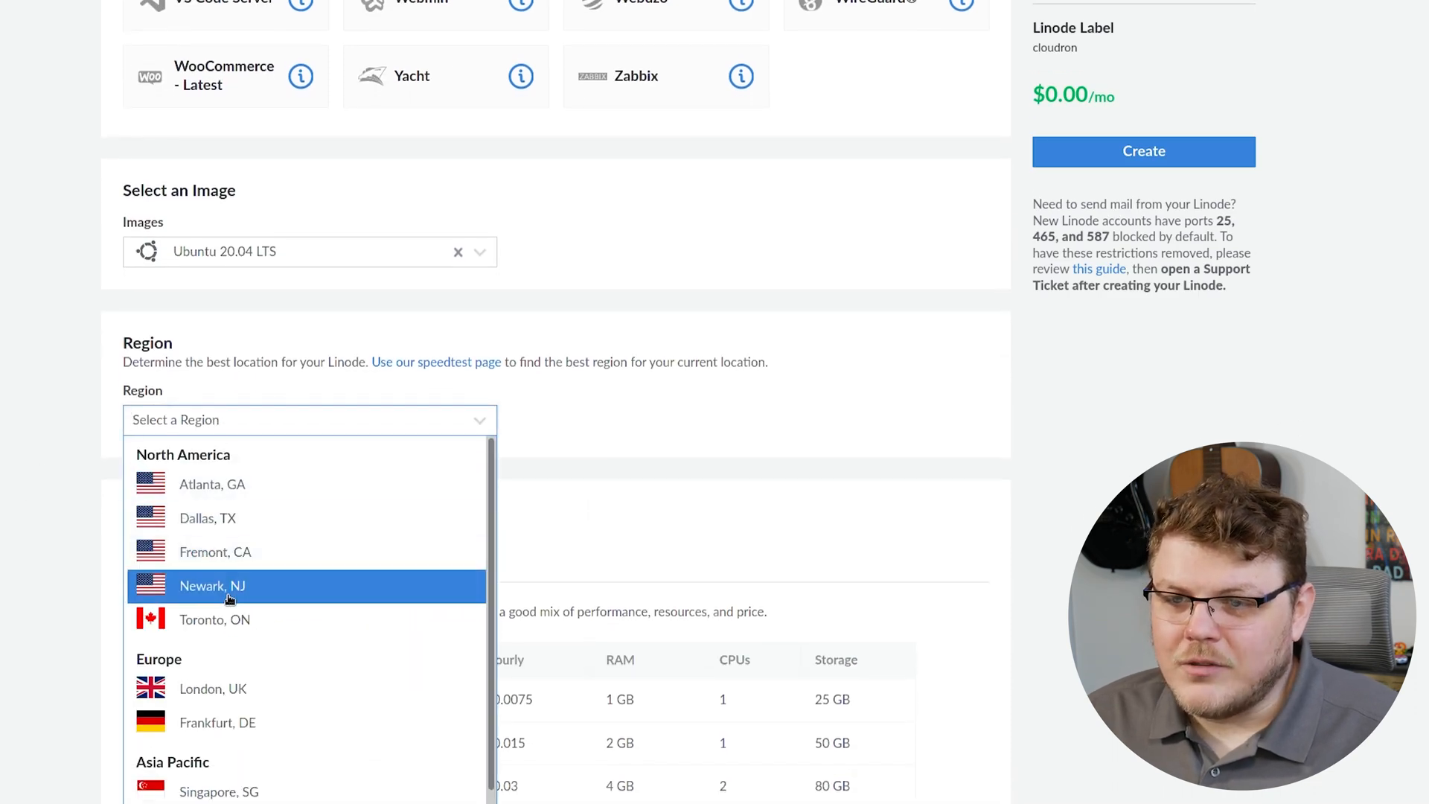
pyautogui.click(213, 585)
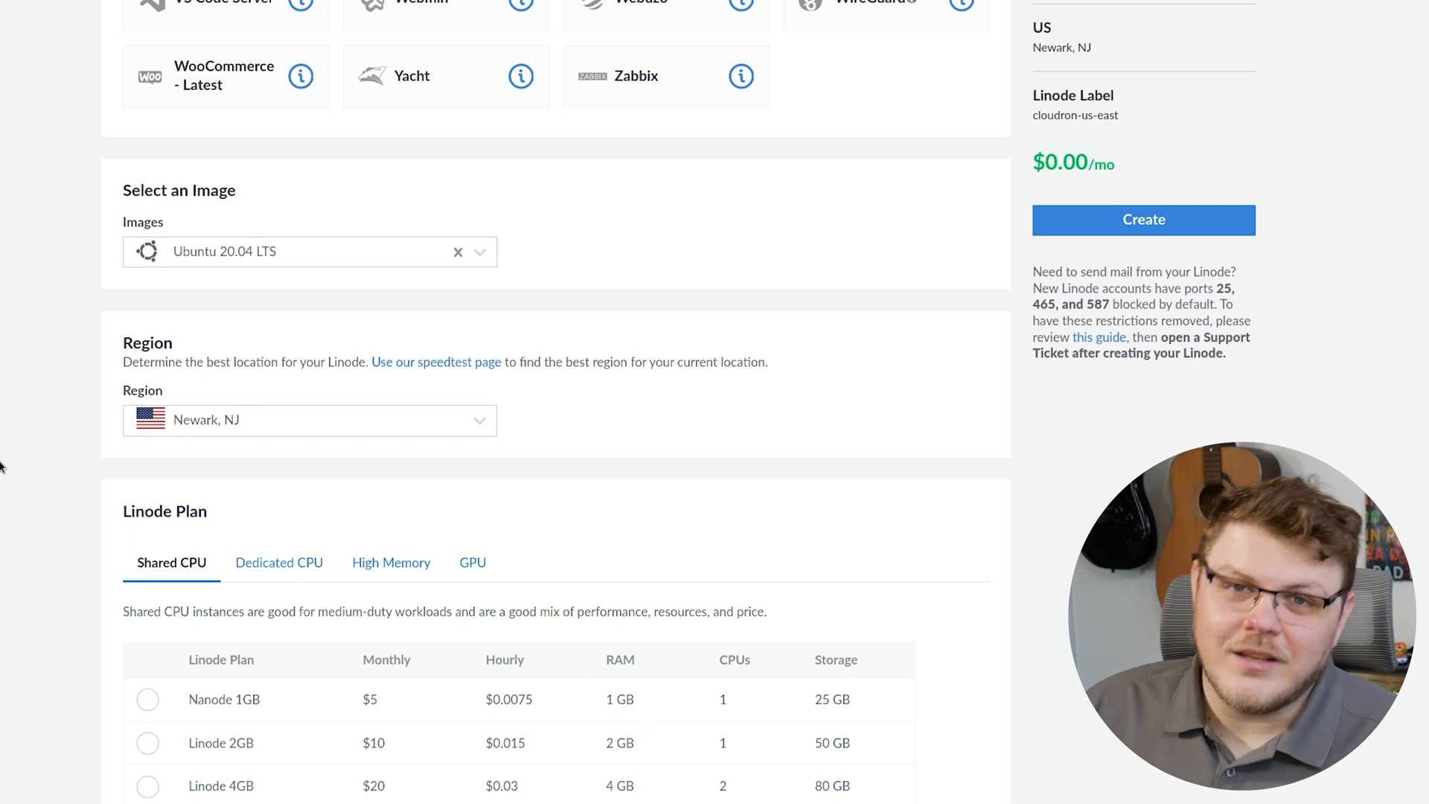
pyautogui.scroll(-3)
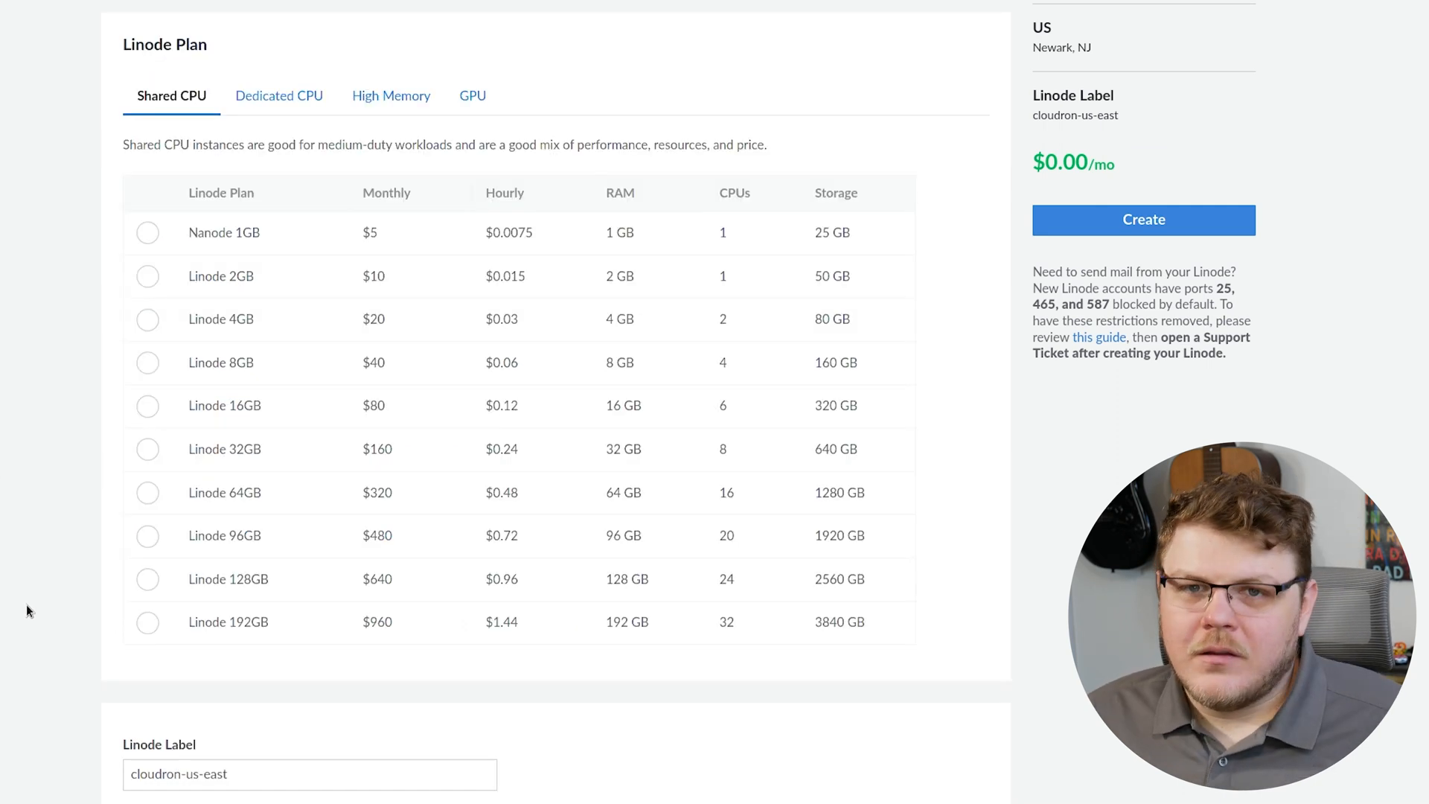
pyautogui.moveTo(18, 611)
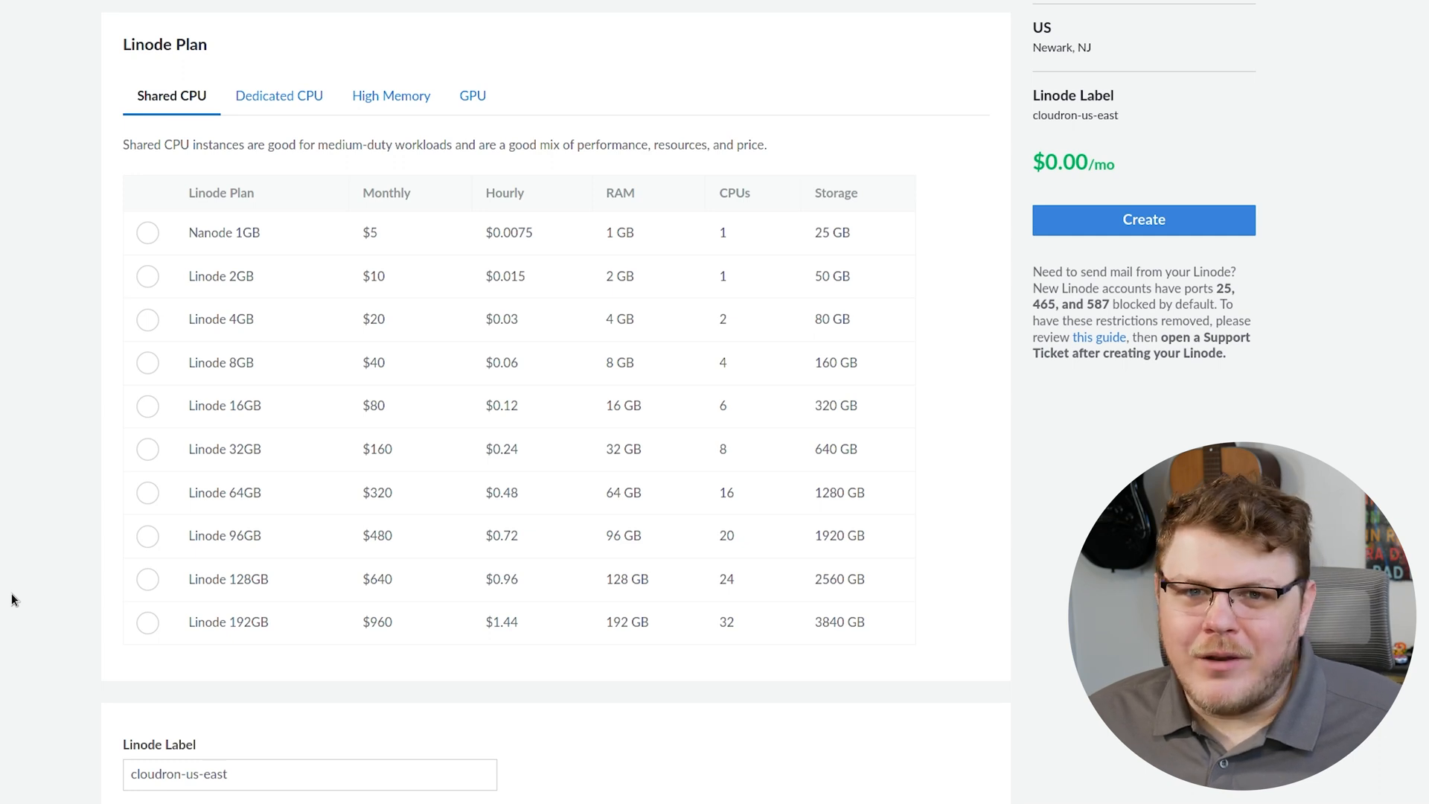
pyautogui.moveTo(56, 368)
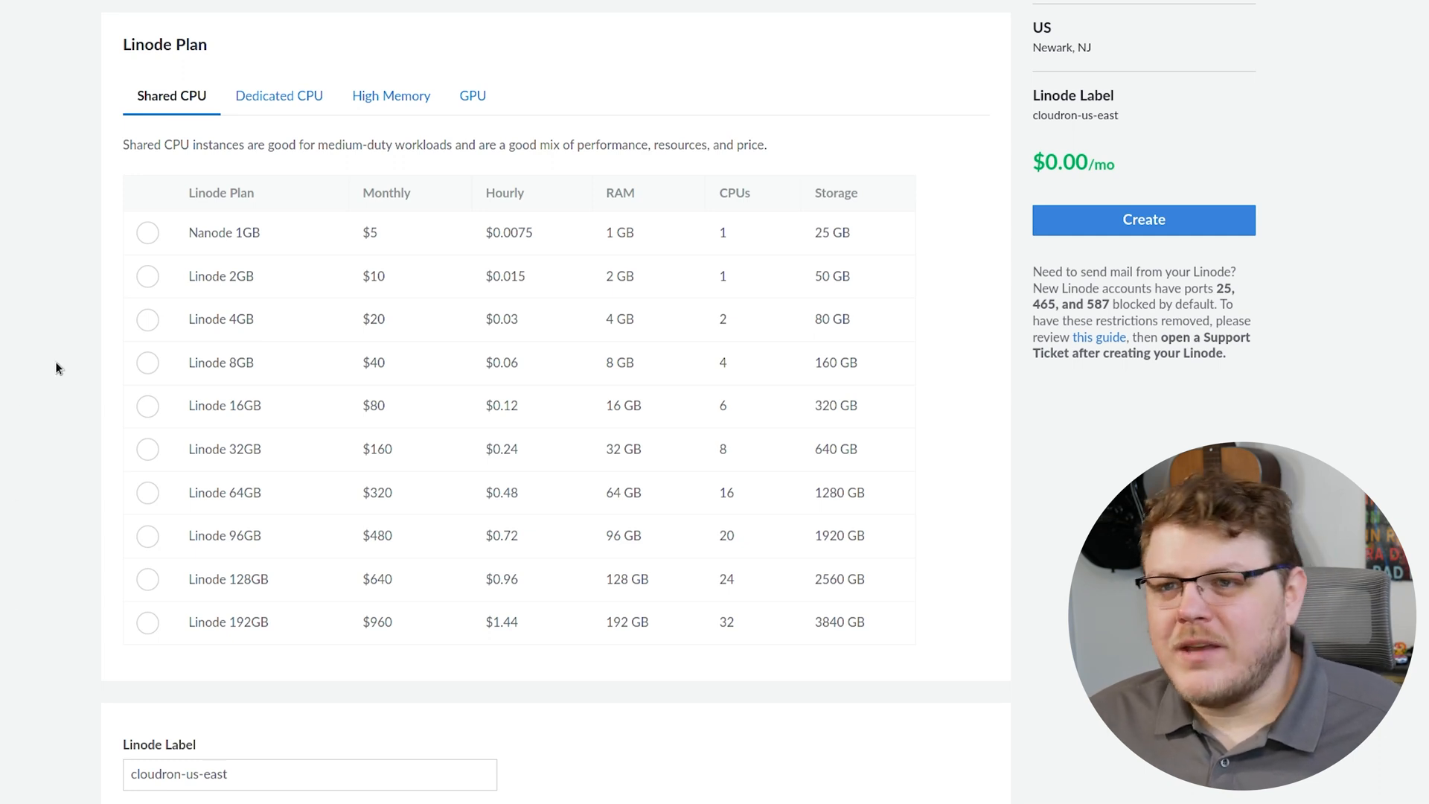
pyautogui.click(147, 275)
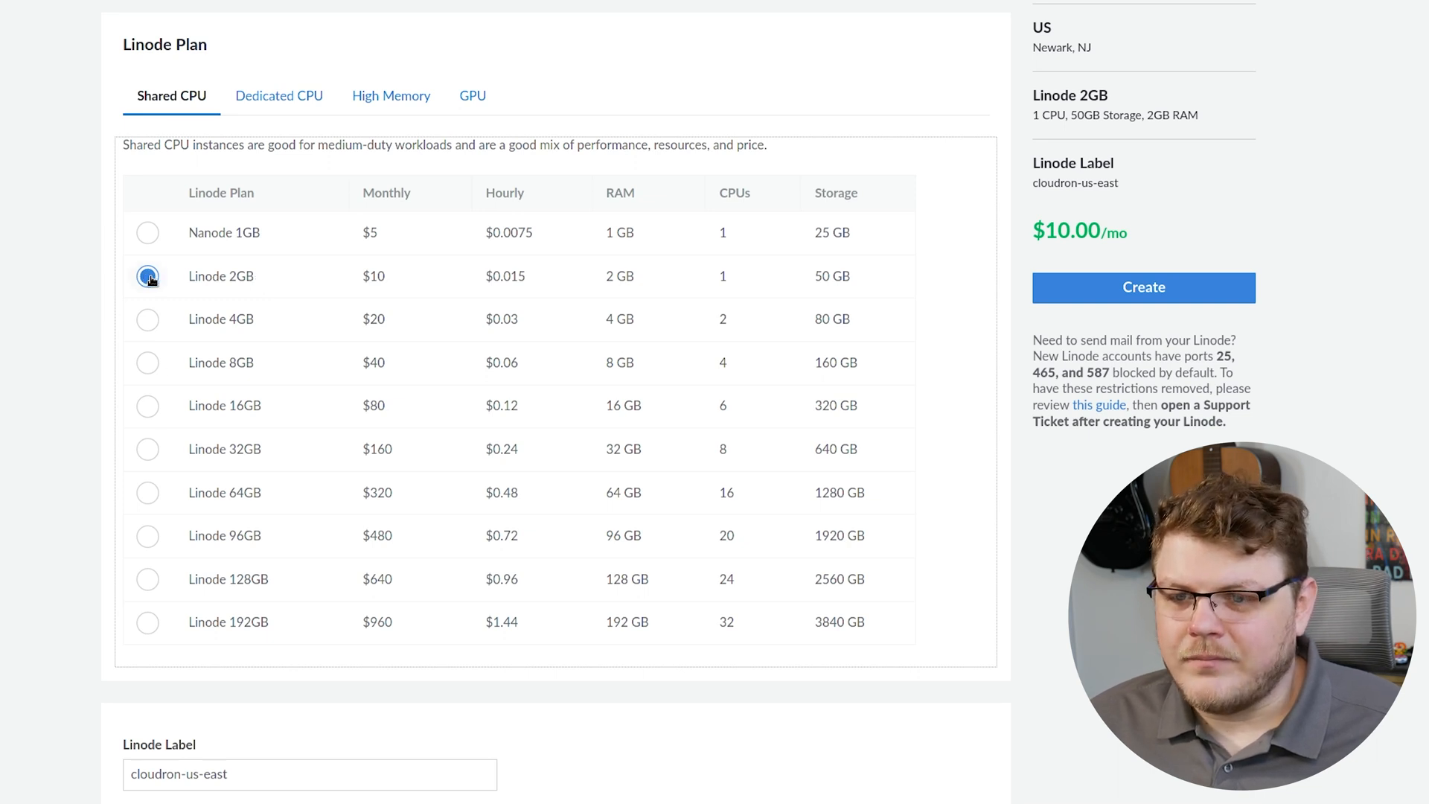
# Step: Shorten the label to cloudron, set a root password and create the Linode
pyautogui.scroll(-3)
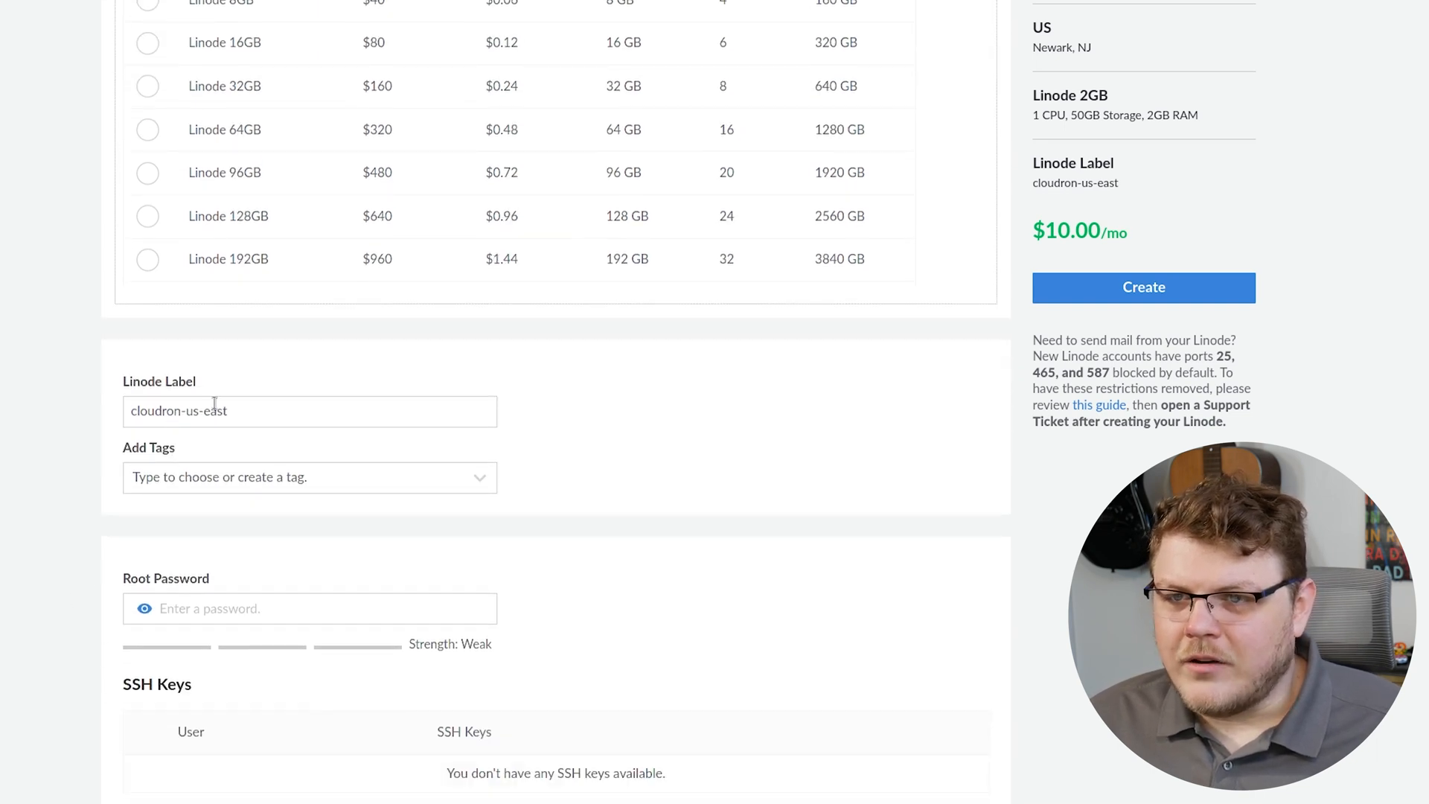
pyautogui.doubleClick(204, 411)
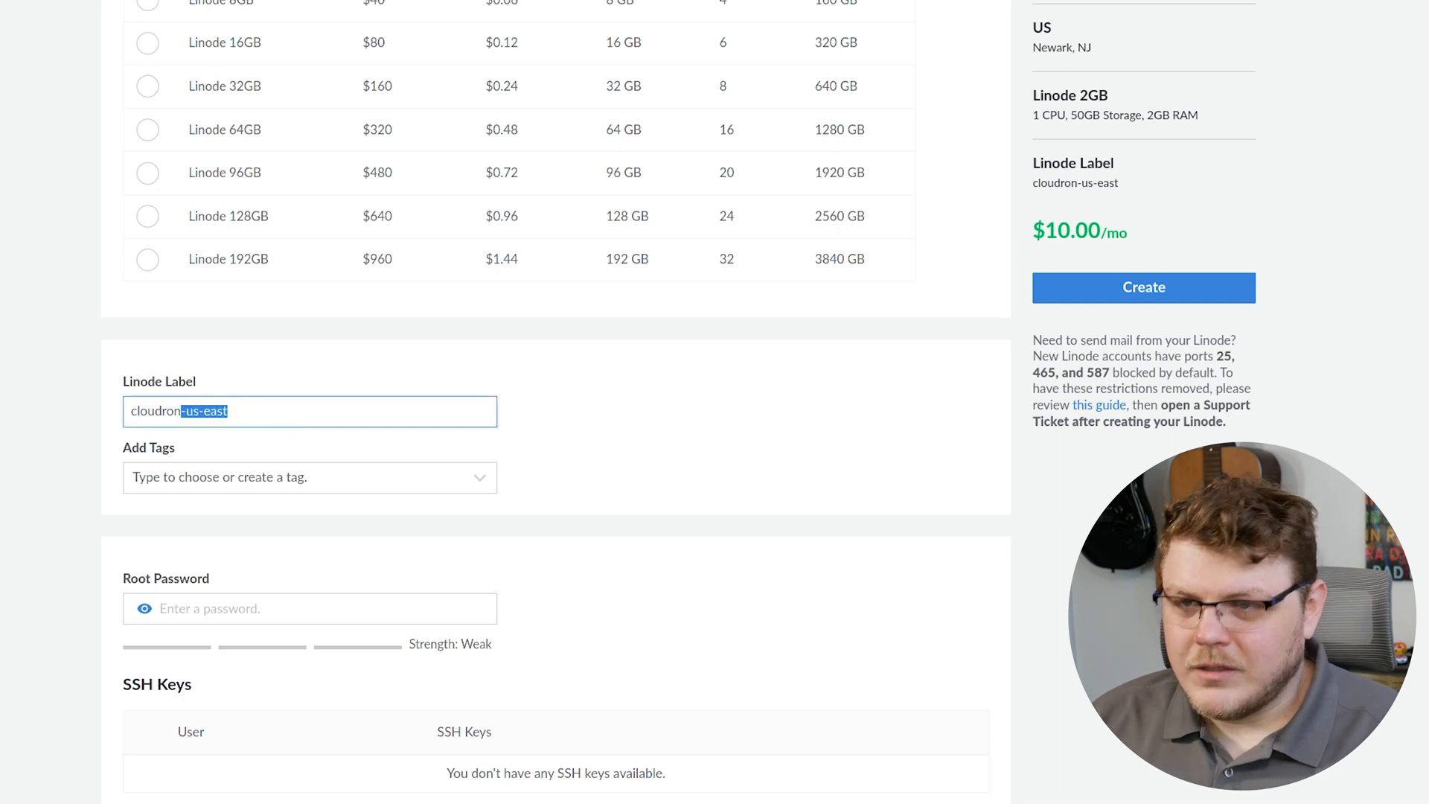
pyautogui.press('Backspace')
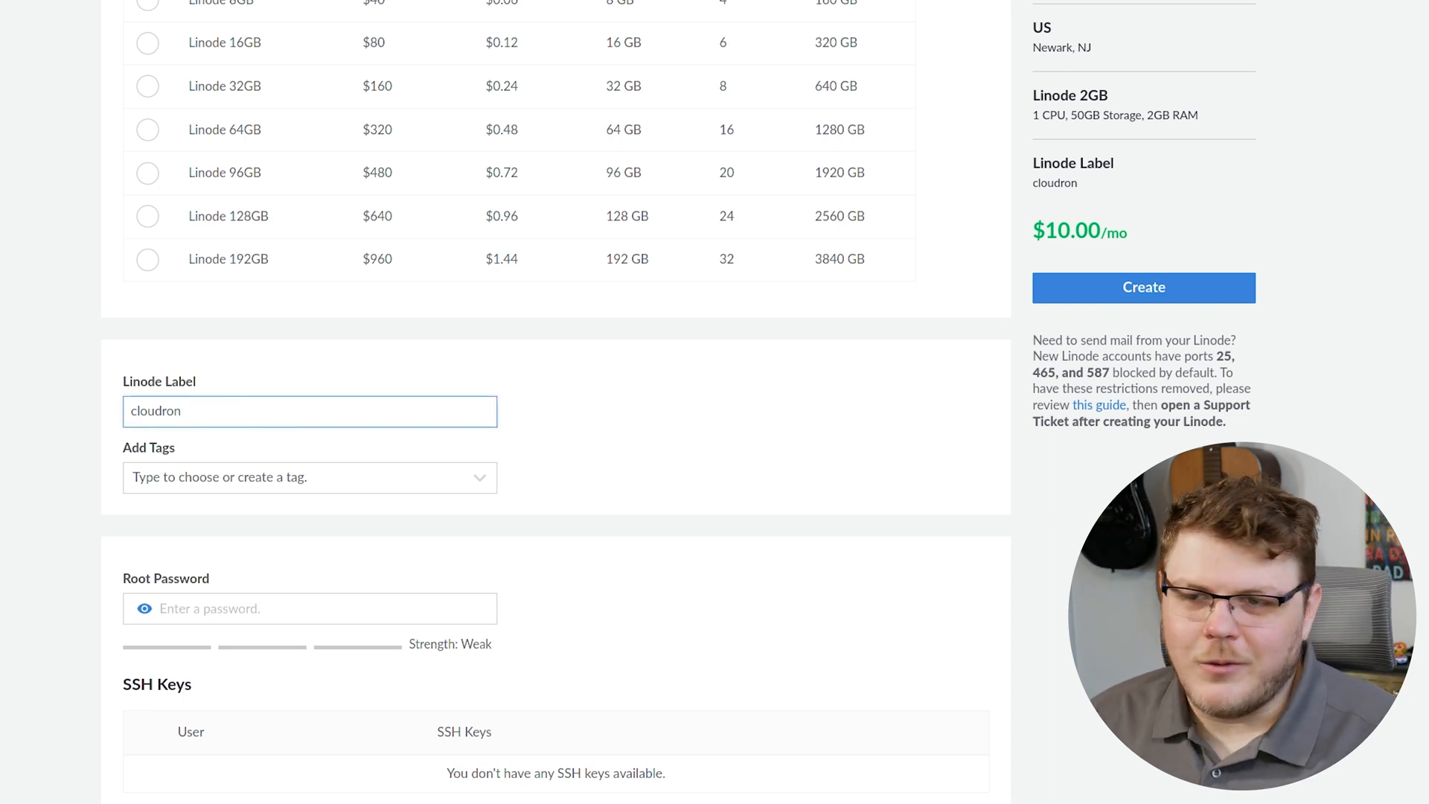
pyautogui.click(310, 452)
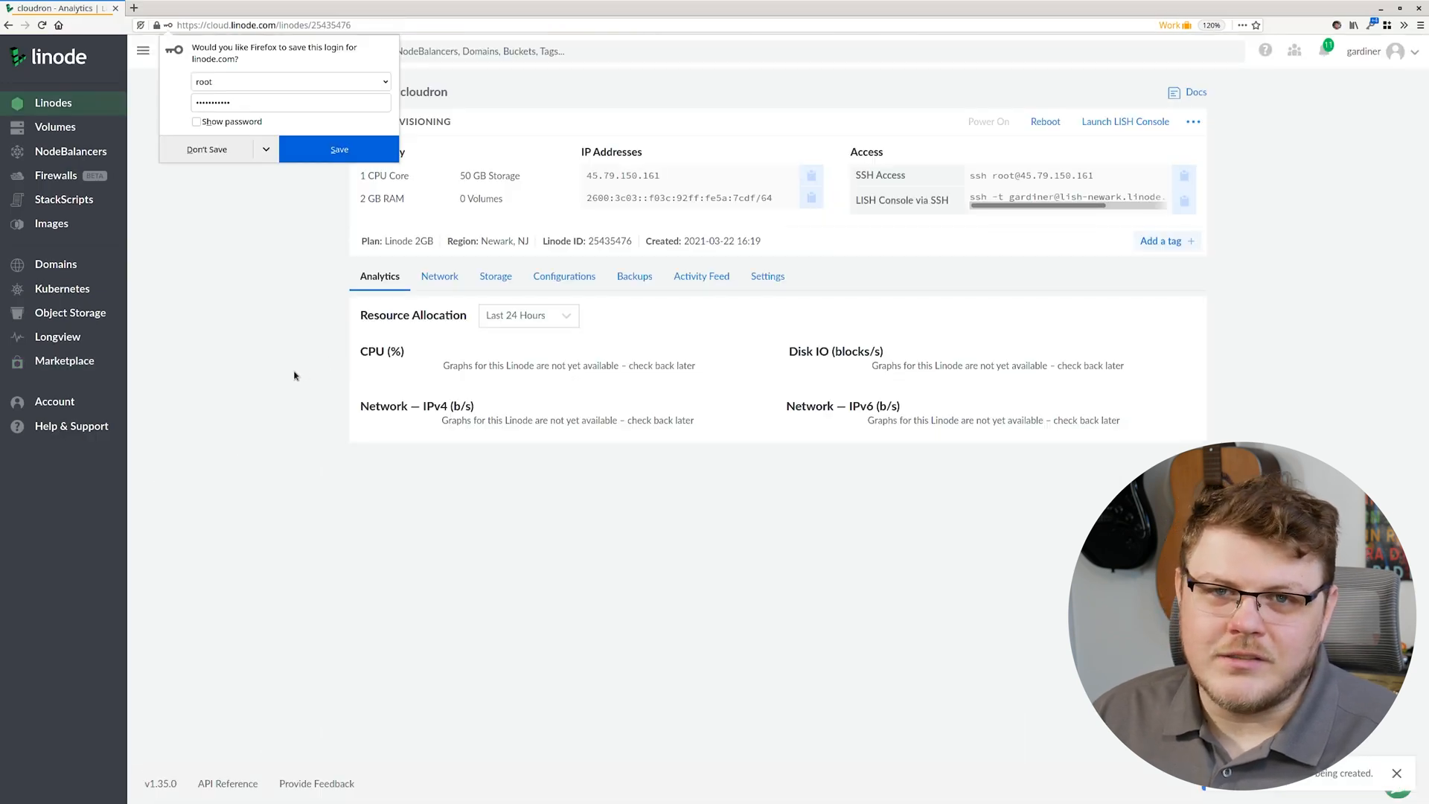
pyautogui.click(206, 149)
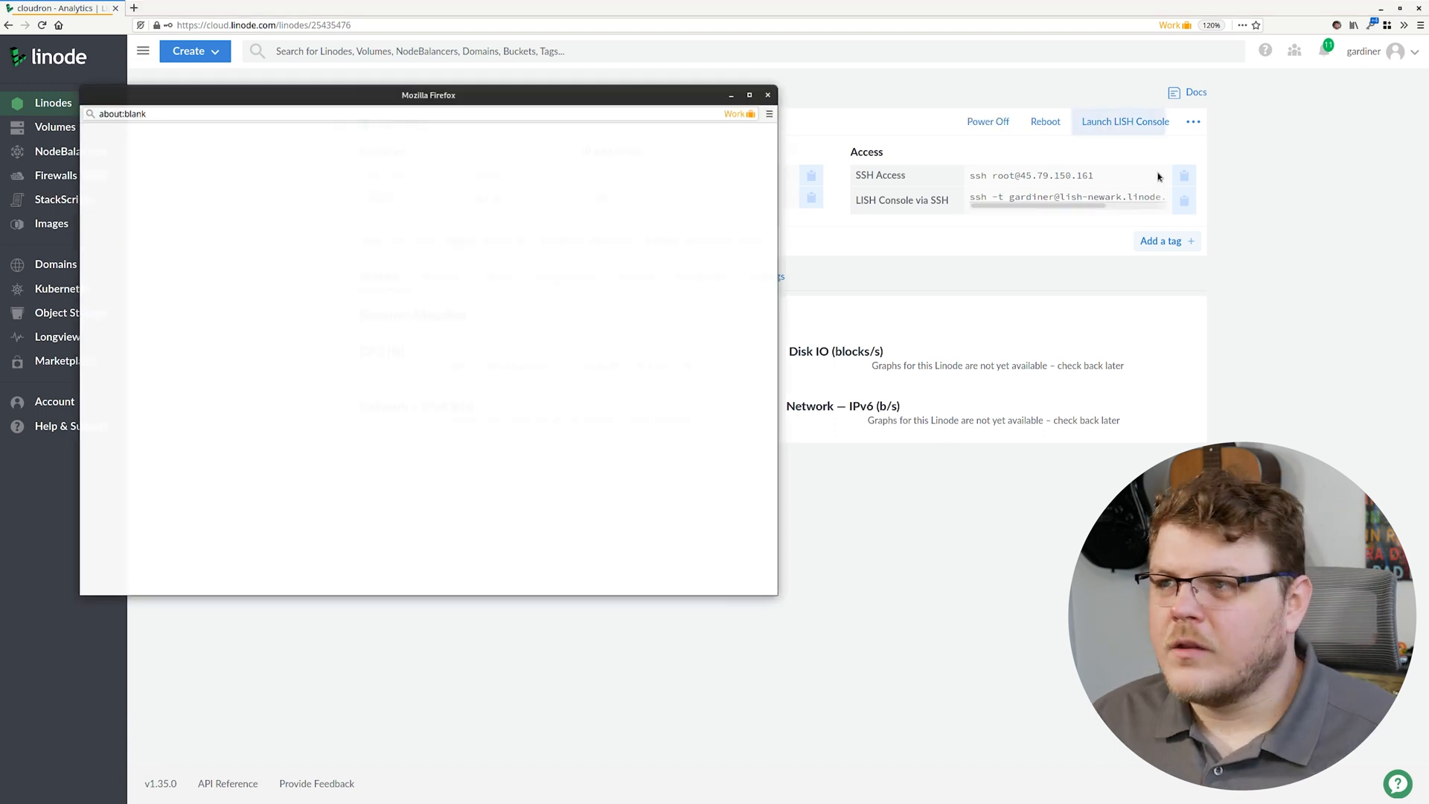
# Step: Log into the console, run tail -f /var/log/cloudron-setup.log to watch the install, then close it
pyautogui.click(1126, 120)
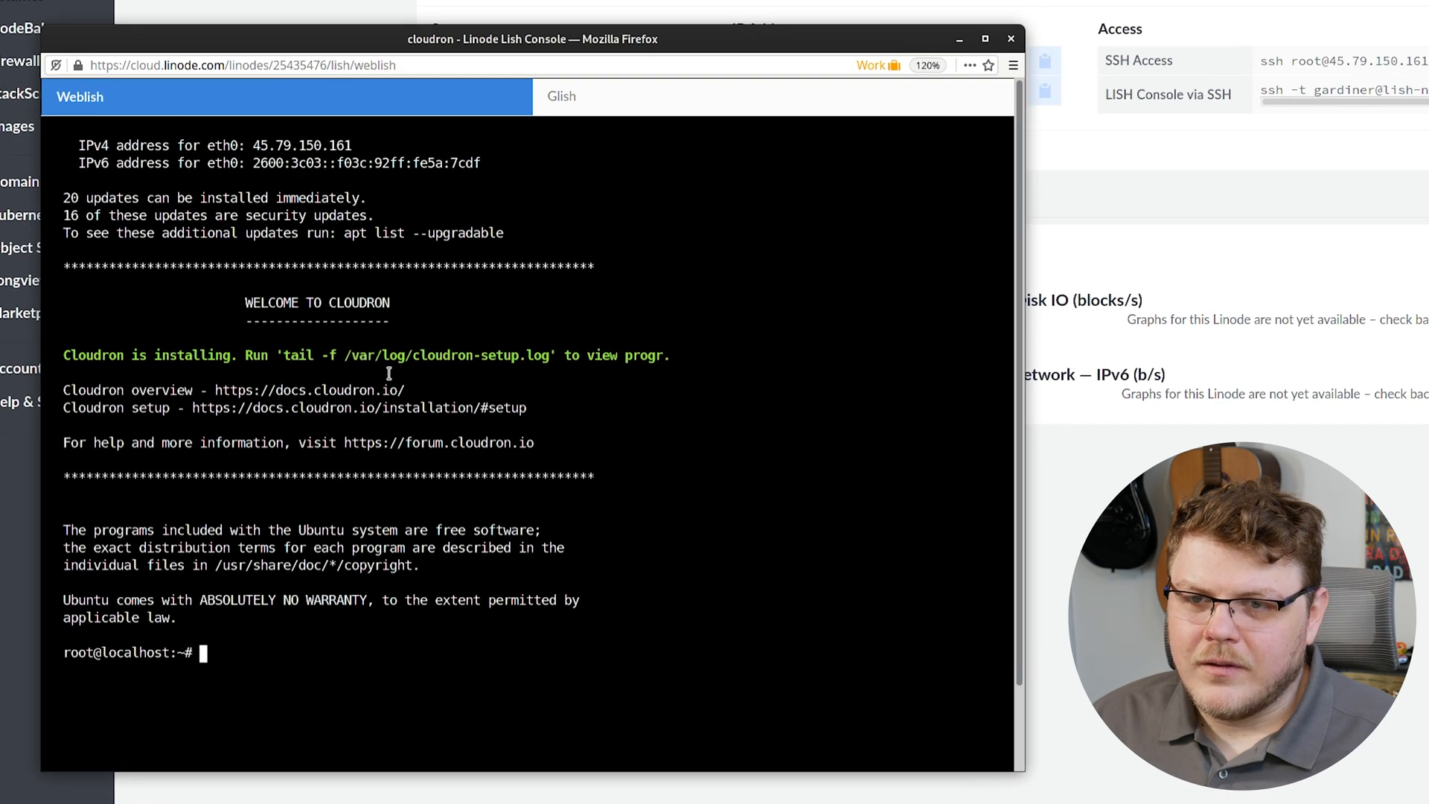
pyautogui.write('ys')
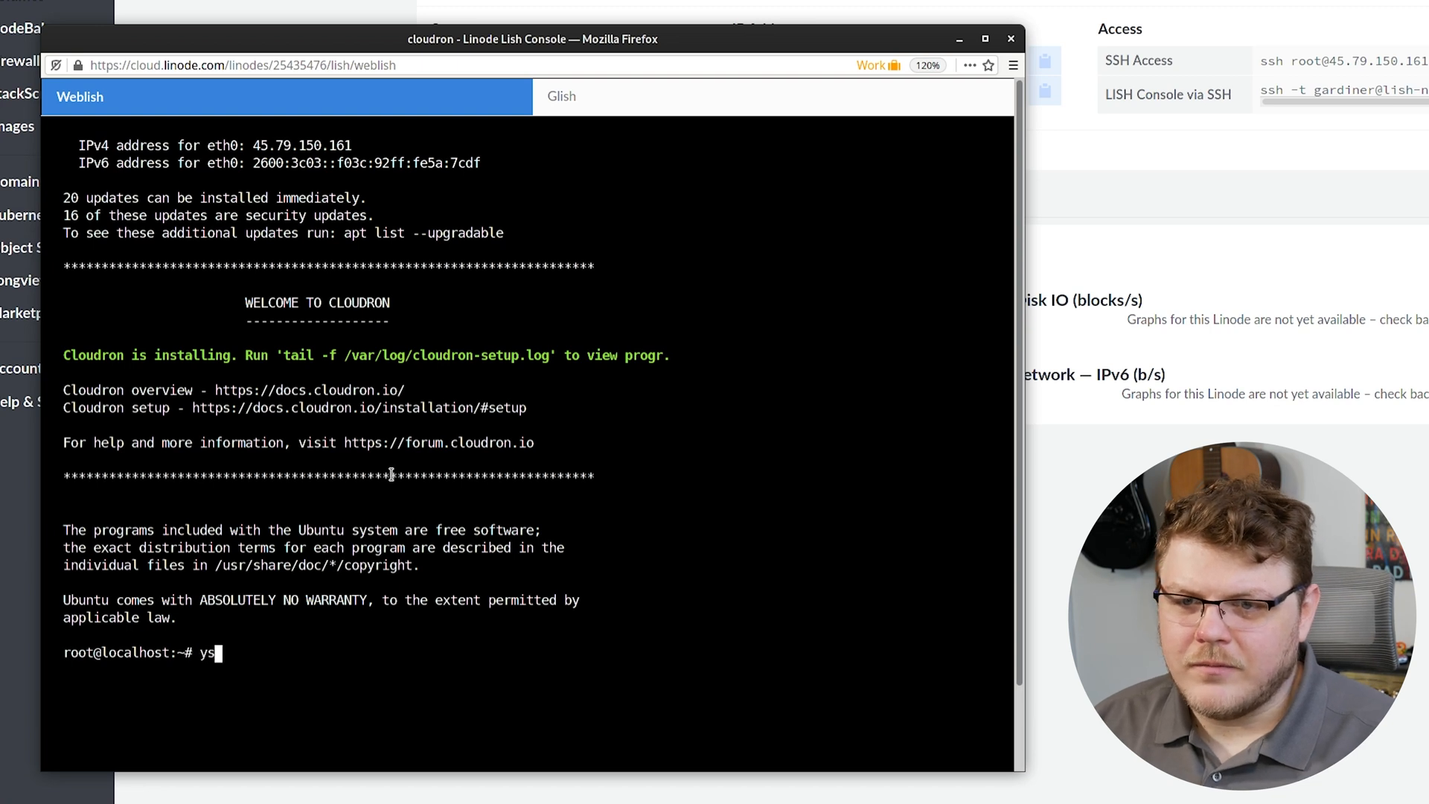
pyautogui.write('tail')
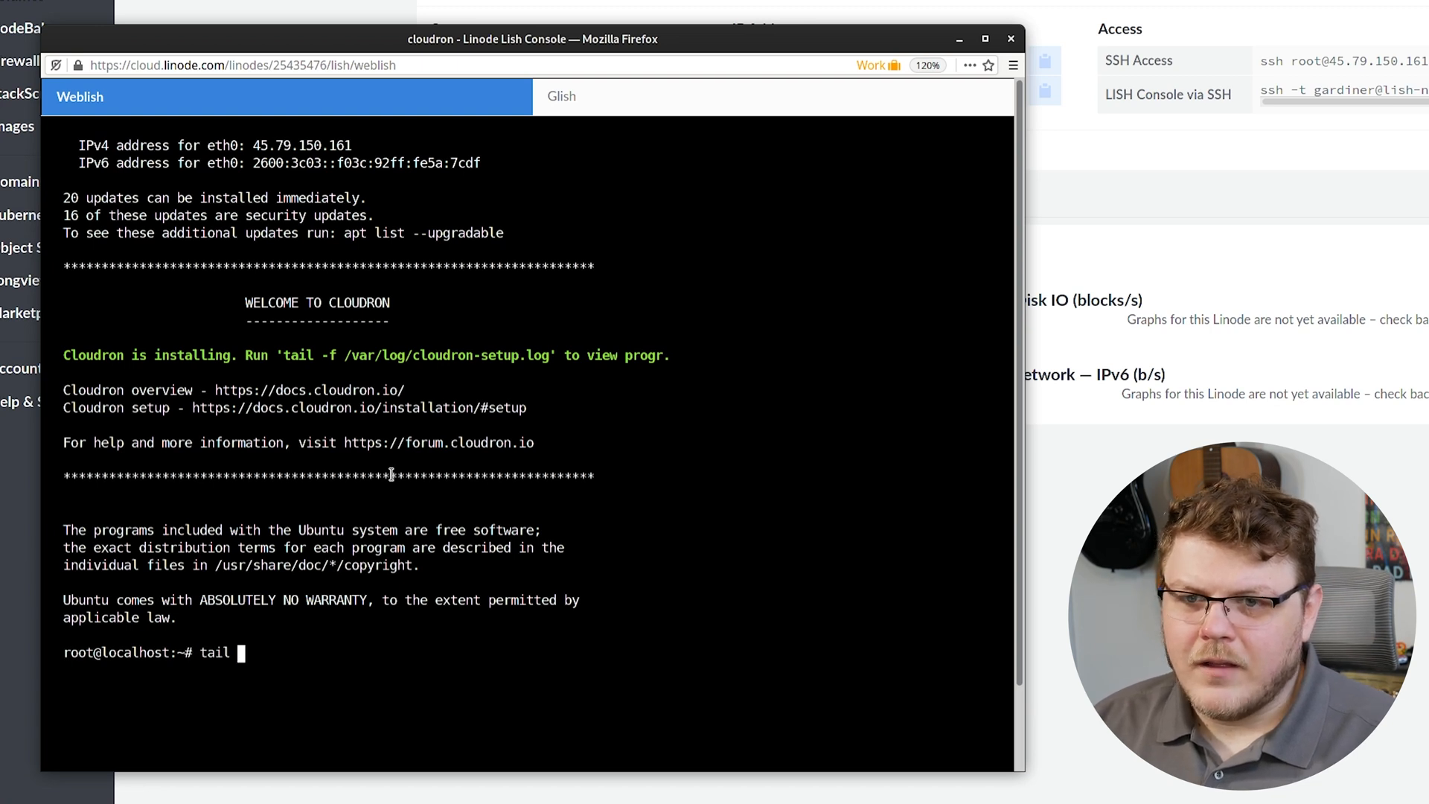
pyautogui.write('-f /var/log/cloudron')
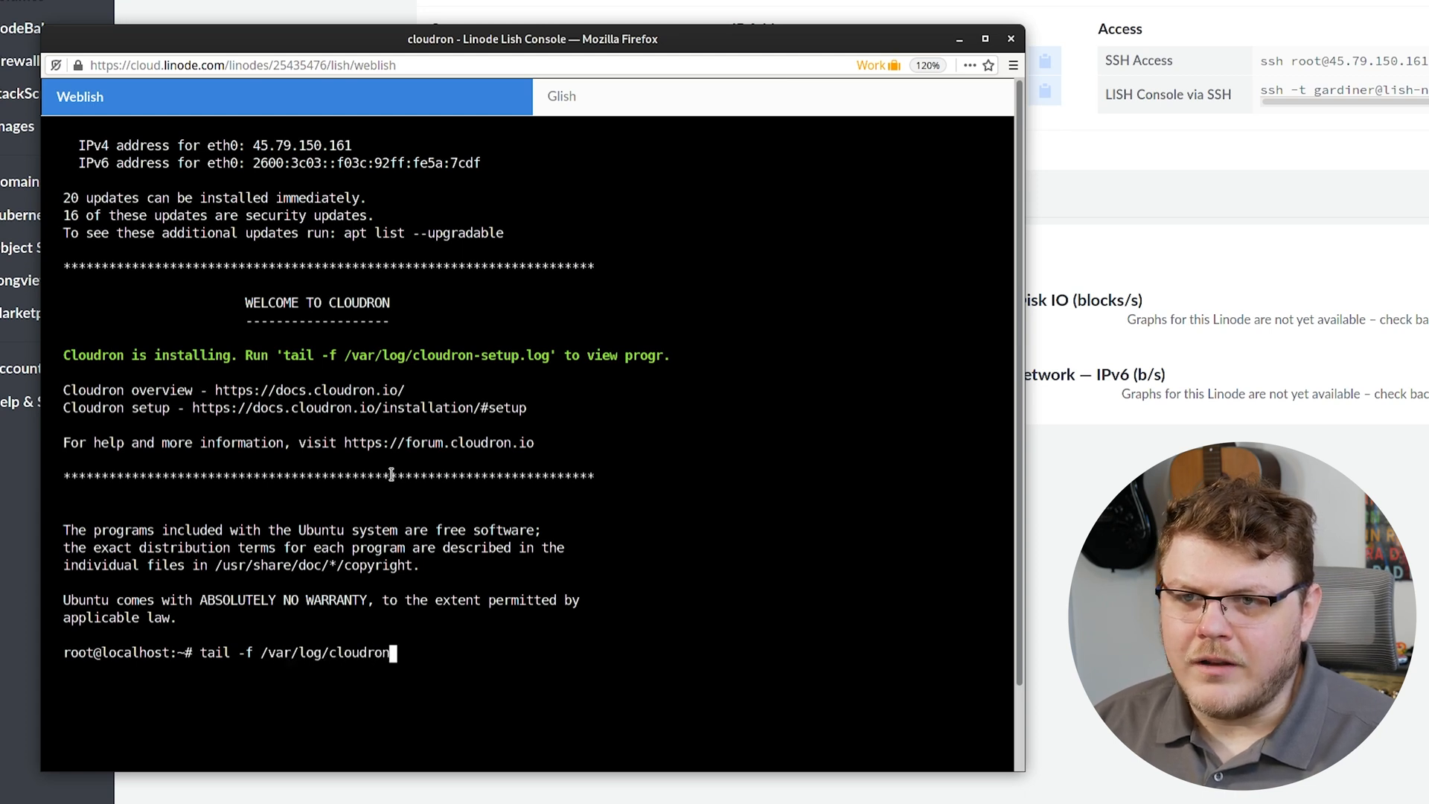
pyautogui.write('-setup')
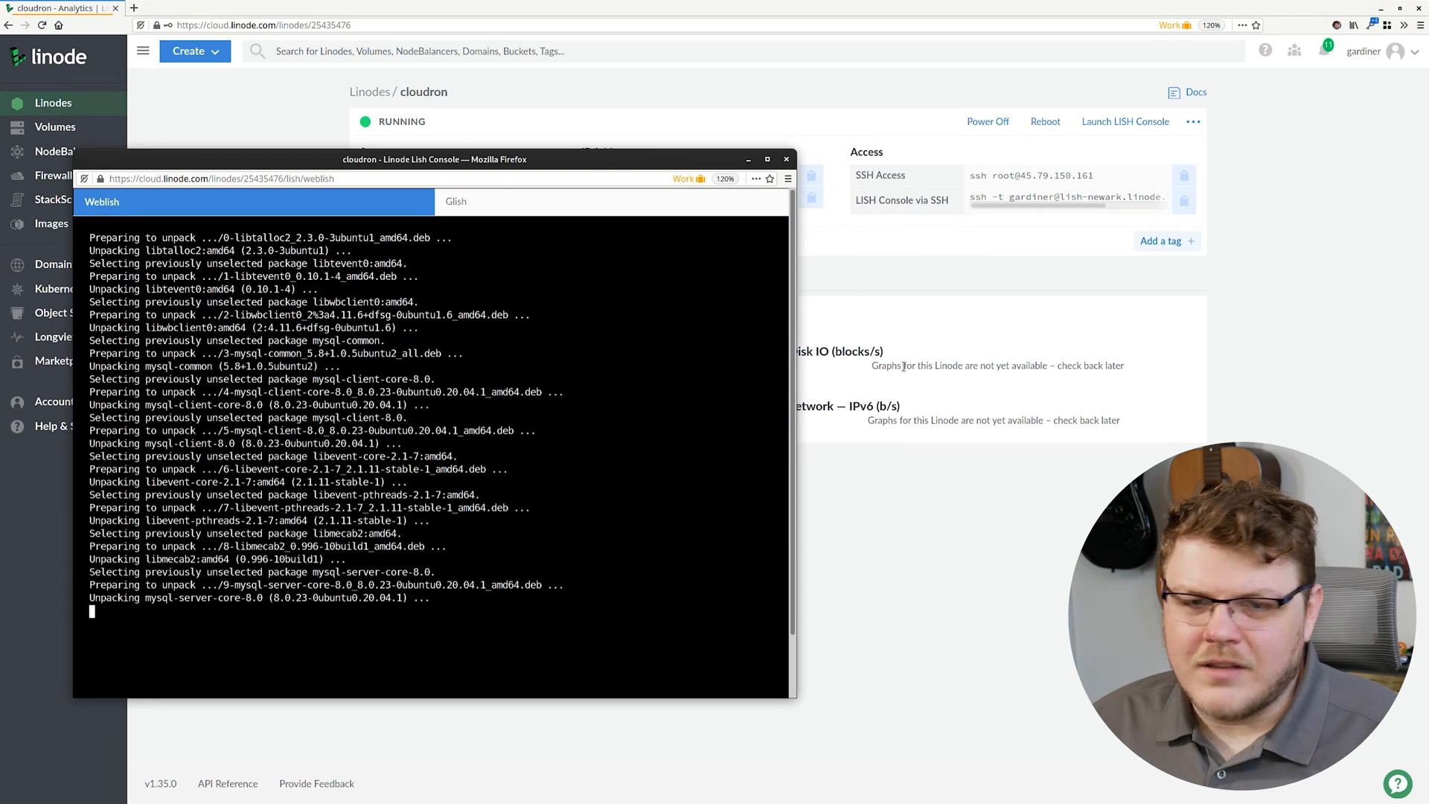
pyautogui.click(786, 160)
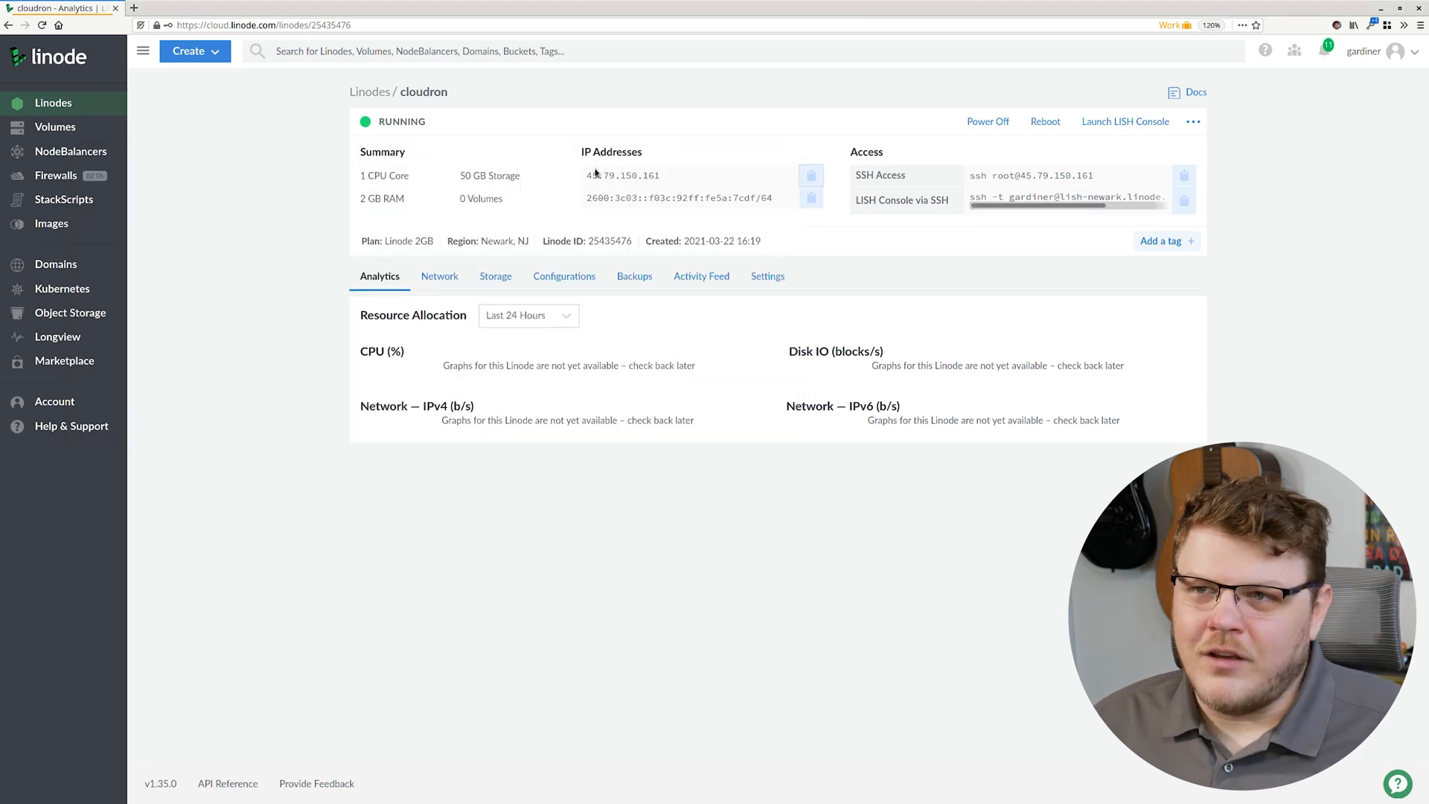
pyautogui.rightClick(232, 25)
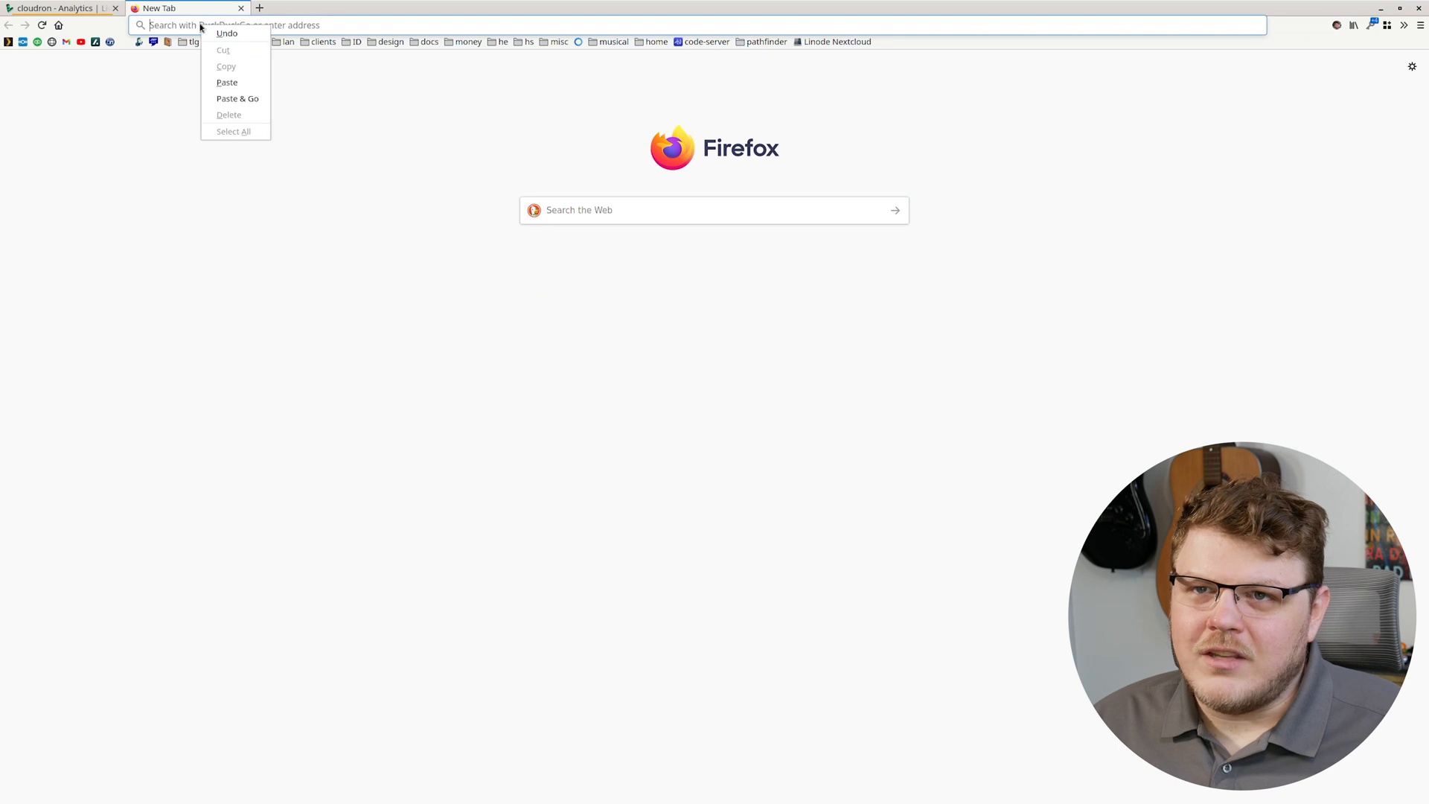
pyautogui.click(237, 99)
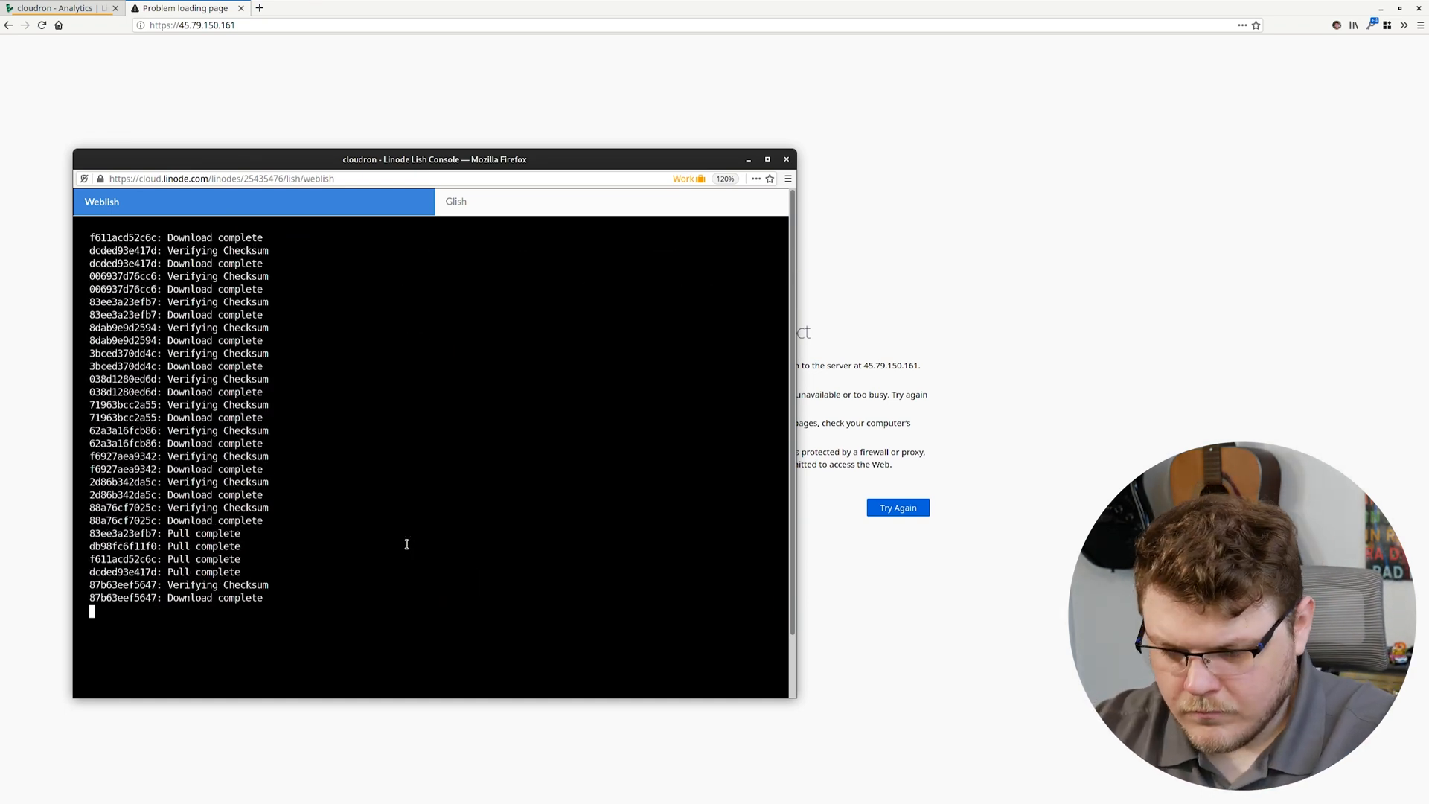
pyautogui.click(259, 8)
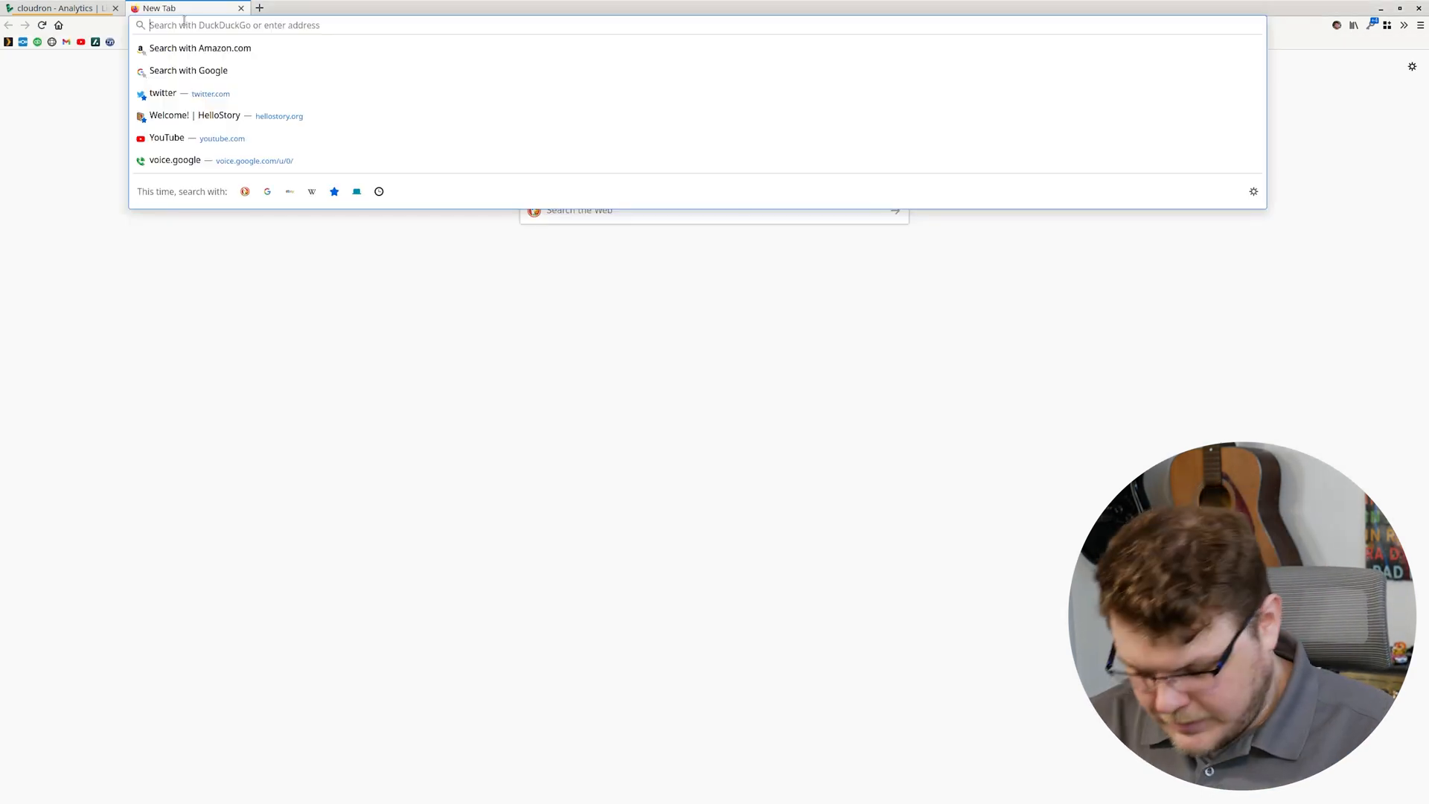
pyautogui.write('45.79.150.161')
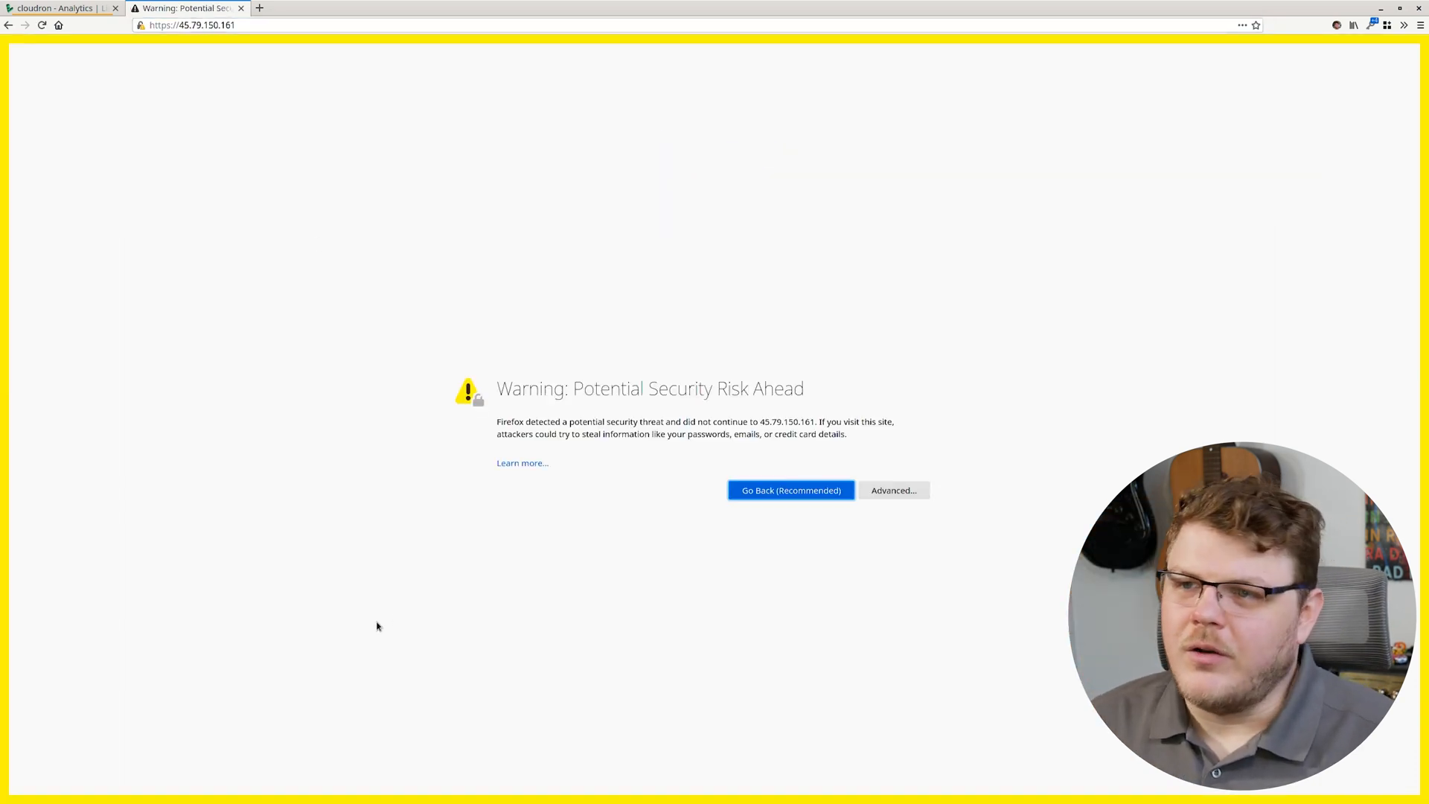
# Step: Reveal the Advanced details of the self-signed certificate warning
pyautogui.moveTo(537, 421); pyautogui.dragTo(798, 421)
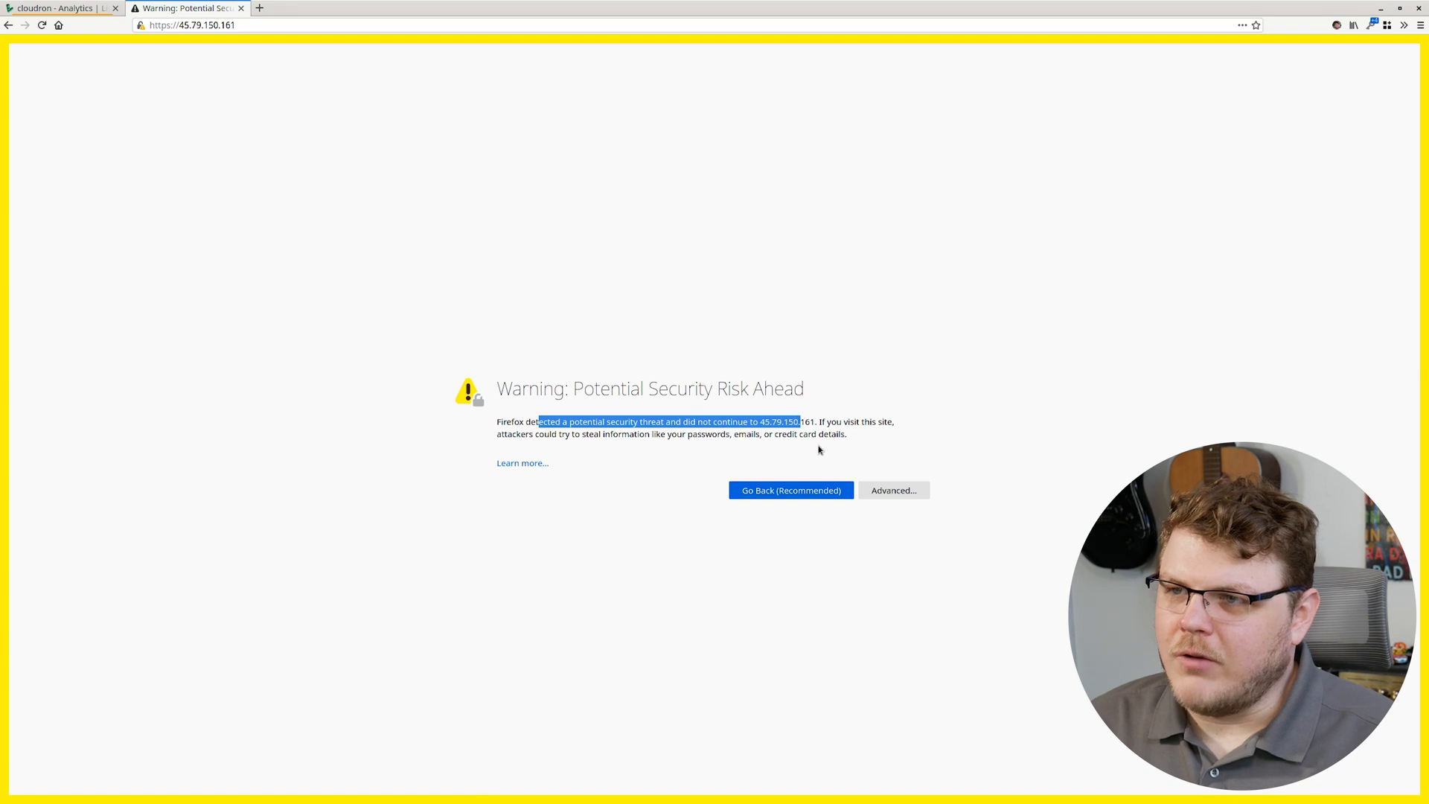
pyautogui.click(721, 422)
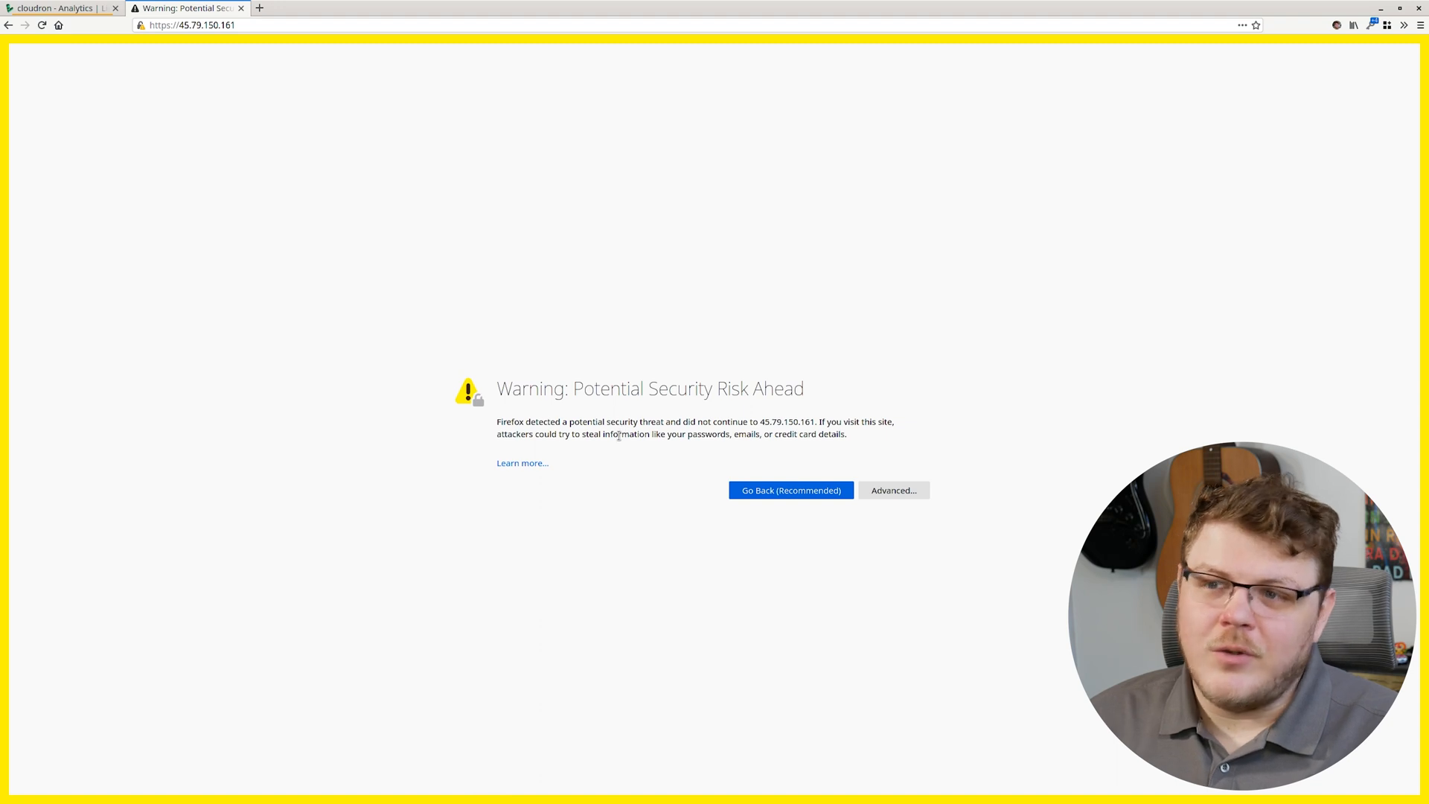
pyautogui.click(892, 490)
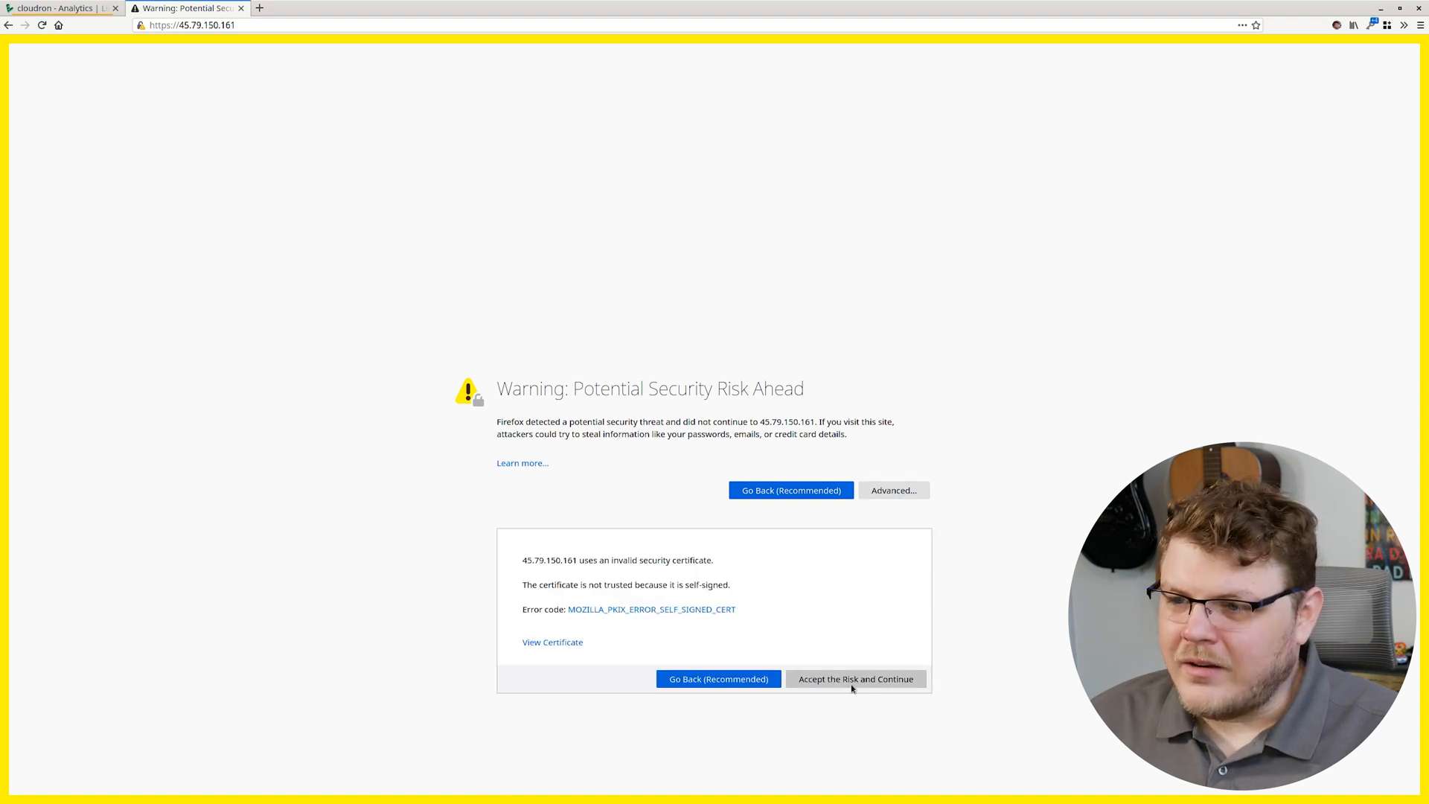
pyautogui.moveTo(867, 544)
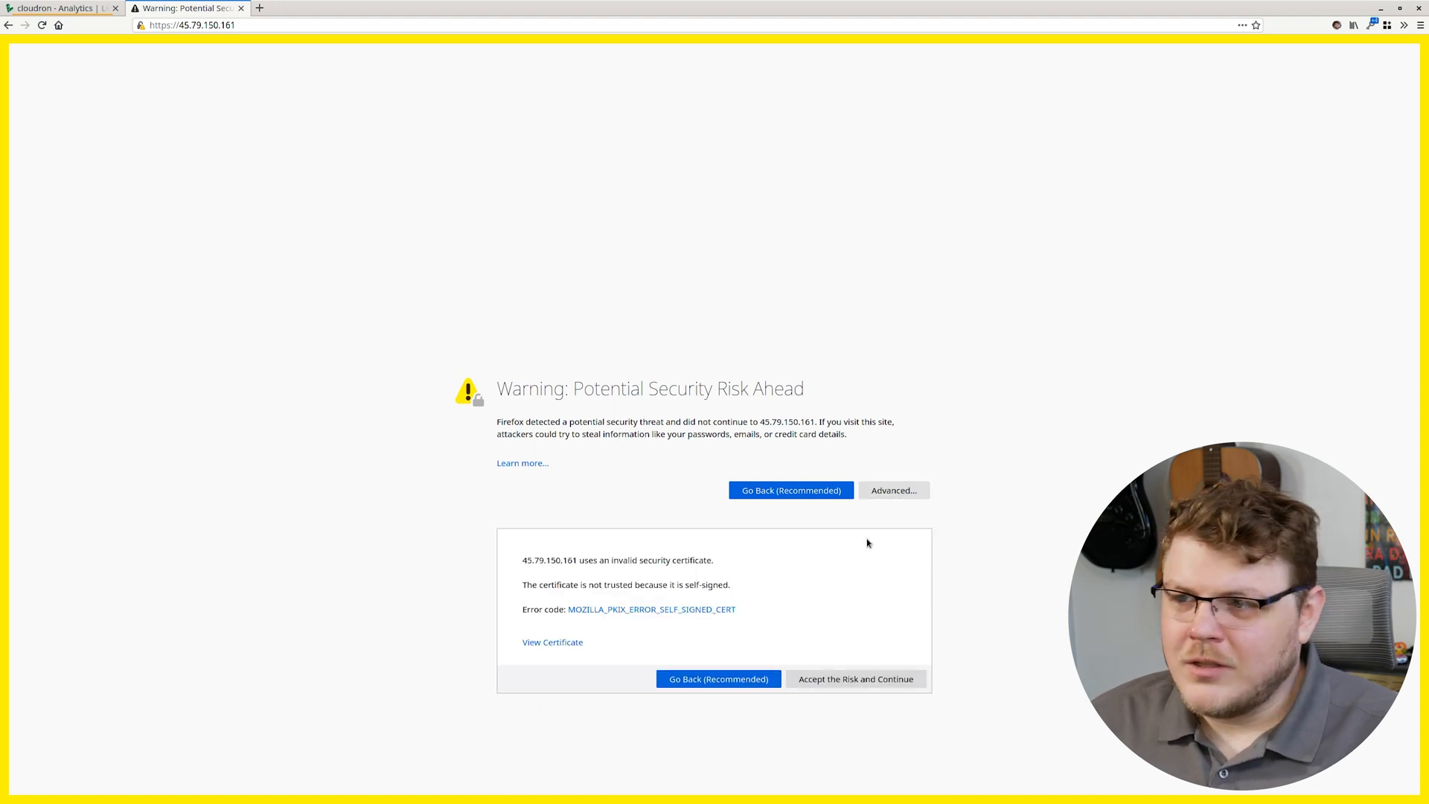
pyautogui.moveTo(871, 663)
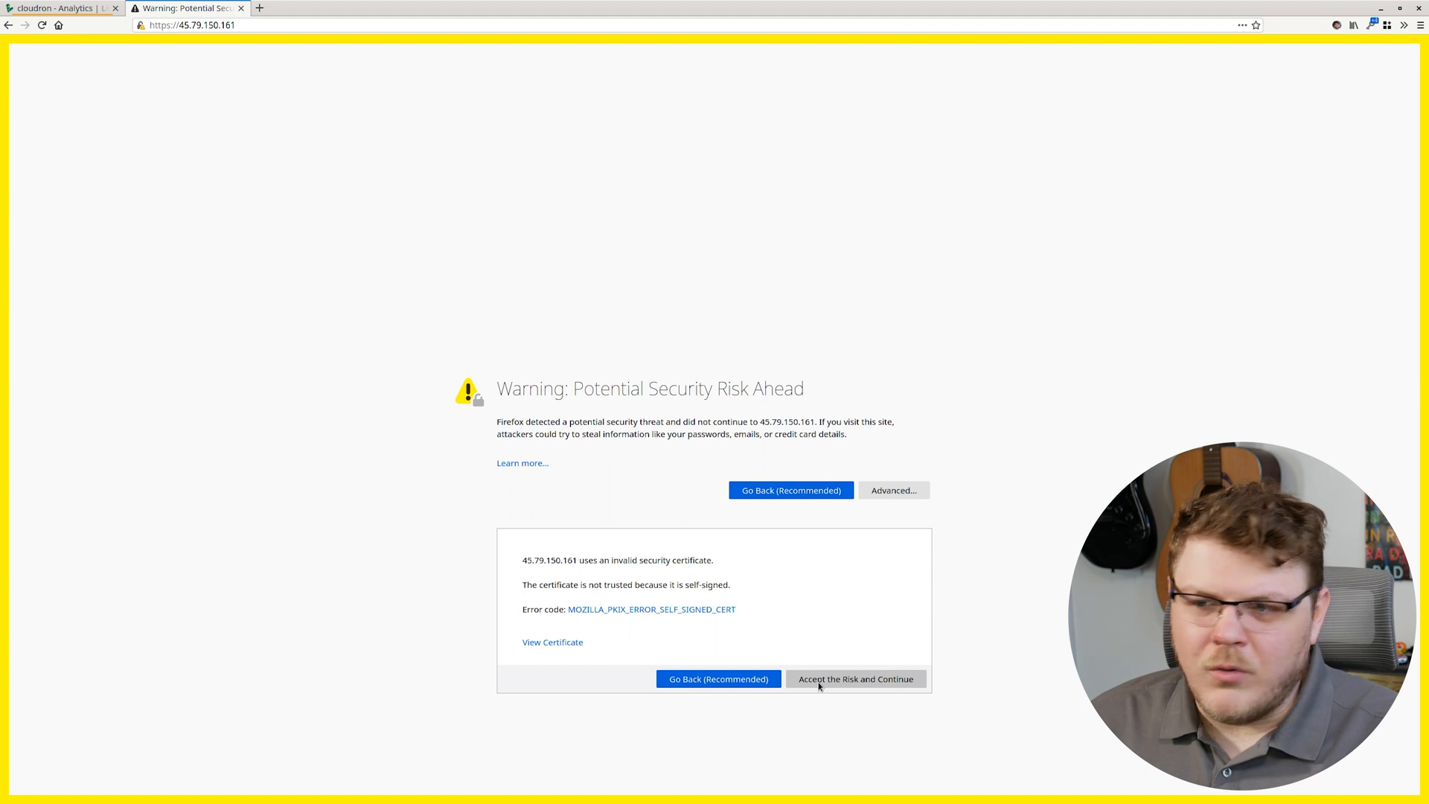
# Step: Accept the certificate risk and enter linodians.net as the Cloudron domain
pyautogui.click(855, 679)
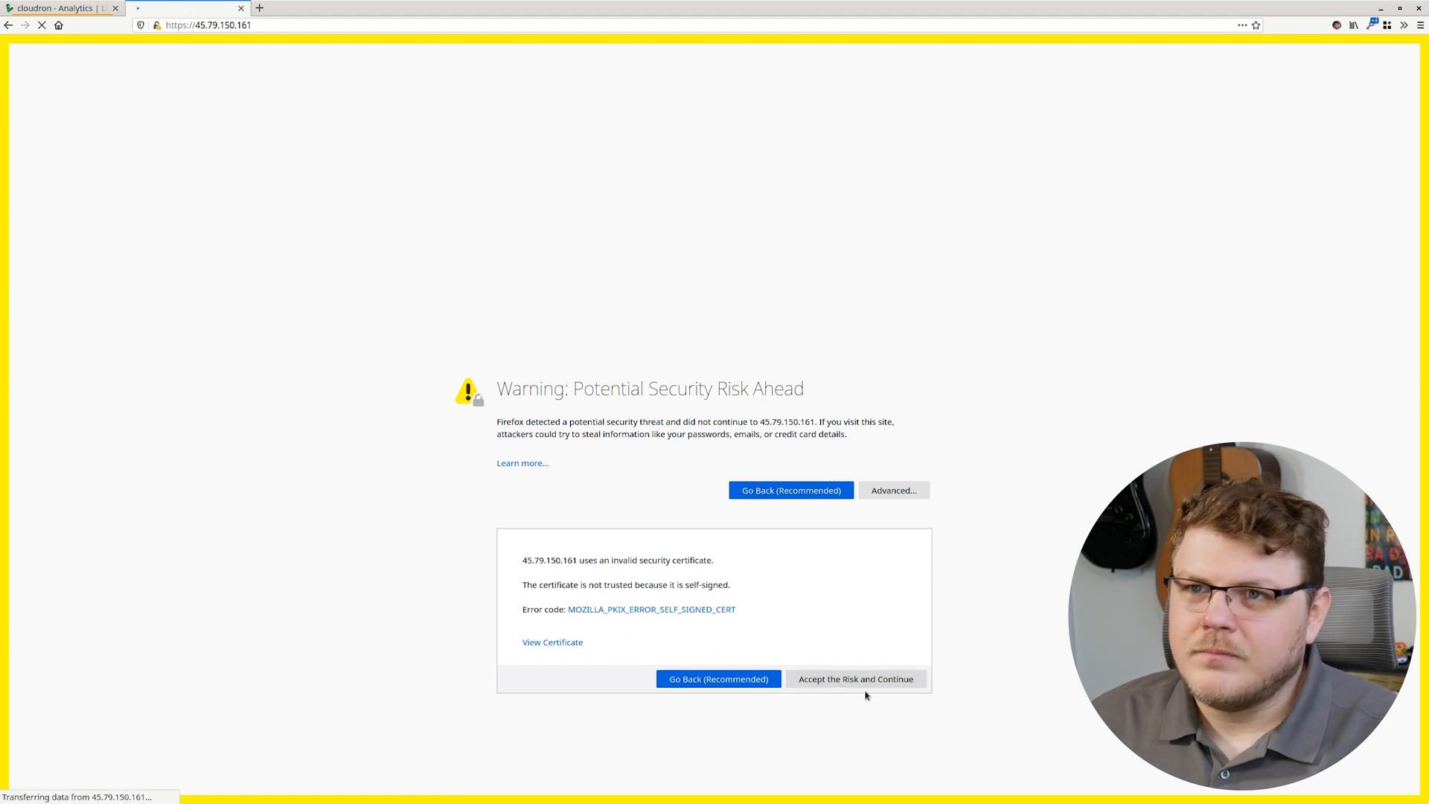
pyautogui.click(854, 679)
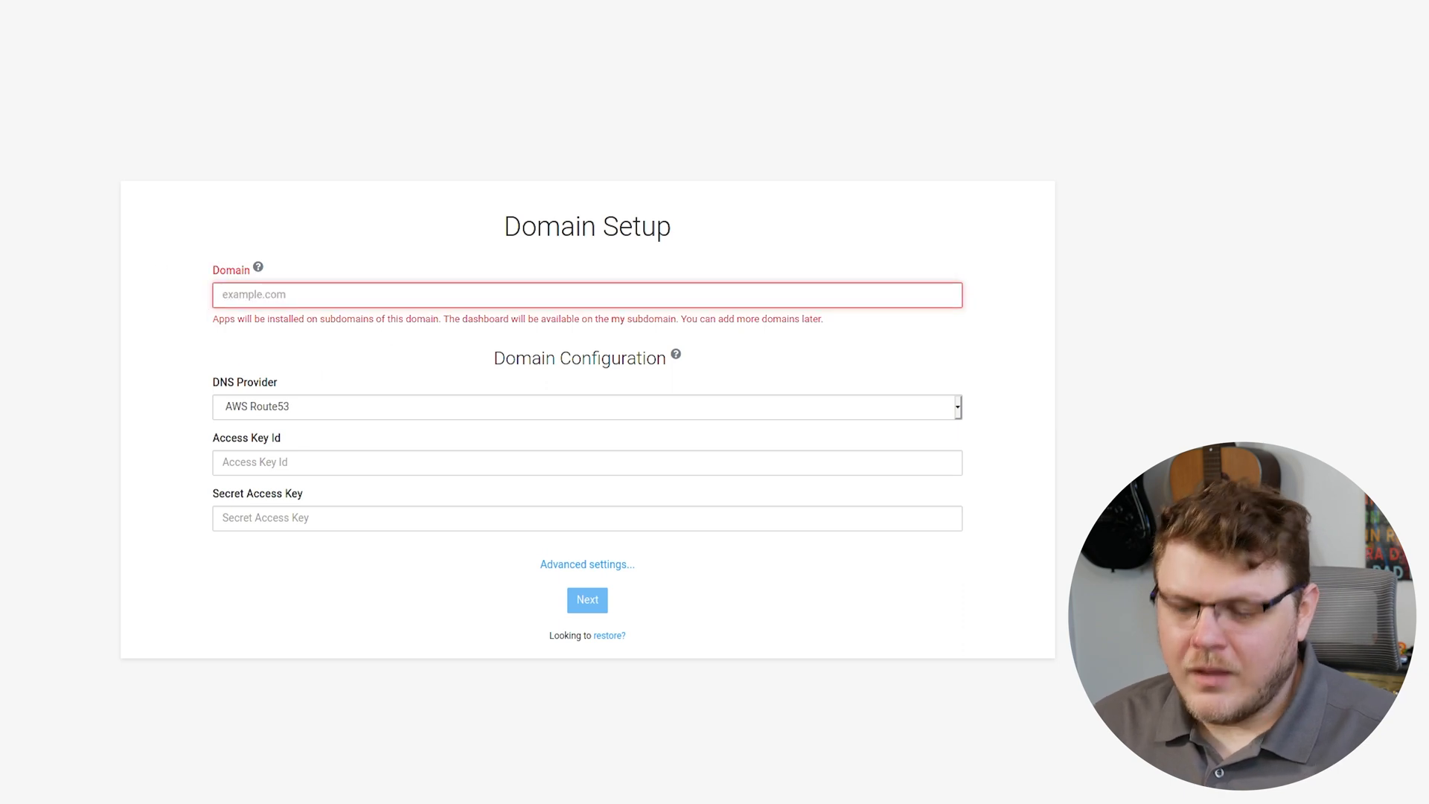
pyautogui.write('linodian')
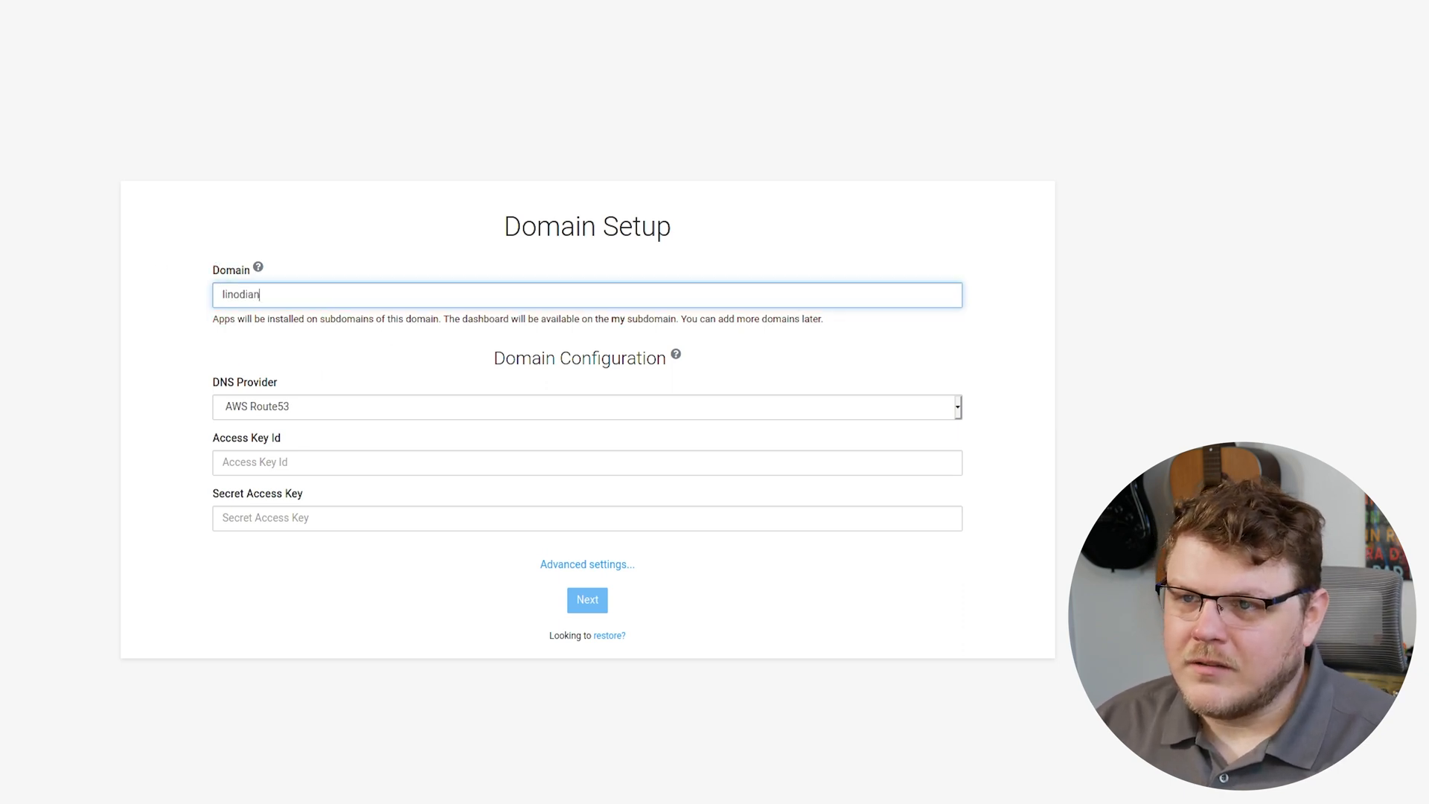
# Step: Select Linode as the DNS provider
pyautogui.click(586, 407)
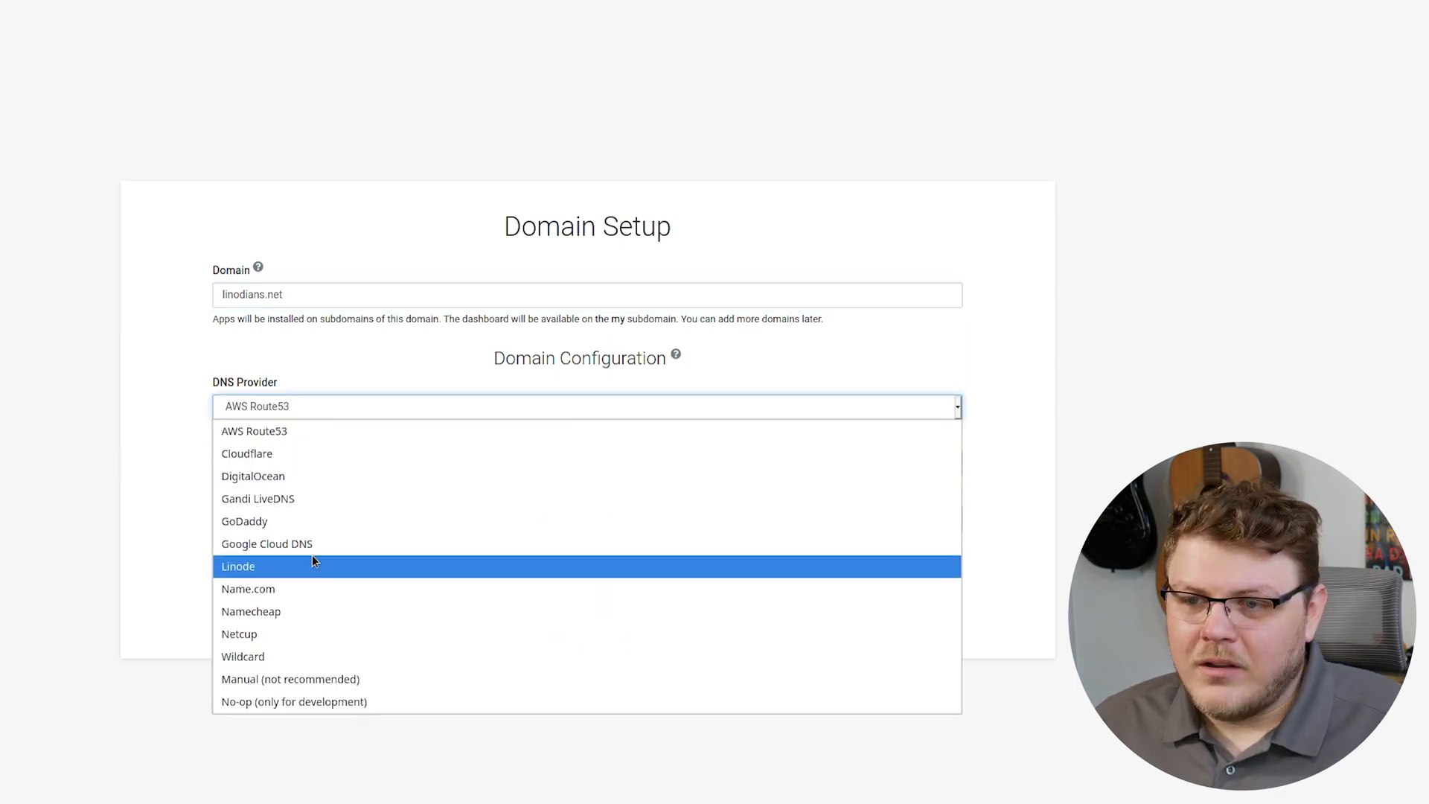
pyautogui.moveTo(253, 432)
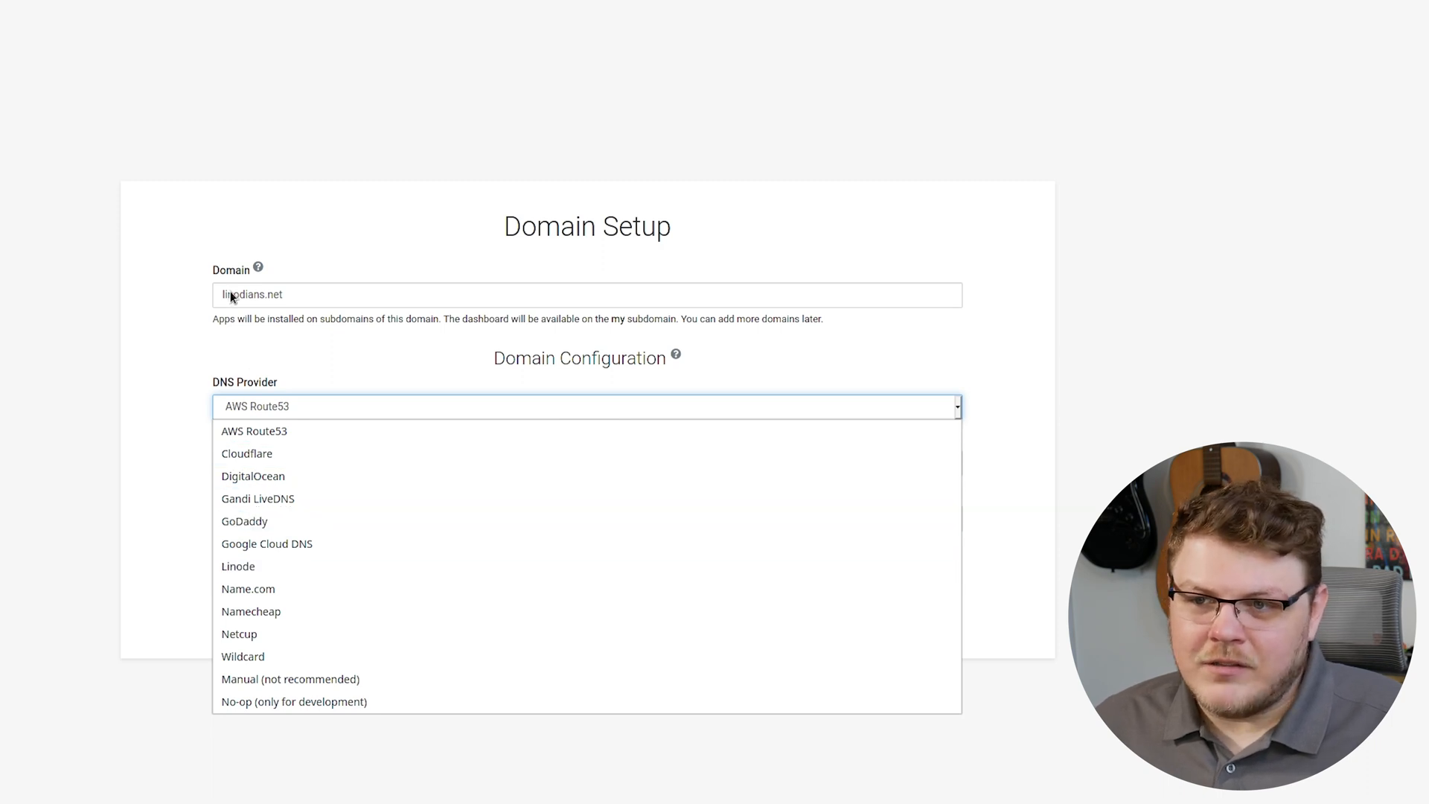
pyautogui.moveTo(238, 566)
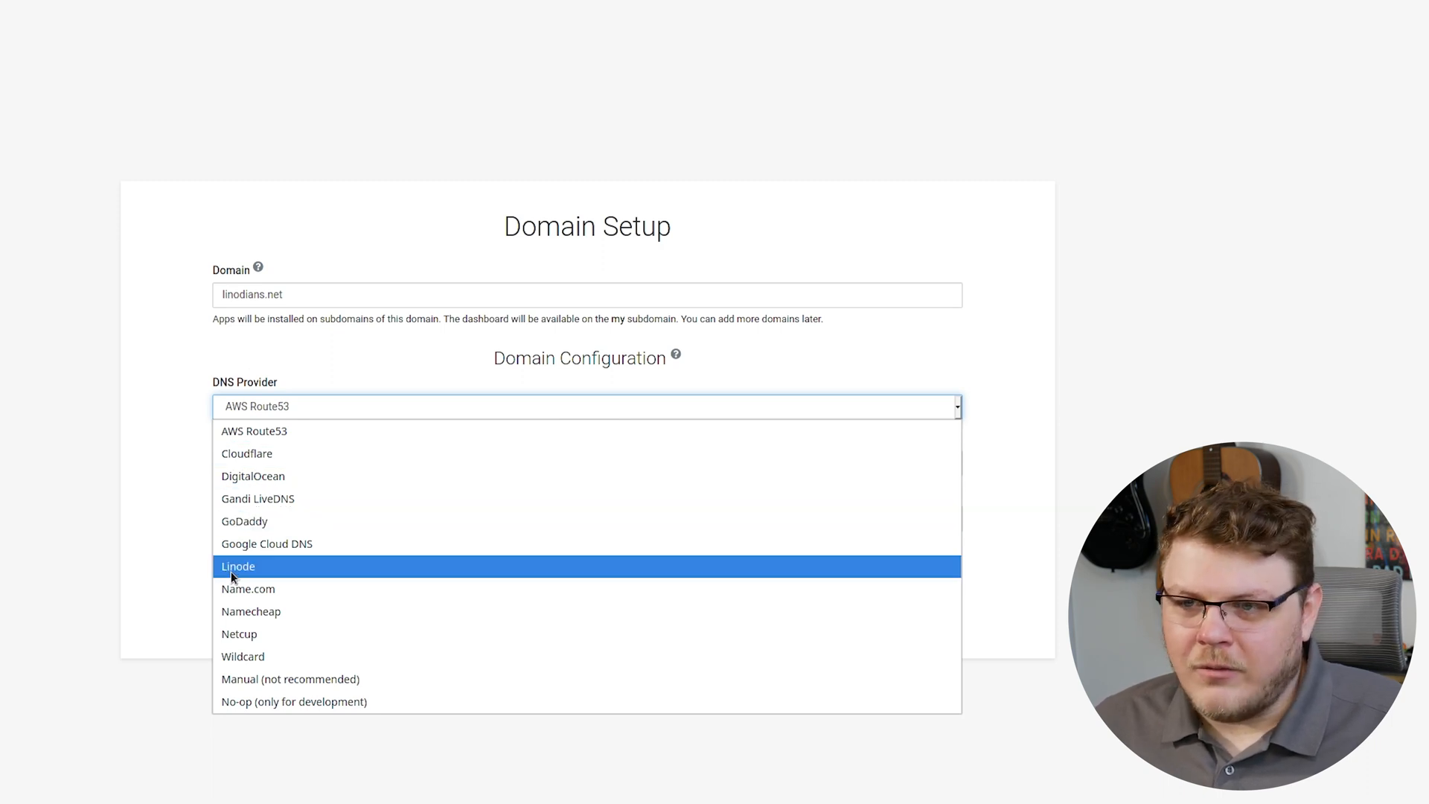
pyautogui.click(238, 565)
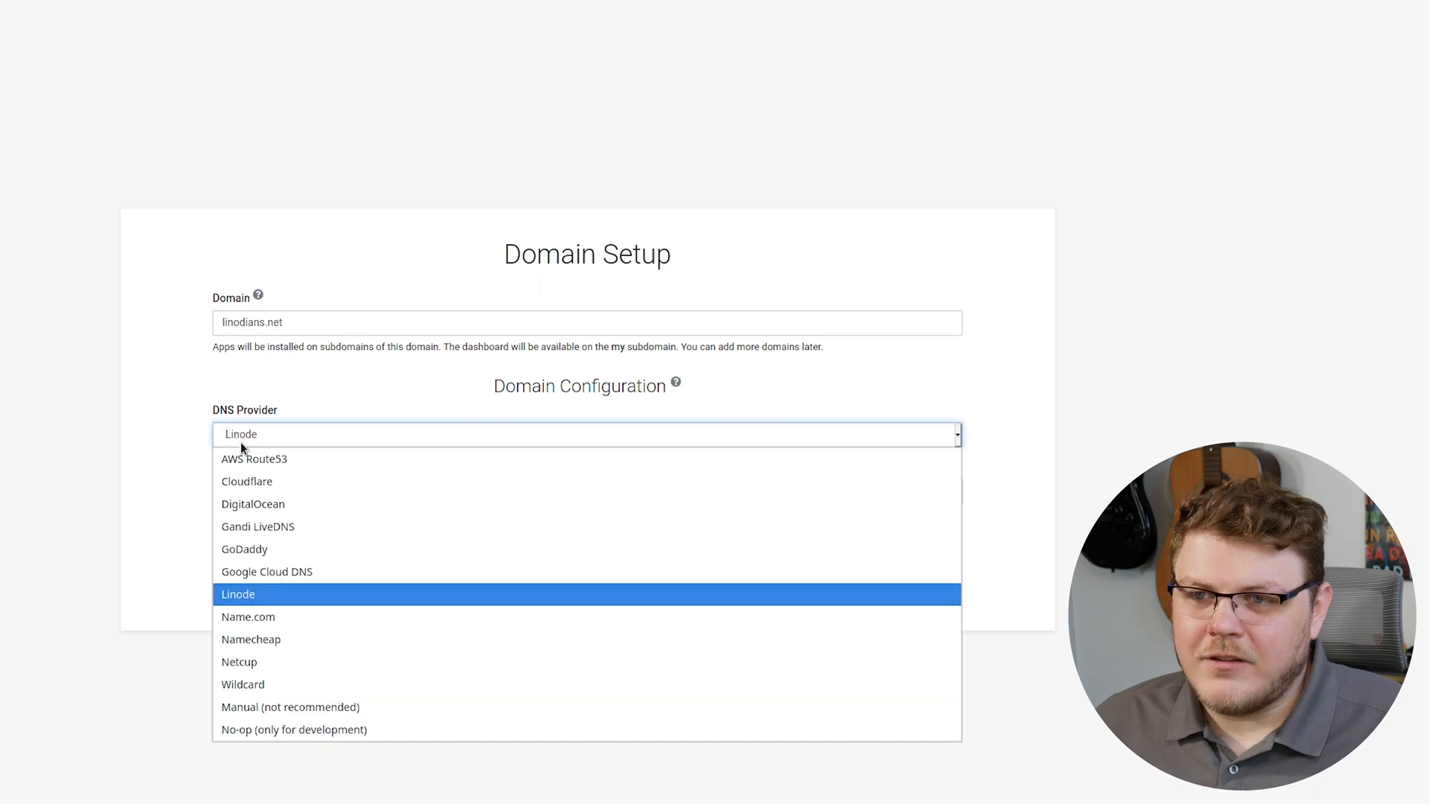
pyautogui.moveTo(255, 458)
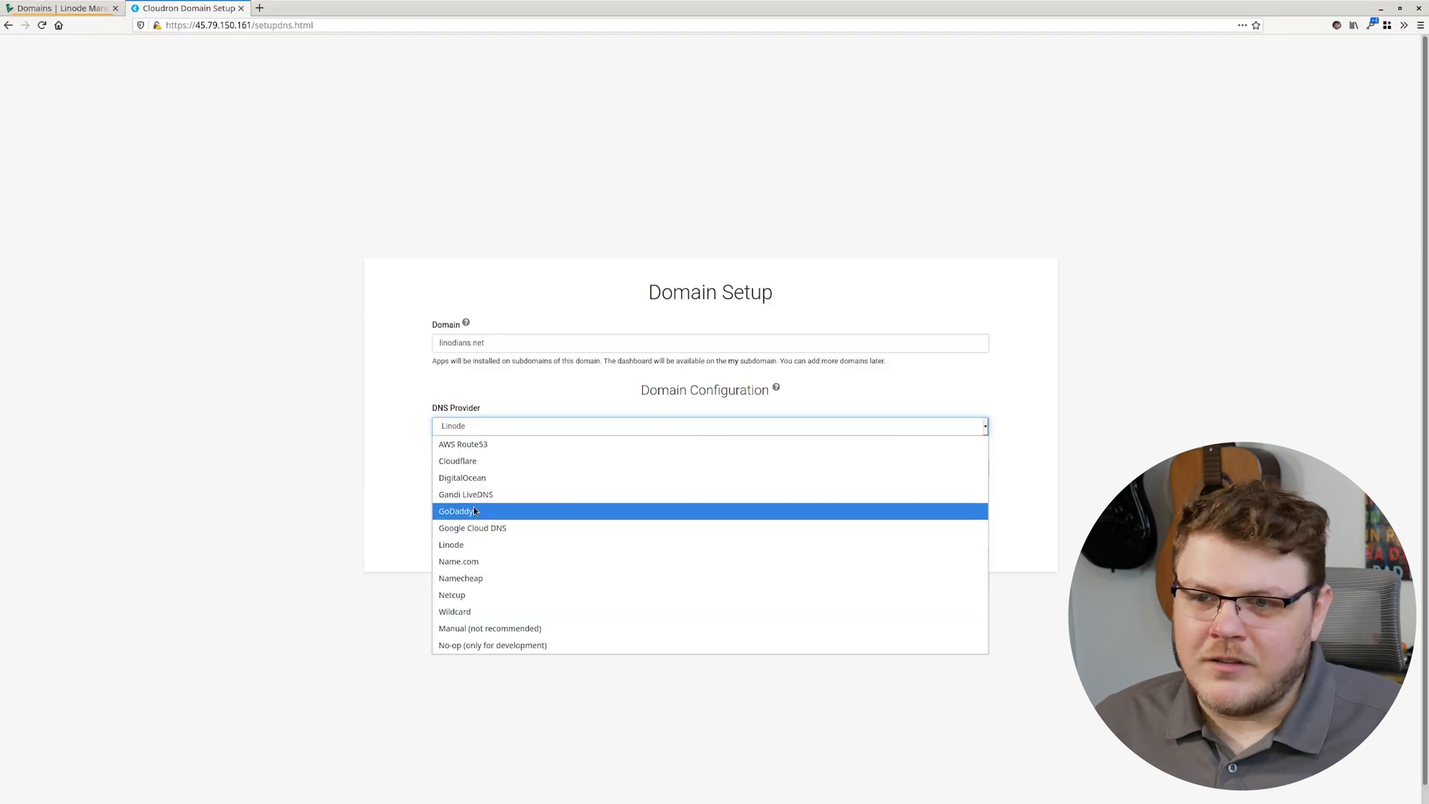
pyautogui.moveTo(497, 612)
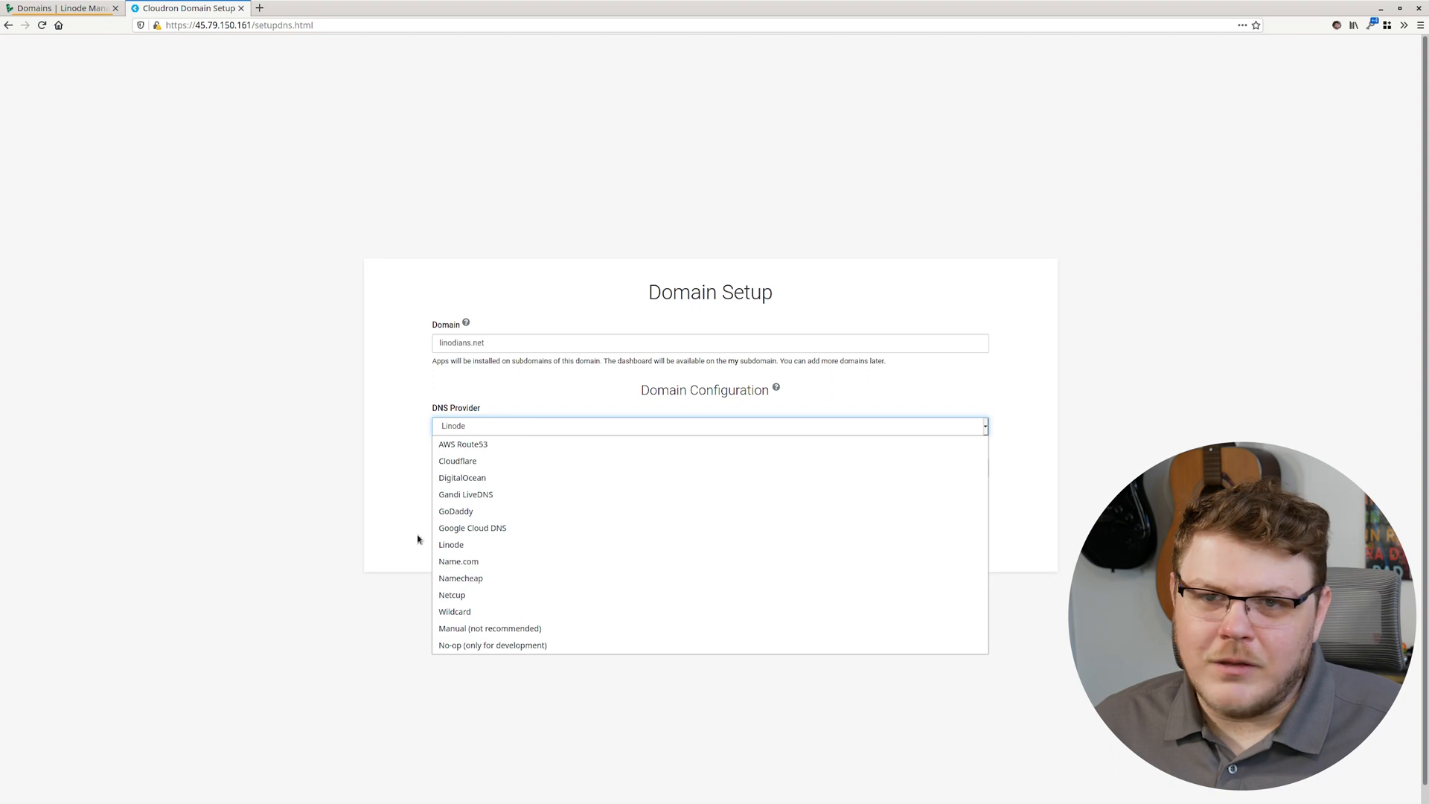
pyautogui.click(449, 545)
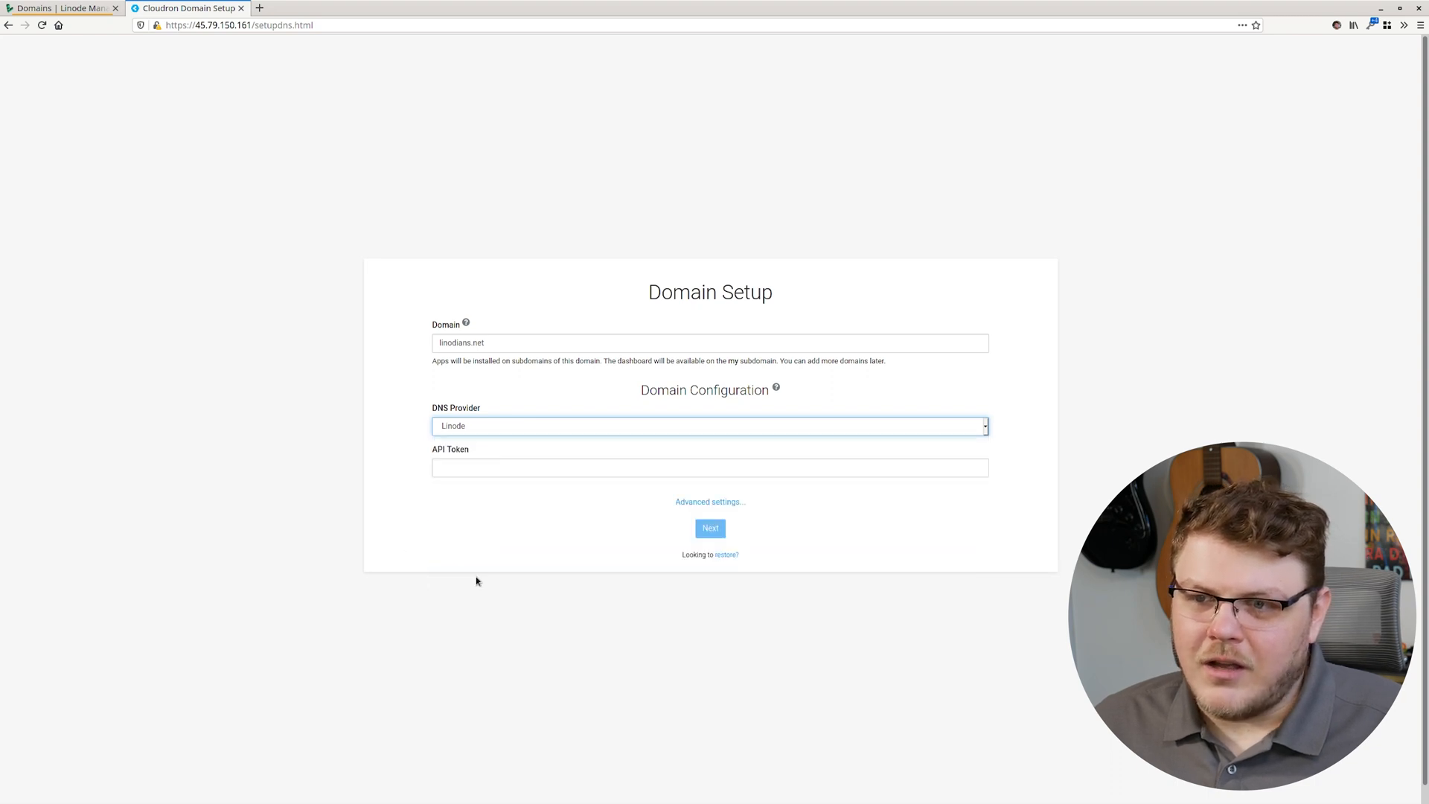
pyautogui.click(710, 426)
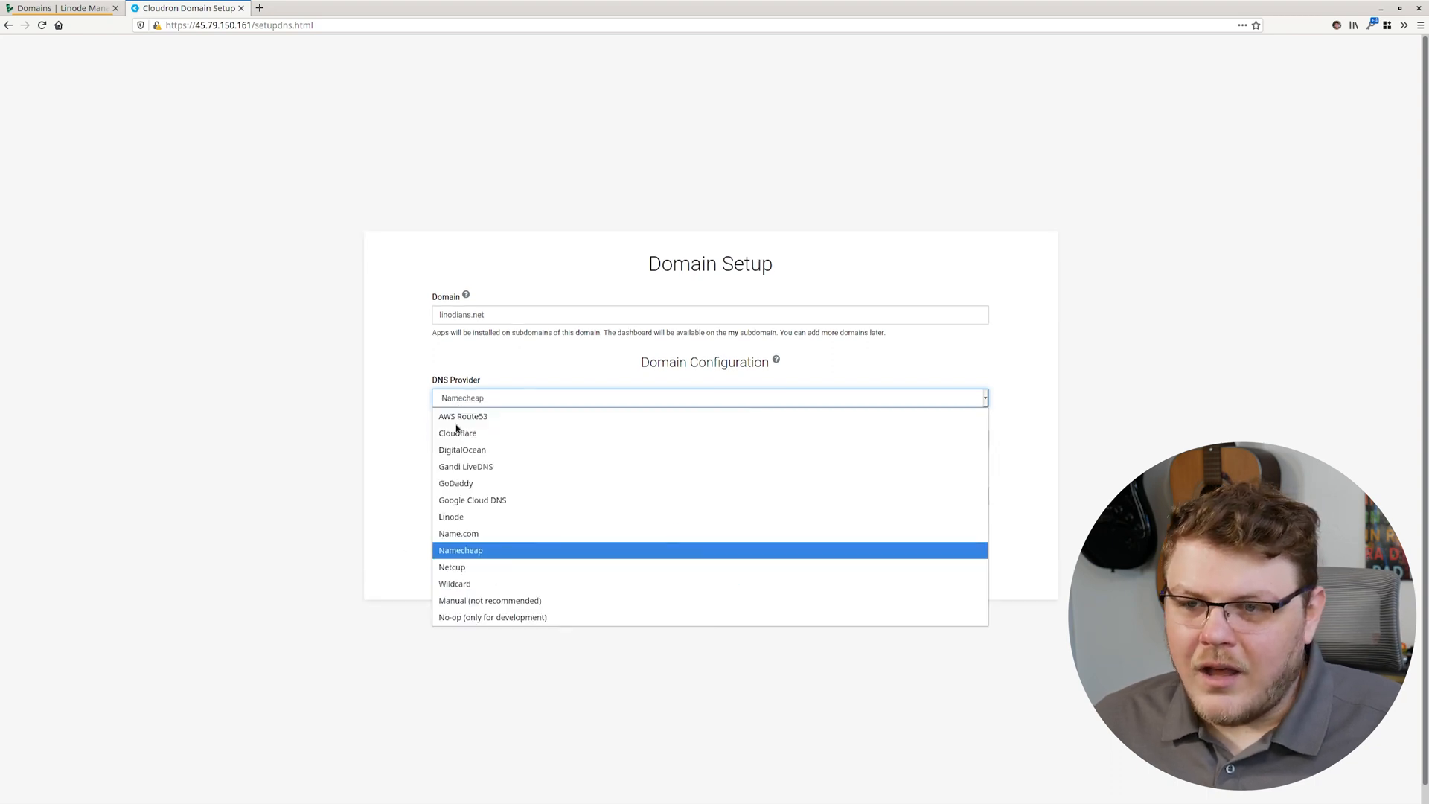
pyautogui.click(450, 516)
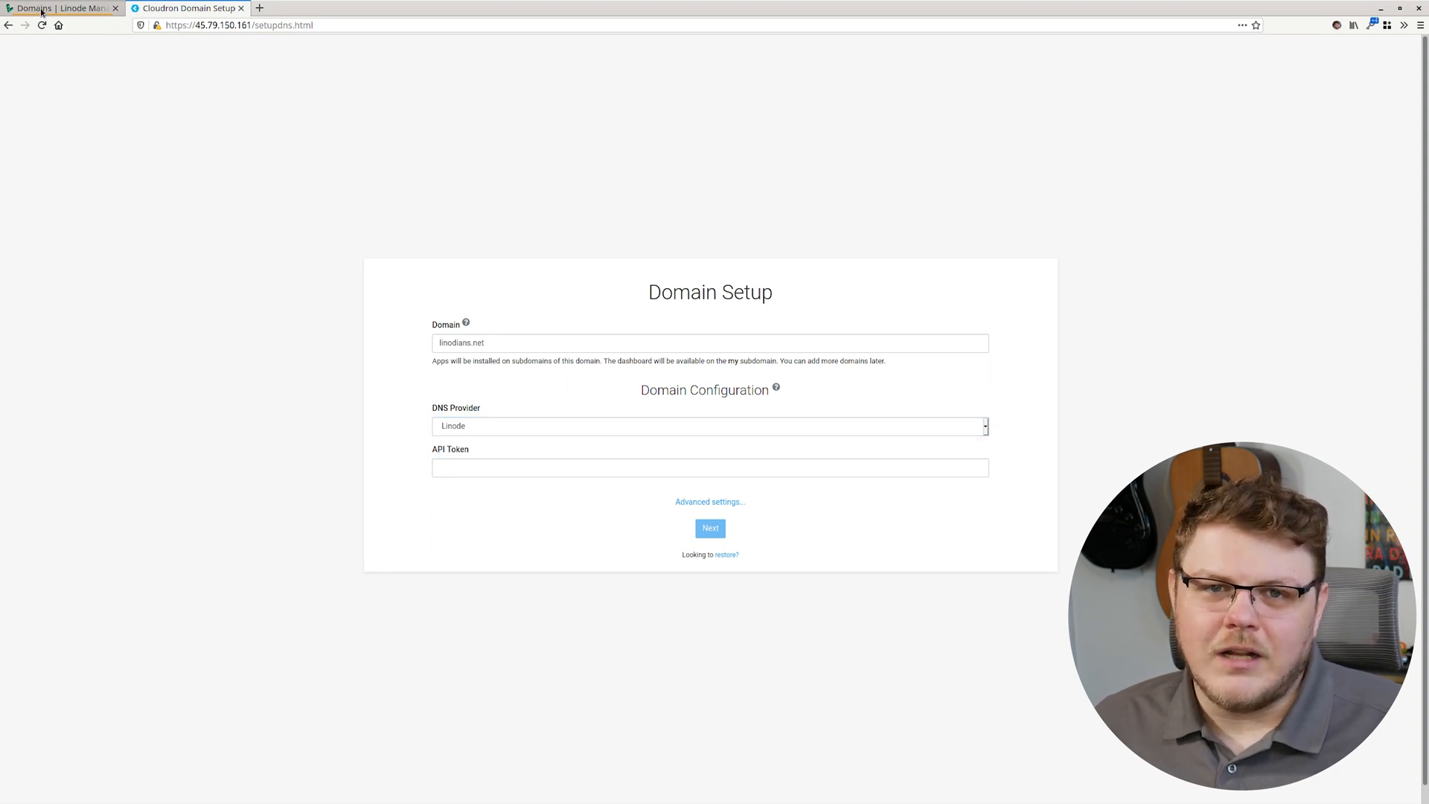
# Step: Start a new personal access token with read/write access to Domains
pyautogui.click(59, 9)
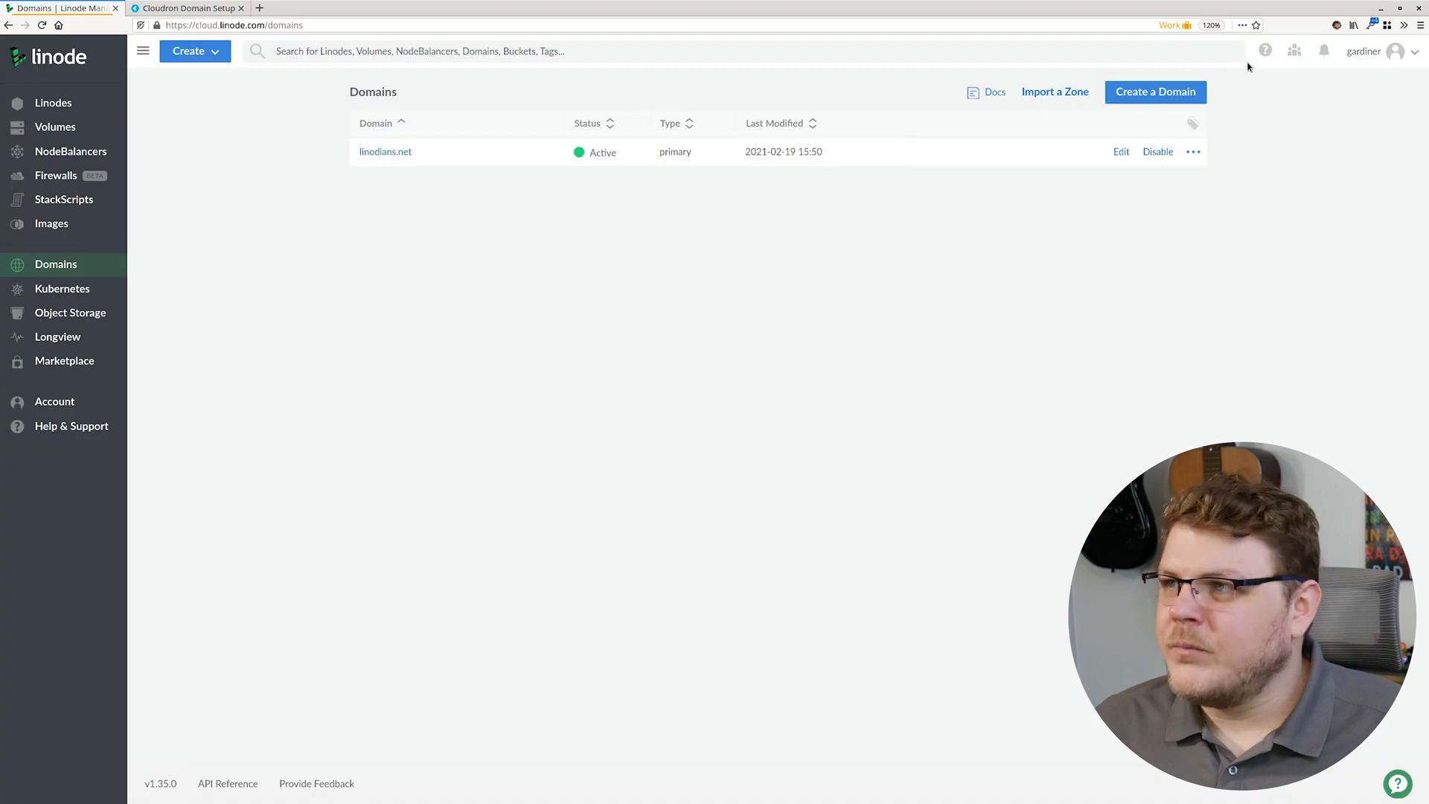
pyautogui.click(1367, 50)
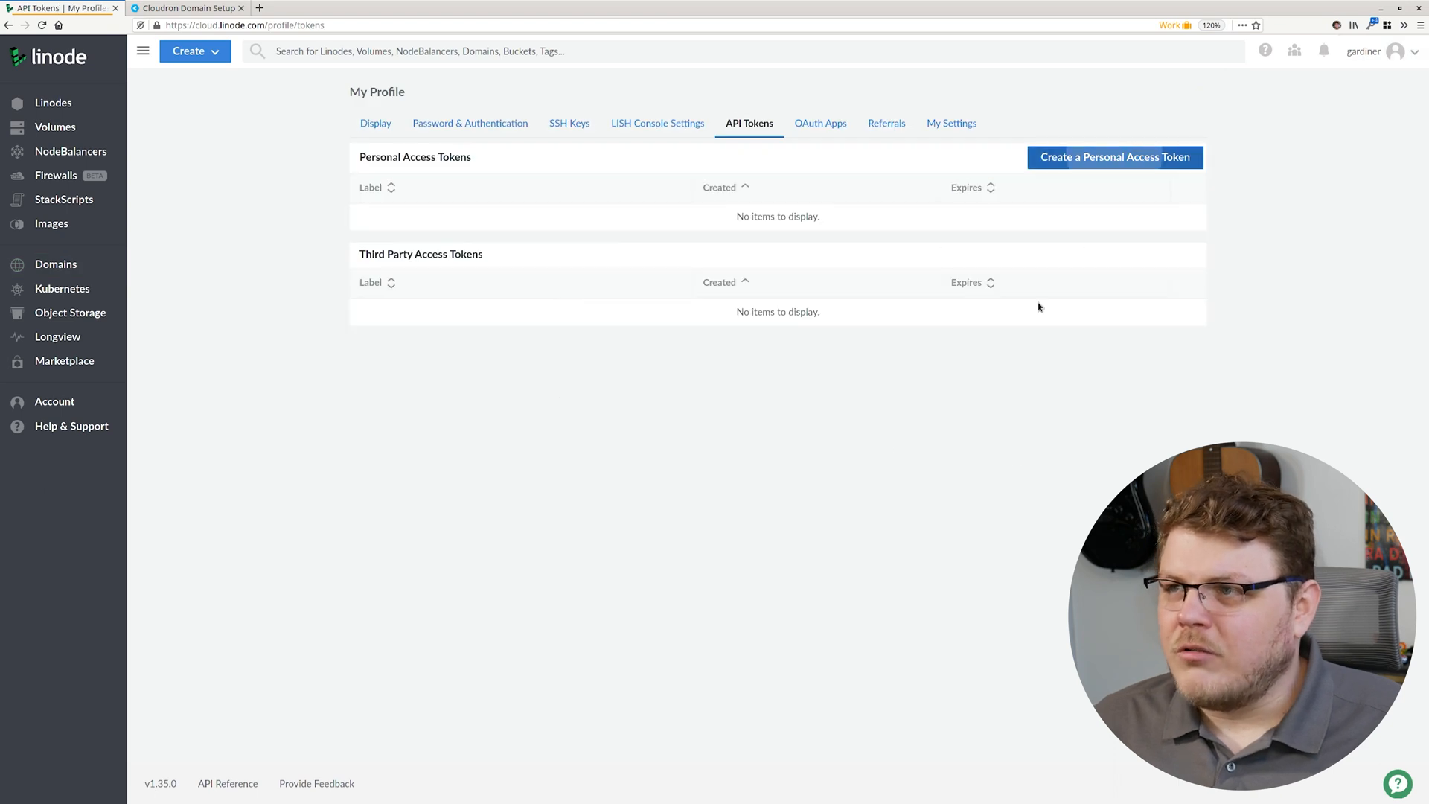
pyautogui.click(1114, 156)
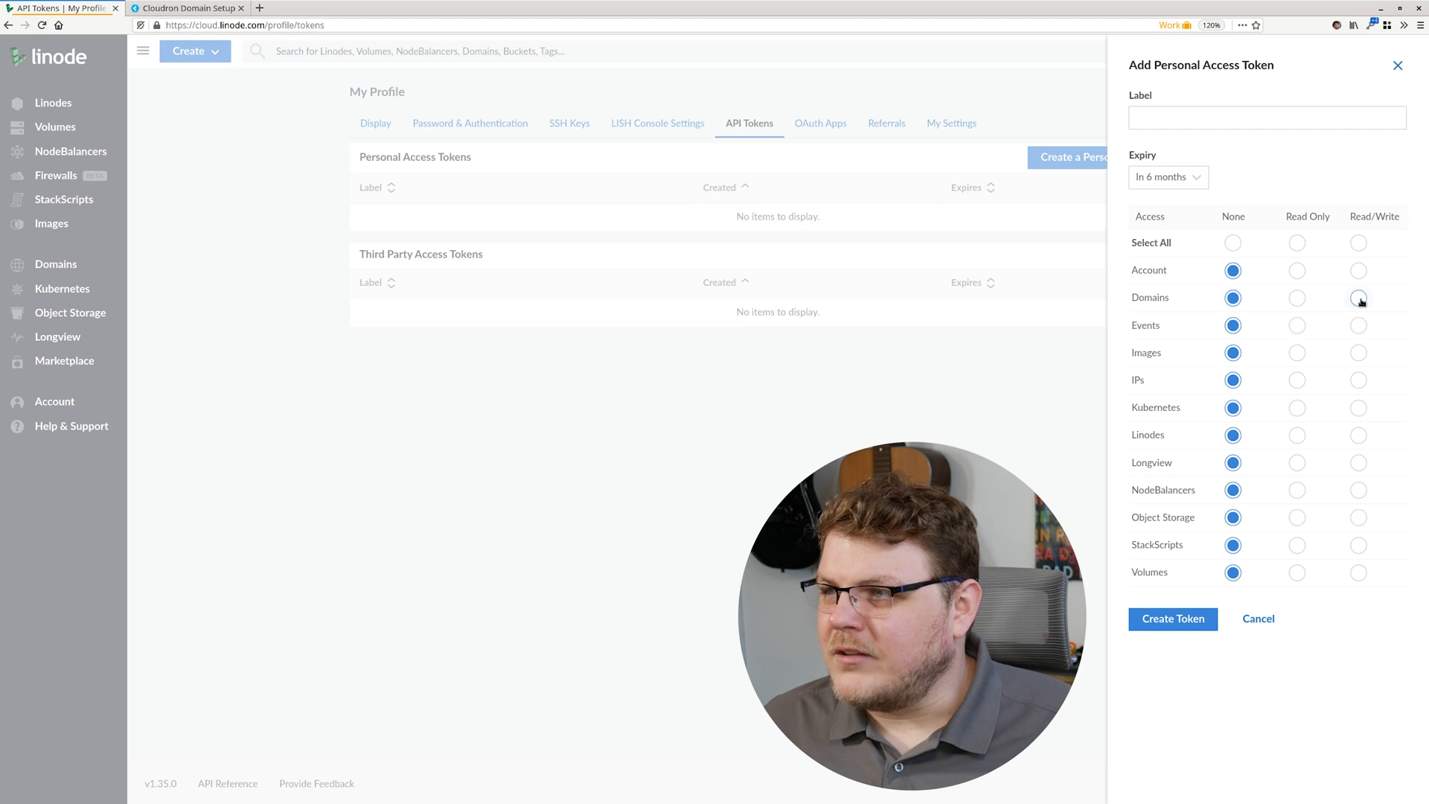
pyautogui.click(1358, 297)
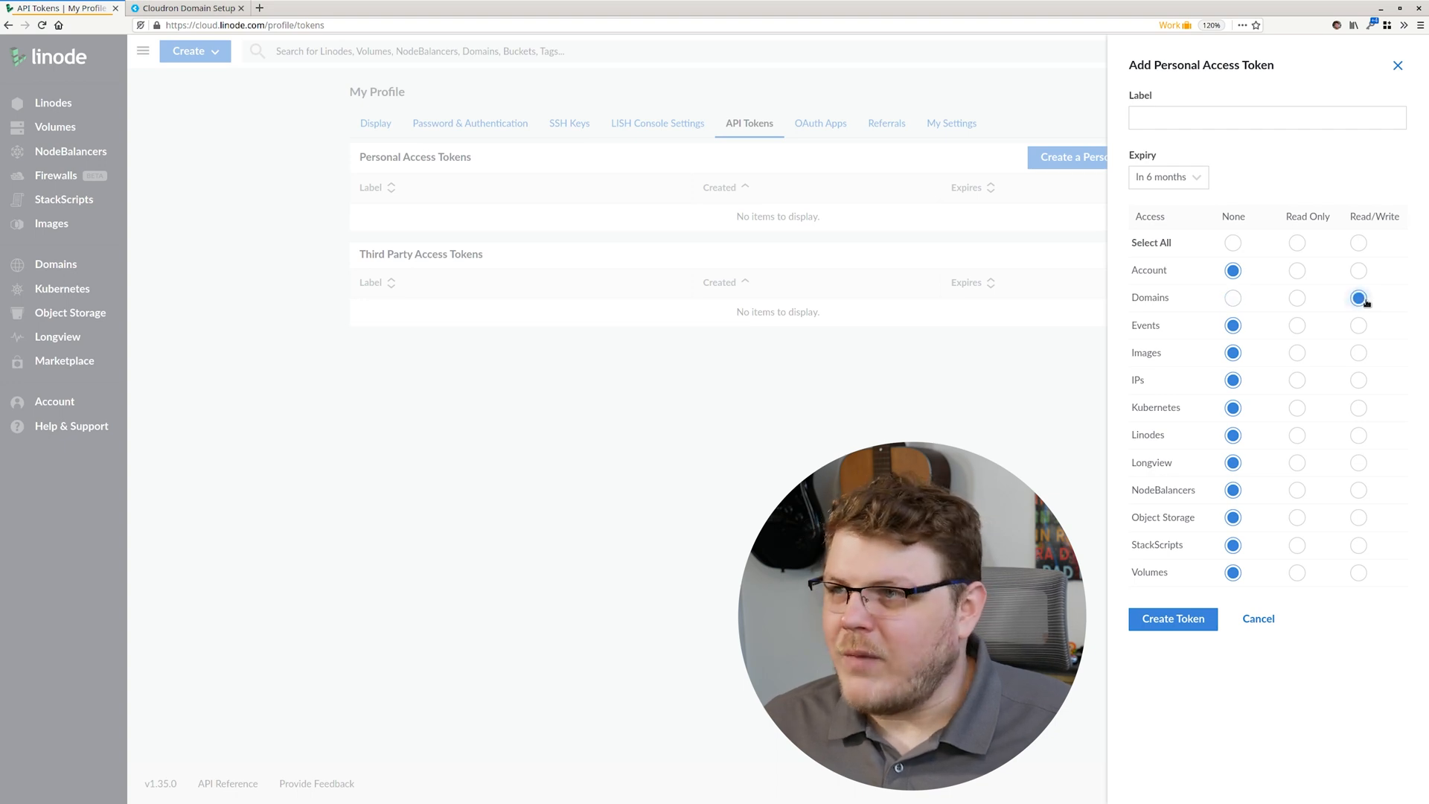
# Step: Label the token cloudron, create it and select its secret for copying
pyautogui.click(1266, 116)
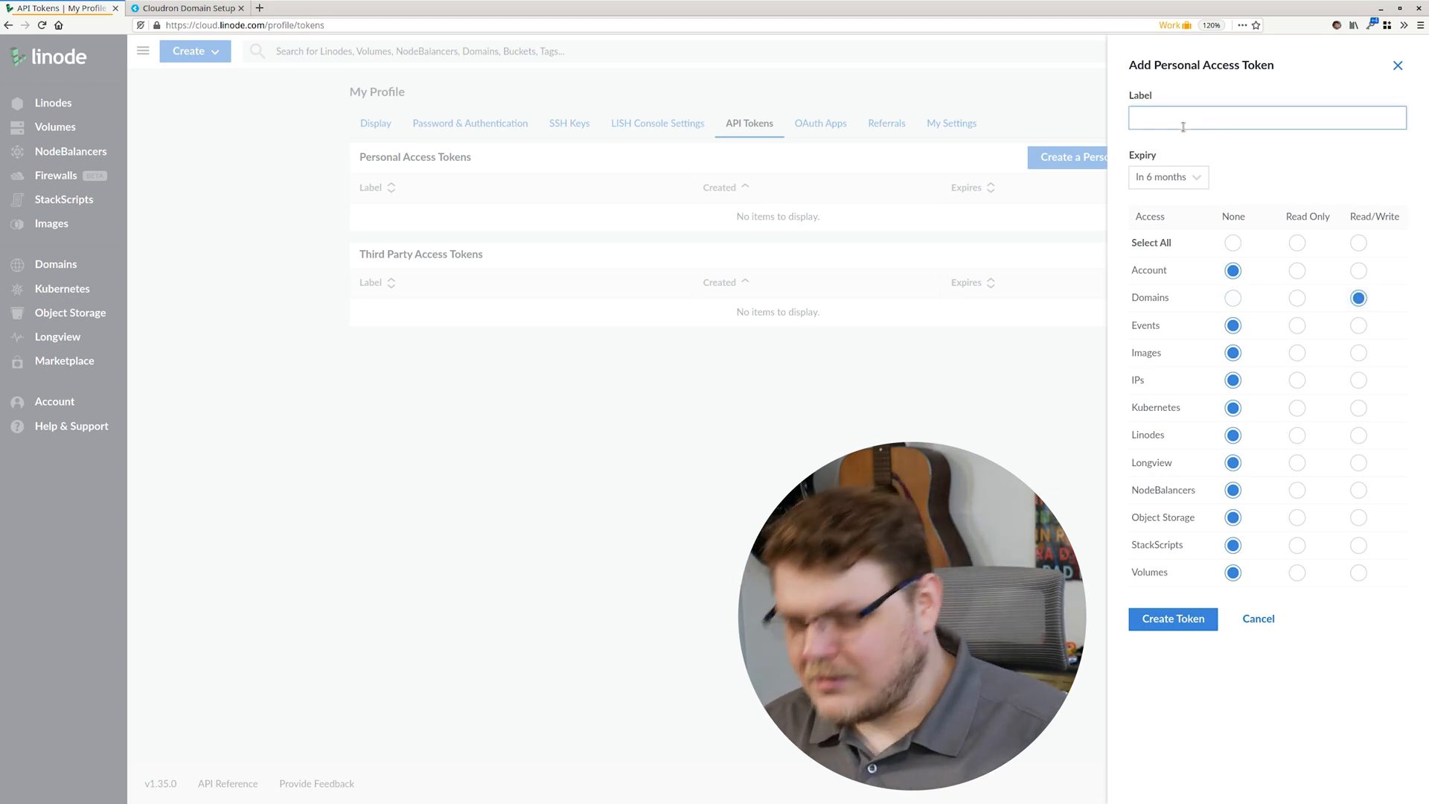
pyautogui.write('vlouf')
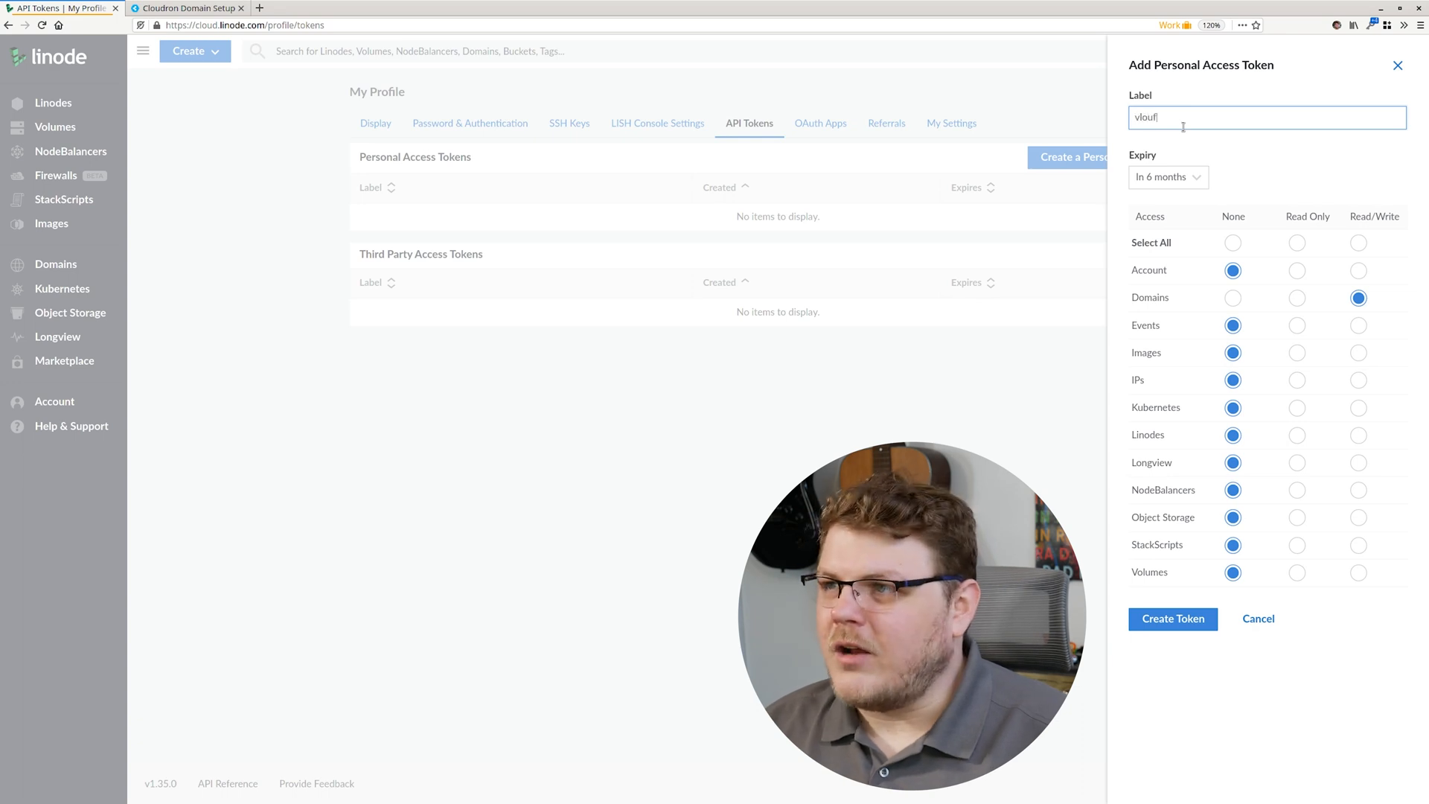
pyautogui.write('cloudron')
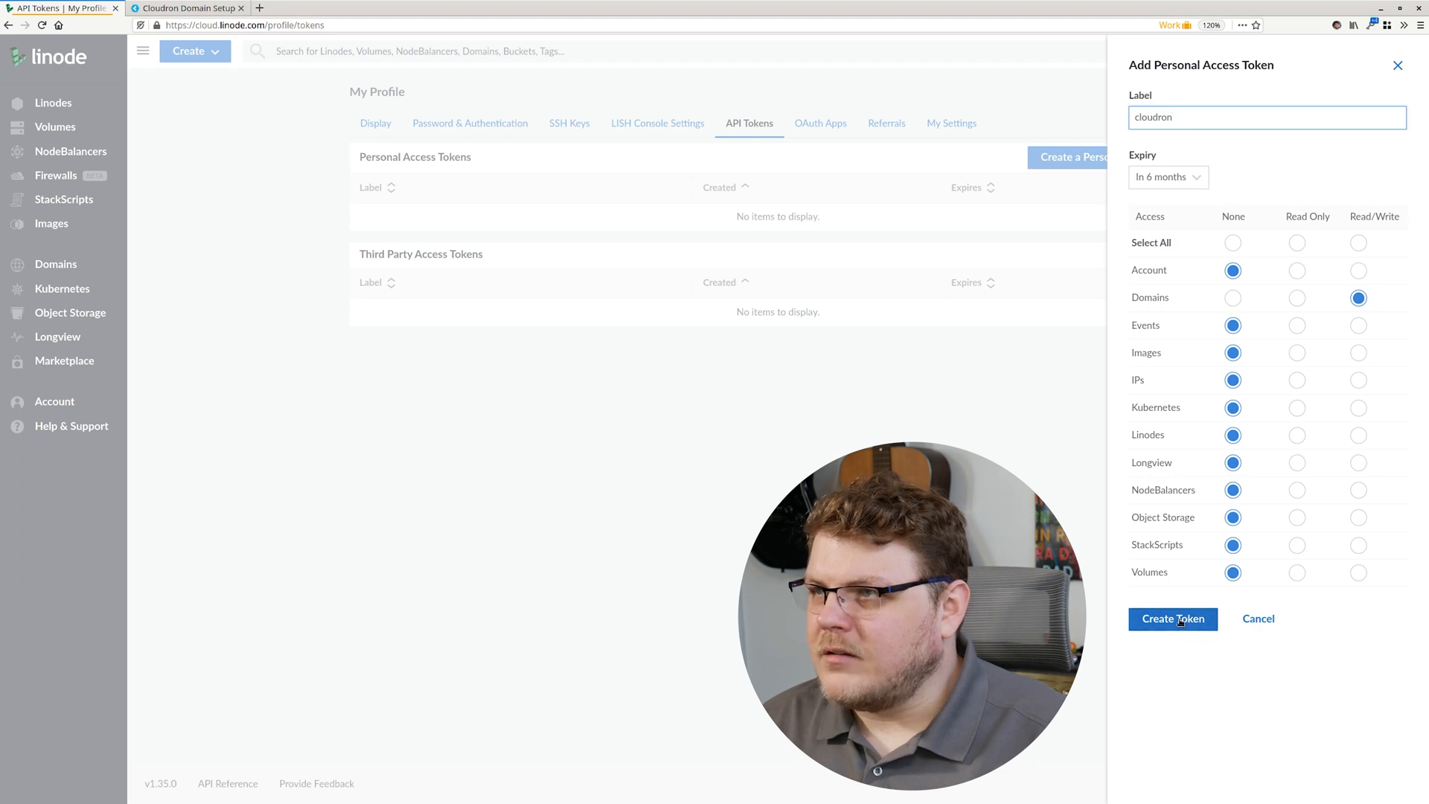
pyautogui.click(1173, 618)
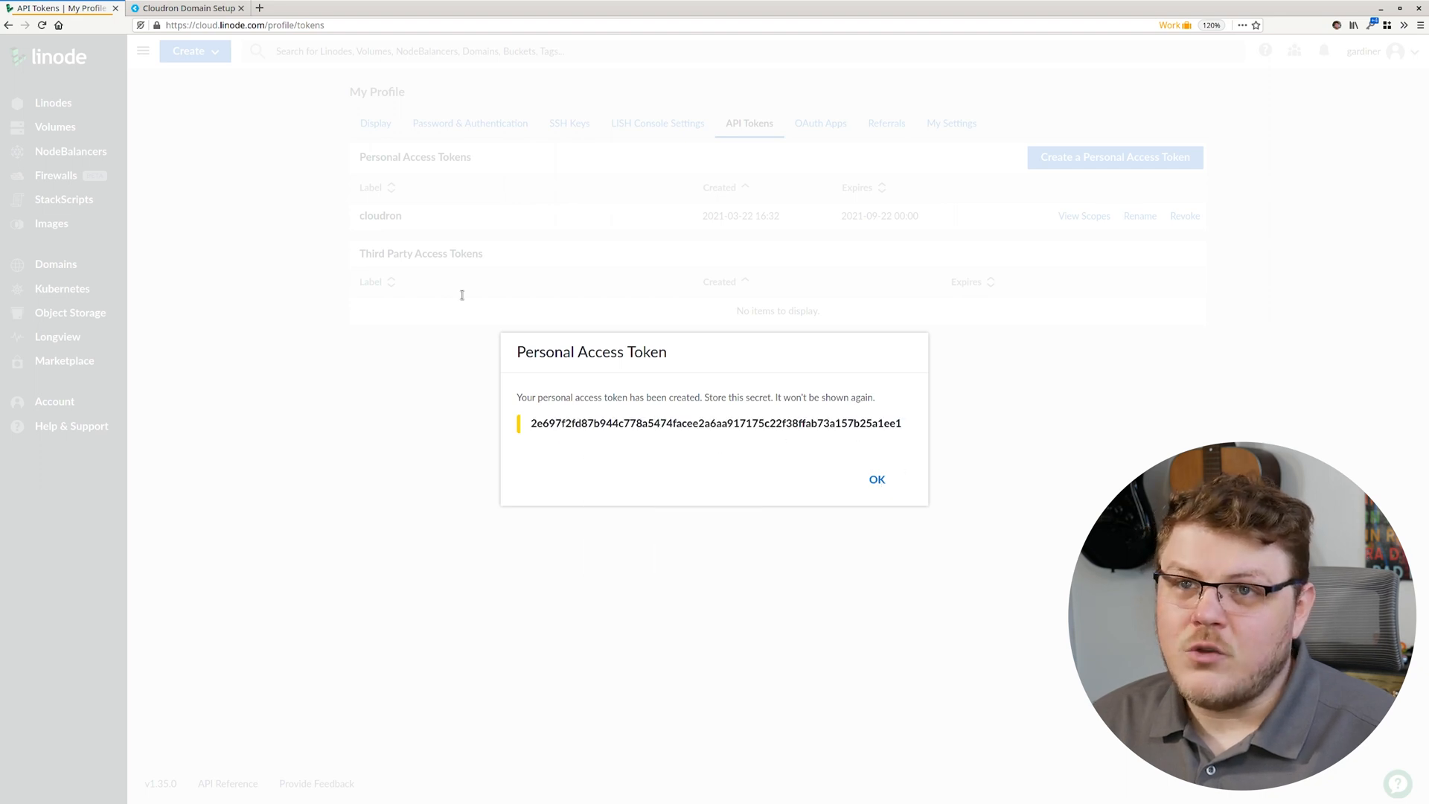
pyautogui.tripleClick(713, 423)
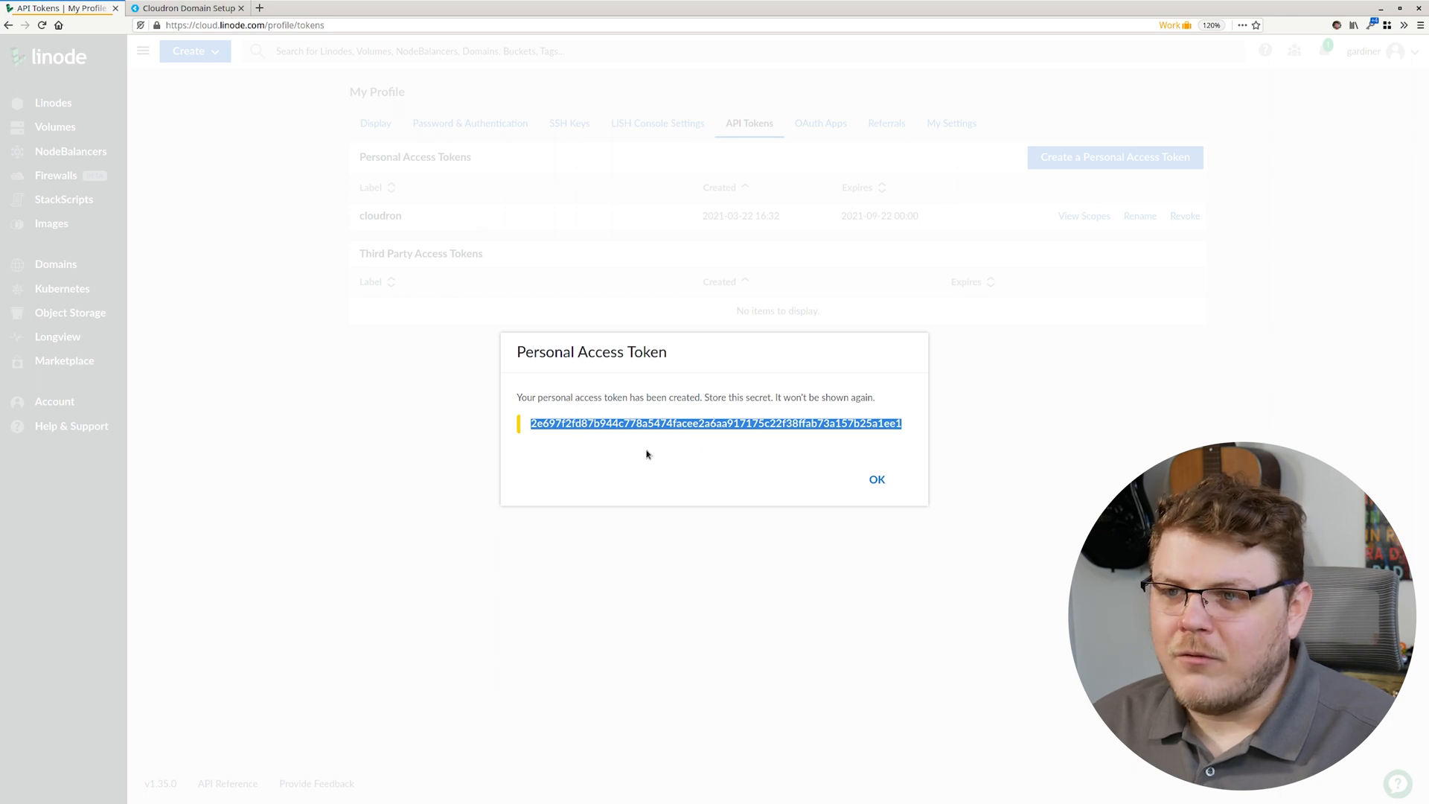
# Step: Paste the Linode API token into Cloudron's domain setup and submit it
pyautogui.click(188, 9)
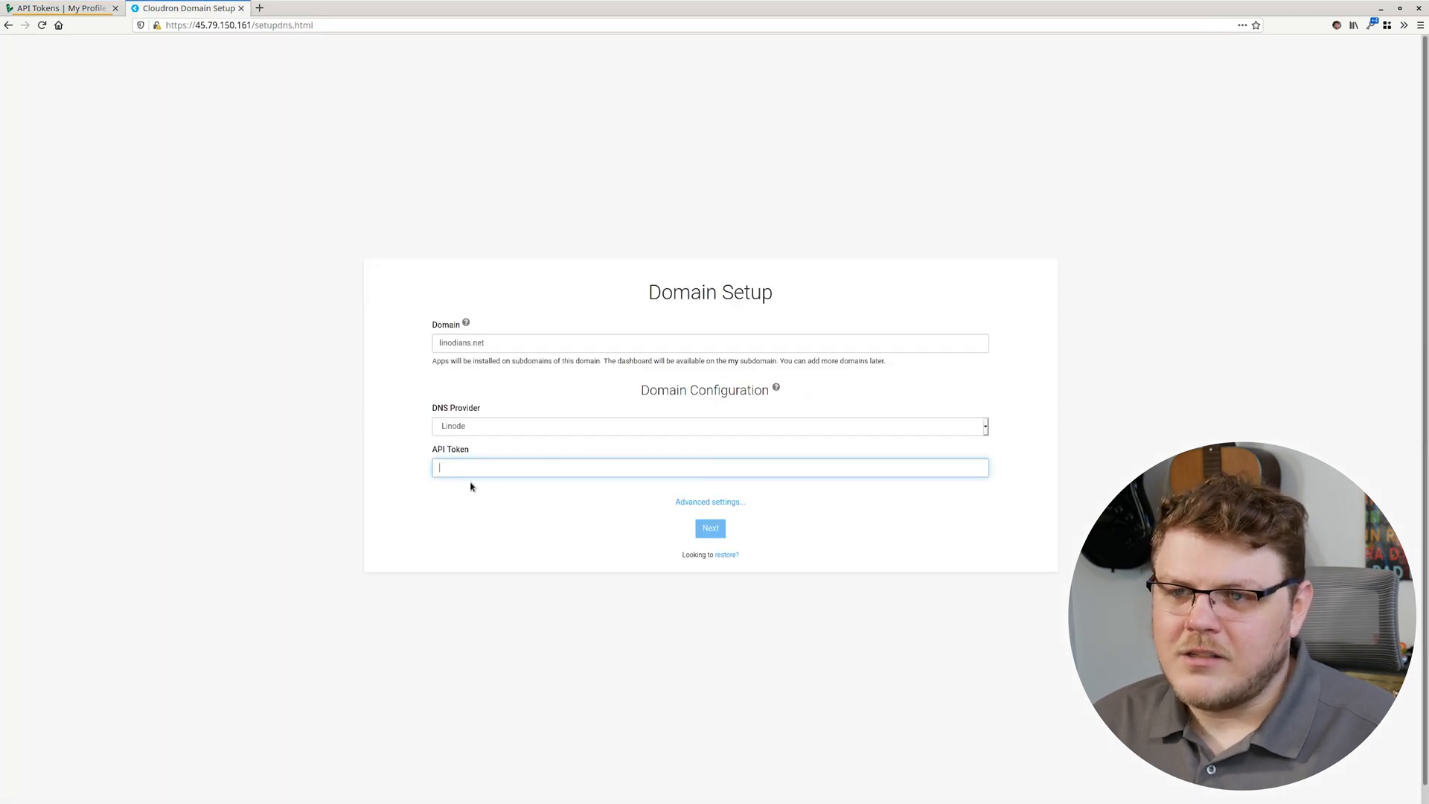
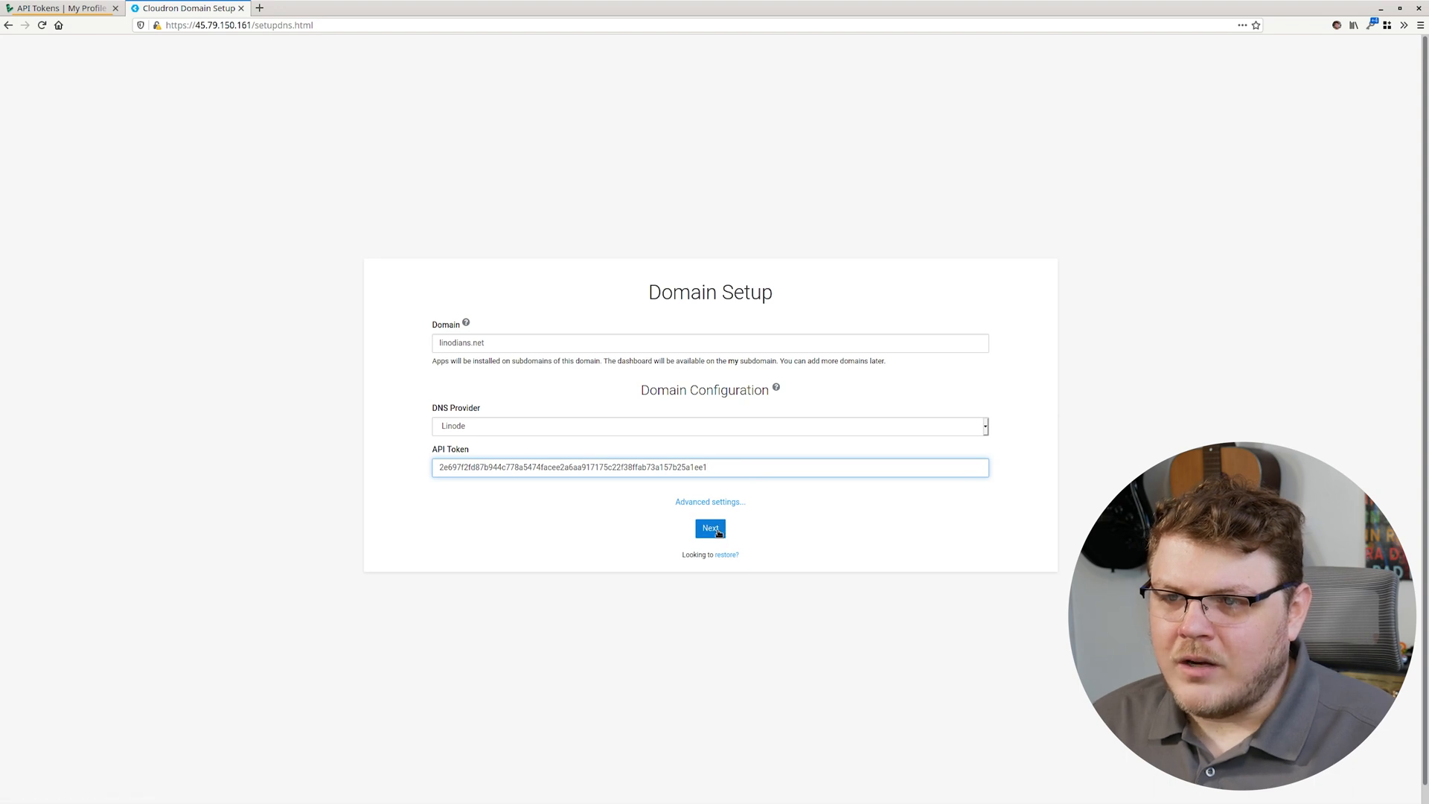
pyautogui.click(711, 529)
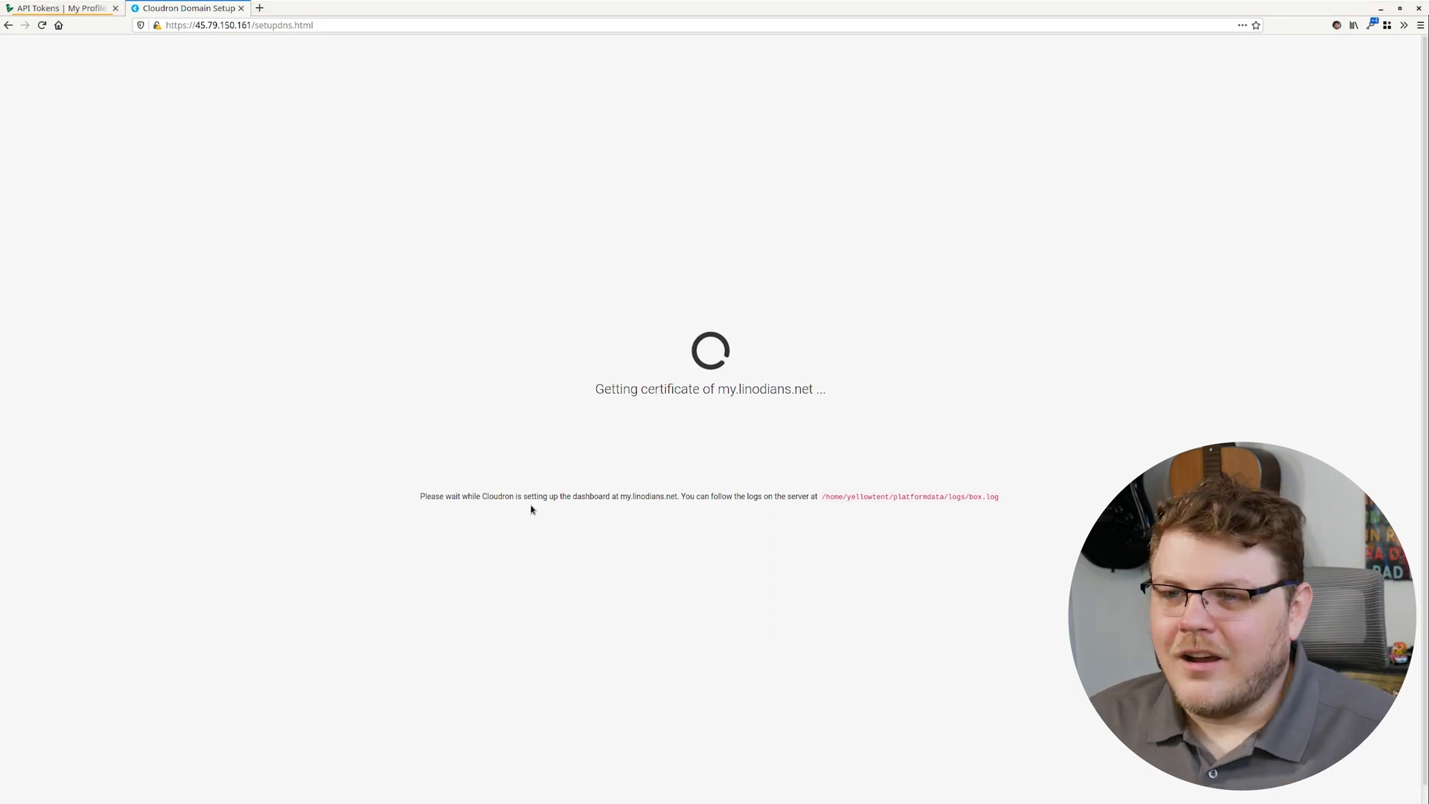
pyautogui.moveTo(612, 514)
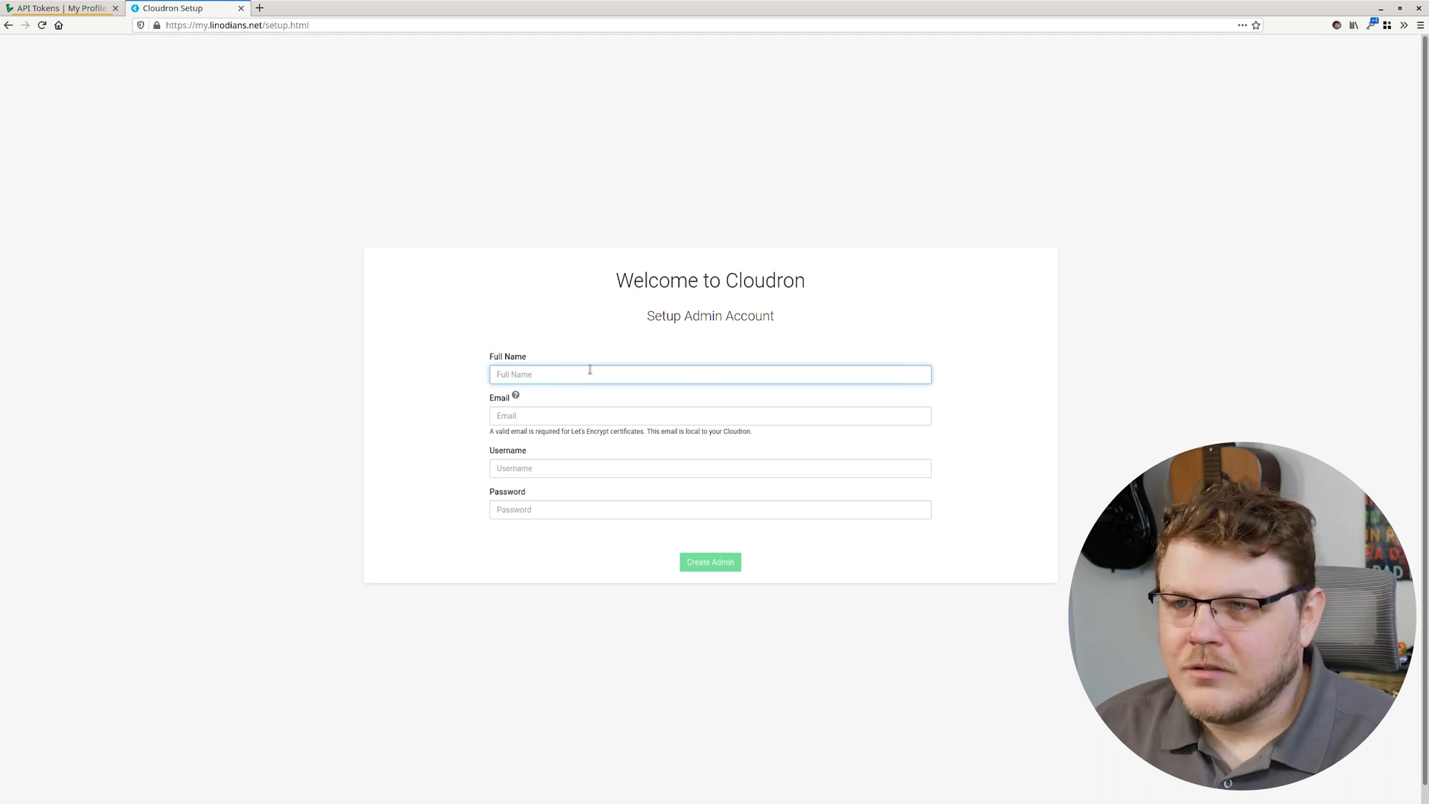
# Step: Create the admin account for Gardiner Bryant with username gbryant
pyautogui.write('Gardiner Bryant')
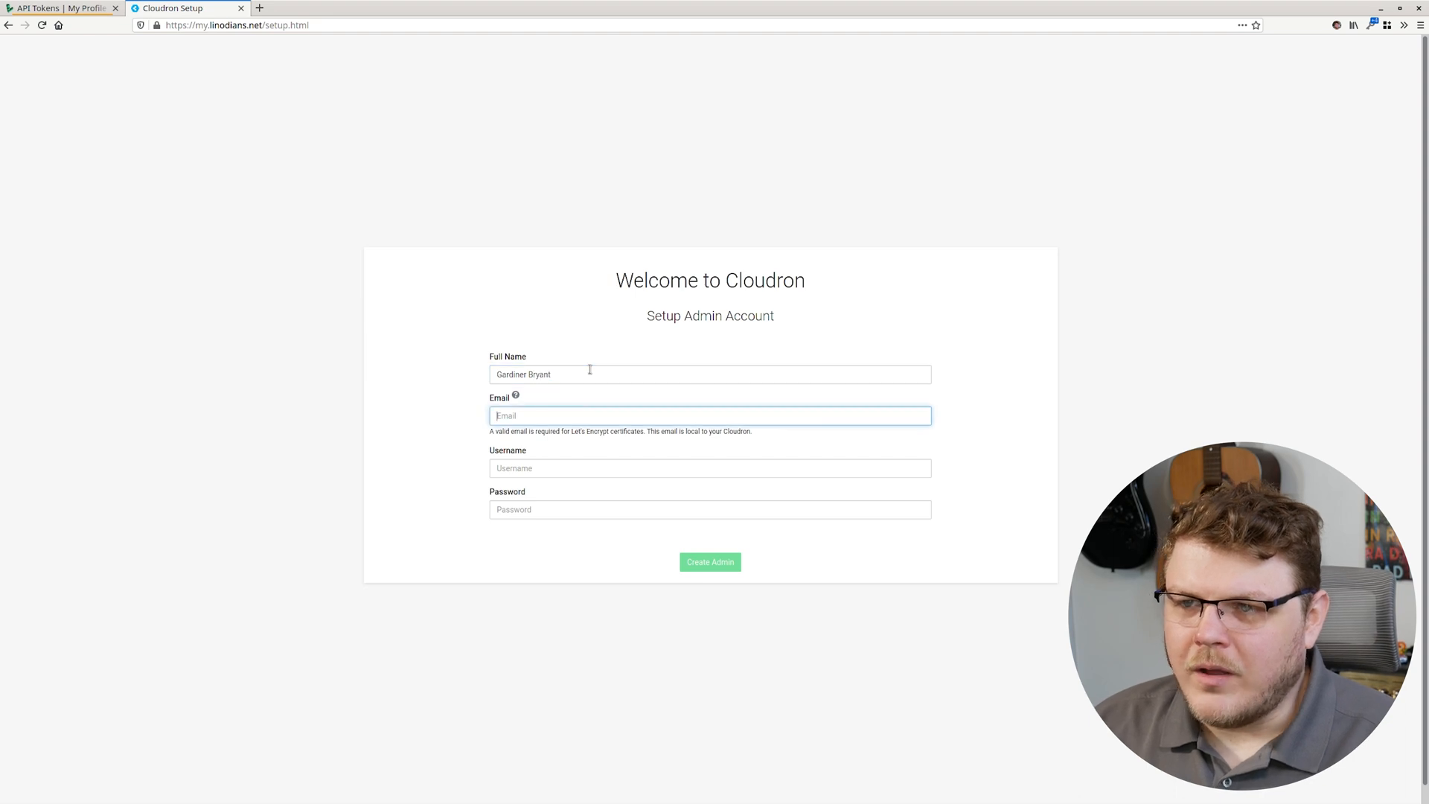
pyautogui.click(710, 468)
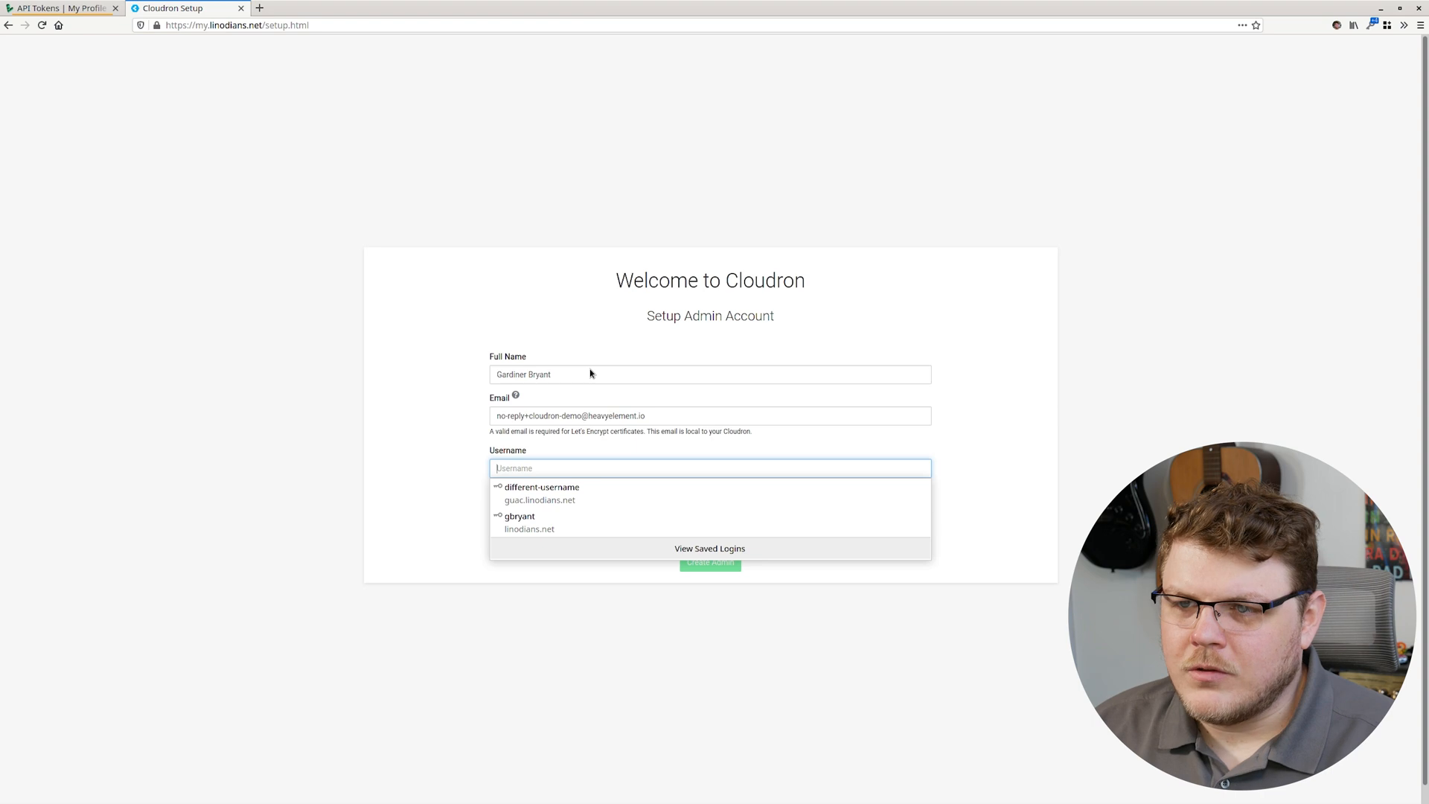
pyautogui.click(518, 521)
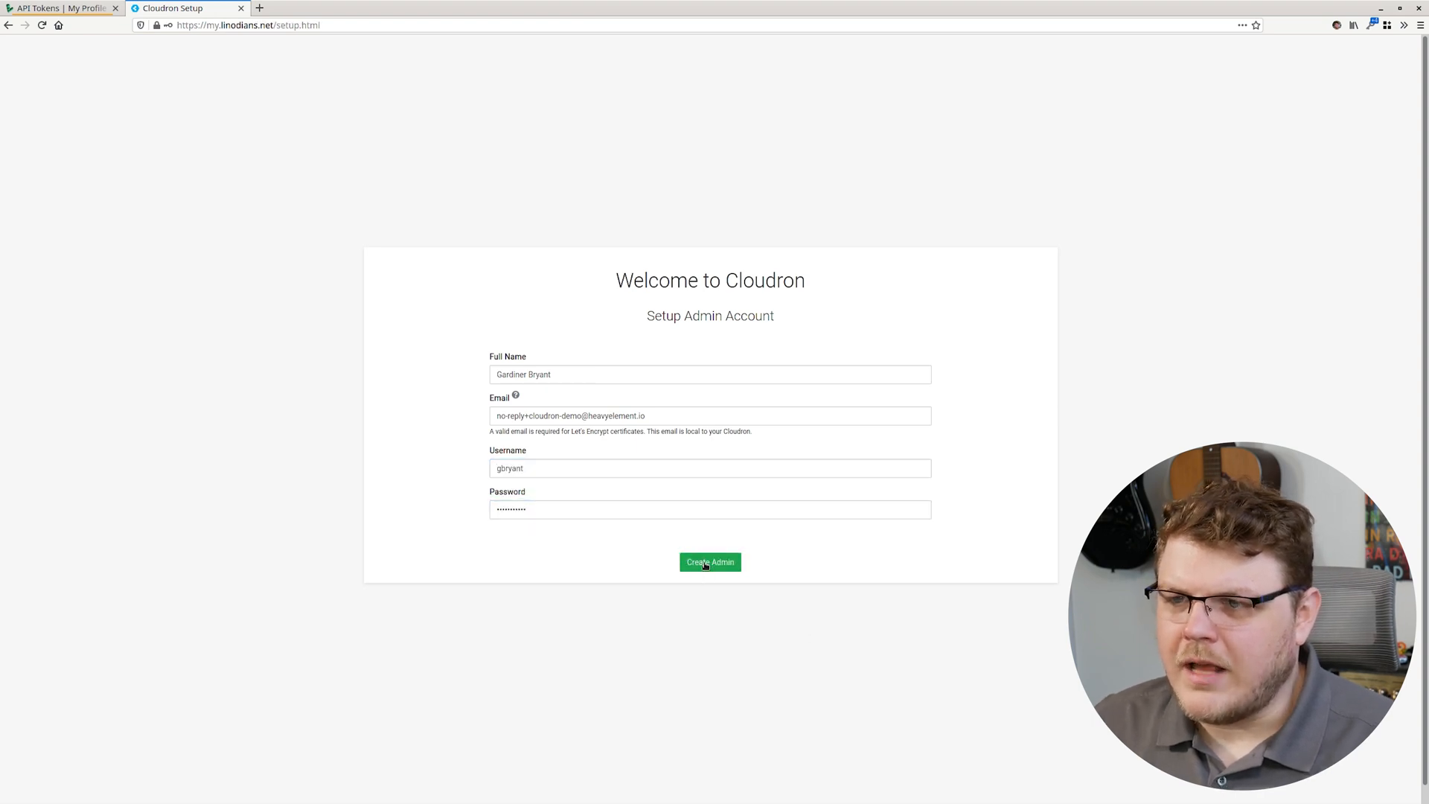
pyautogui.click(711, 561)
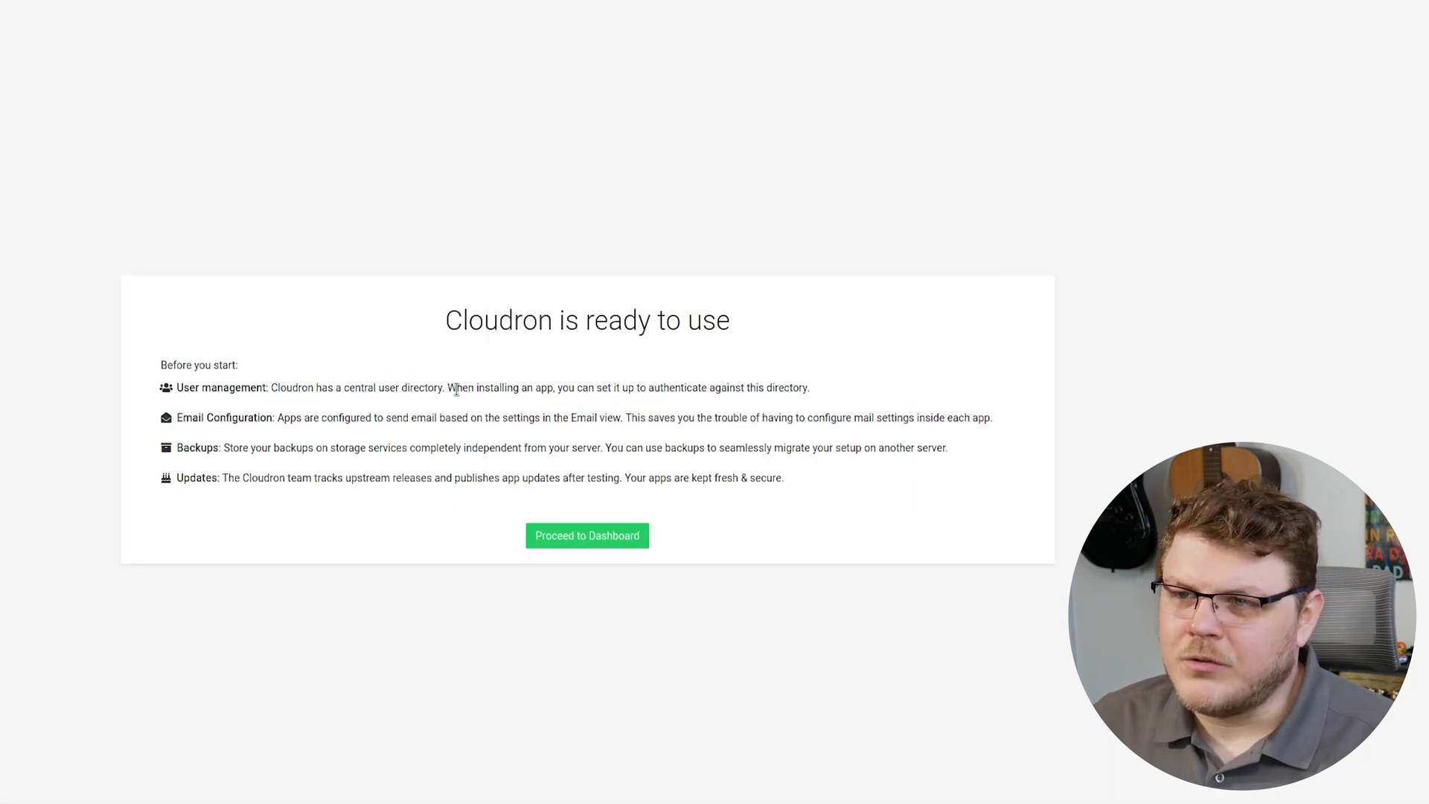
pyautogui.moveTo(600, 400)
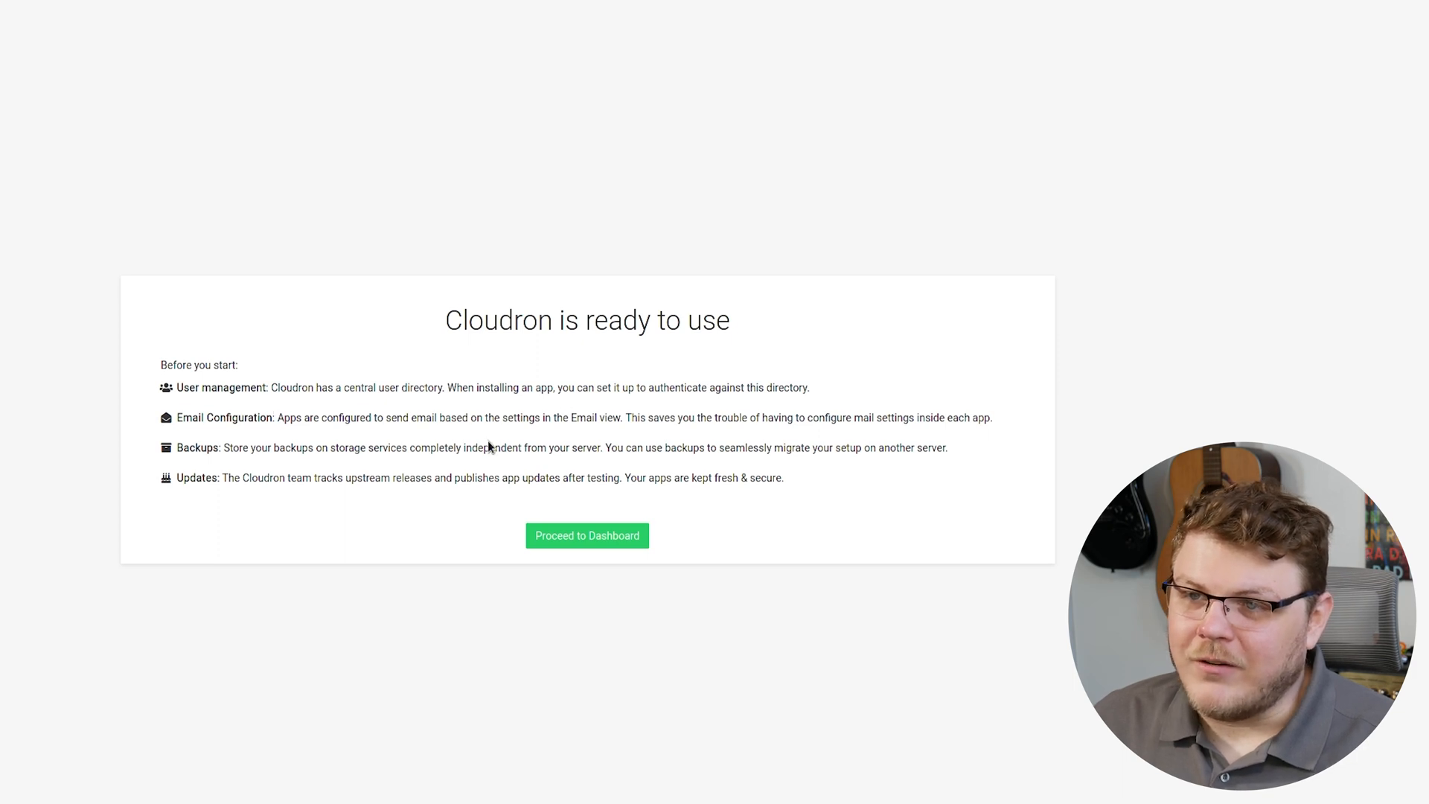
pyautogui.moveTo(326, 436)
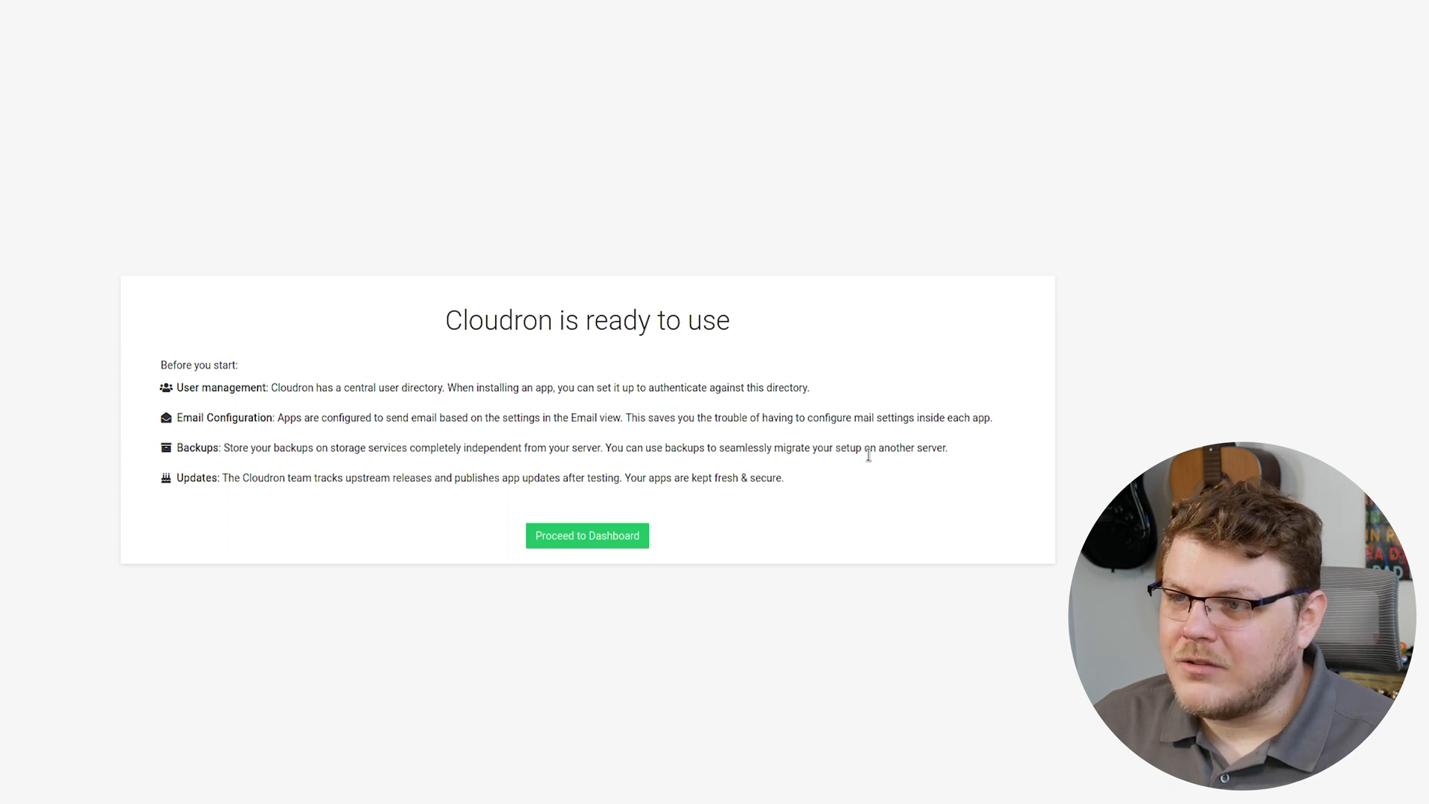
pyautogui.moveTo(860, 433)
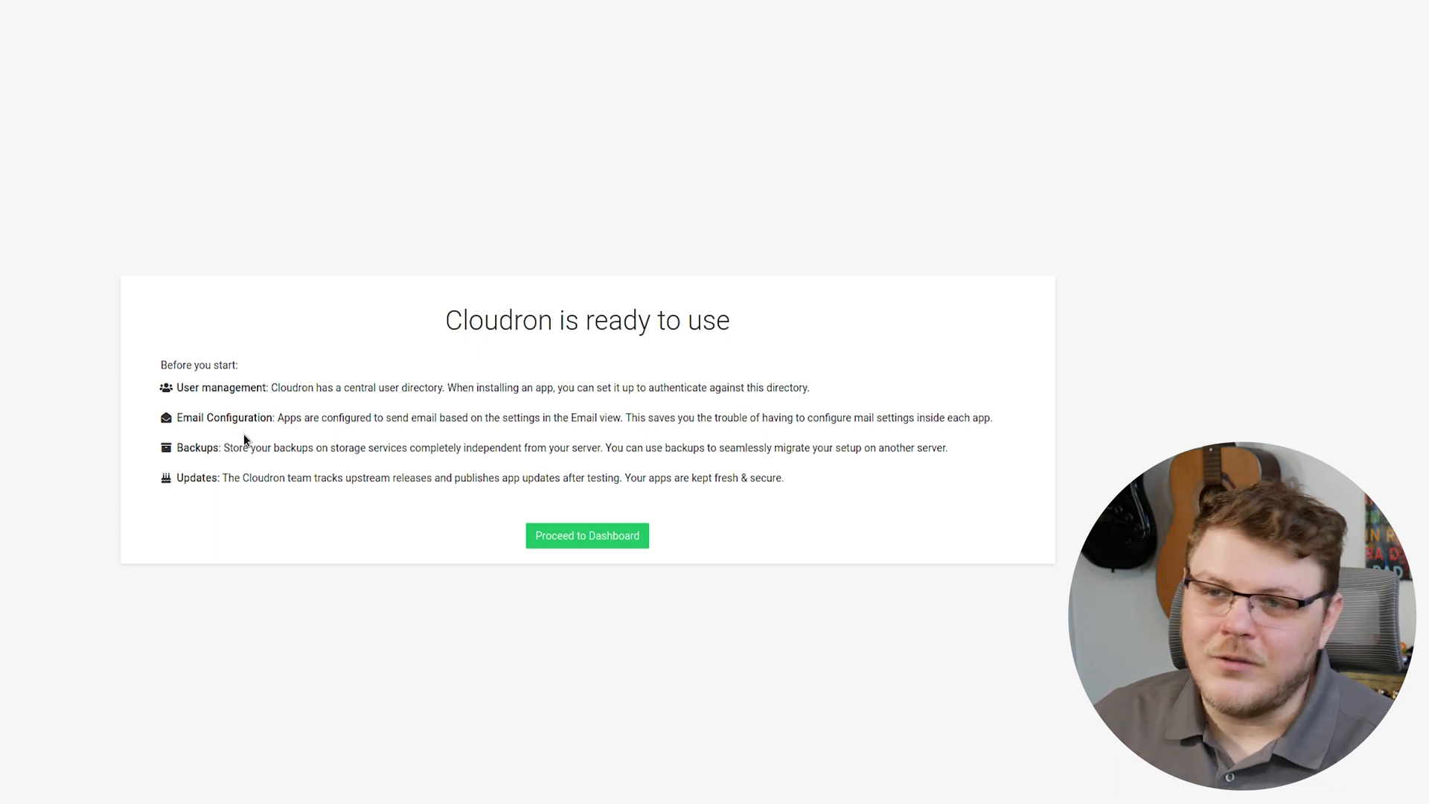
# Step: Proceed from the 'Cloudron is ready to use' page to the dashboard
pyautogui.doubleClick(236, 448)
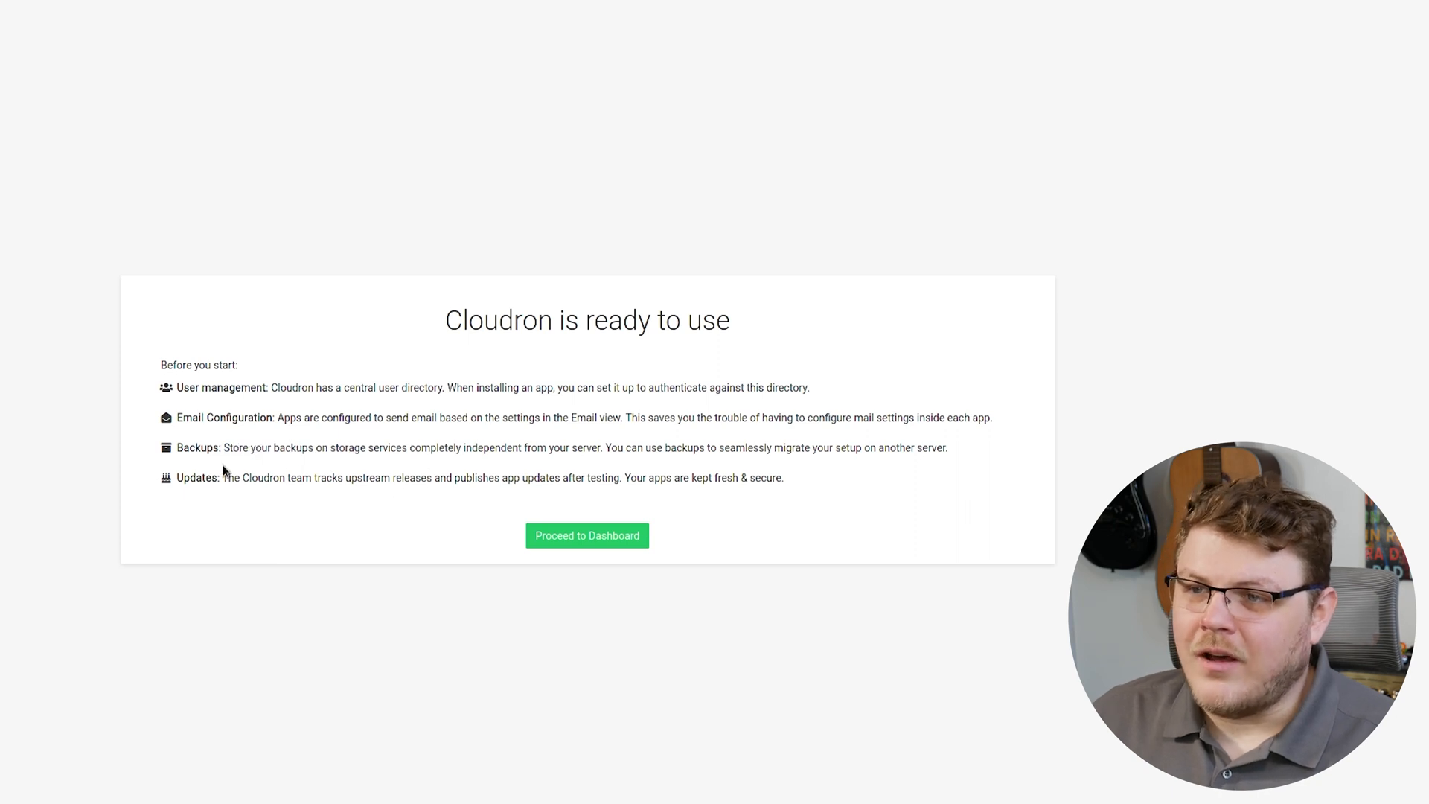
pyautogui.moveTo(527, 453)
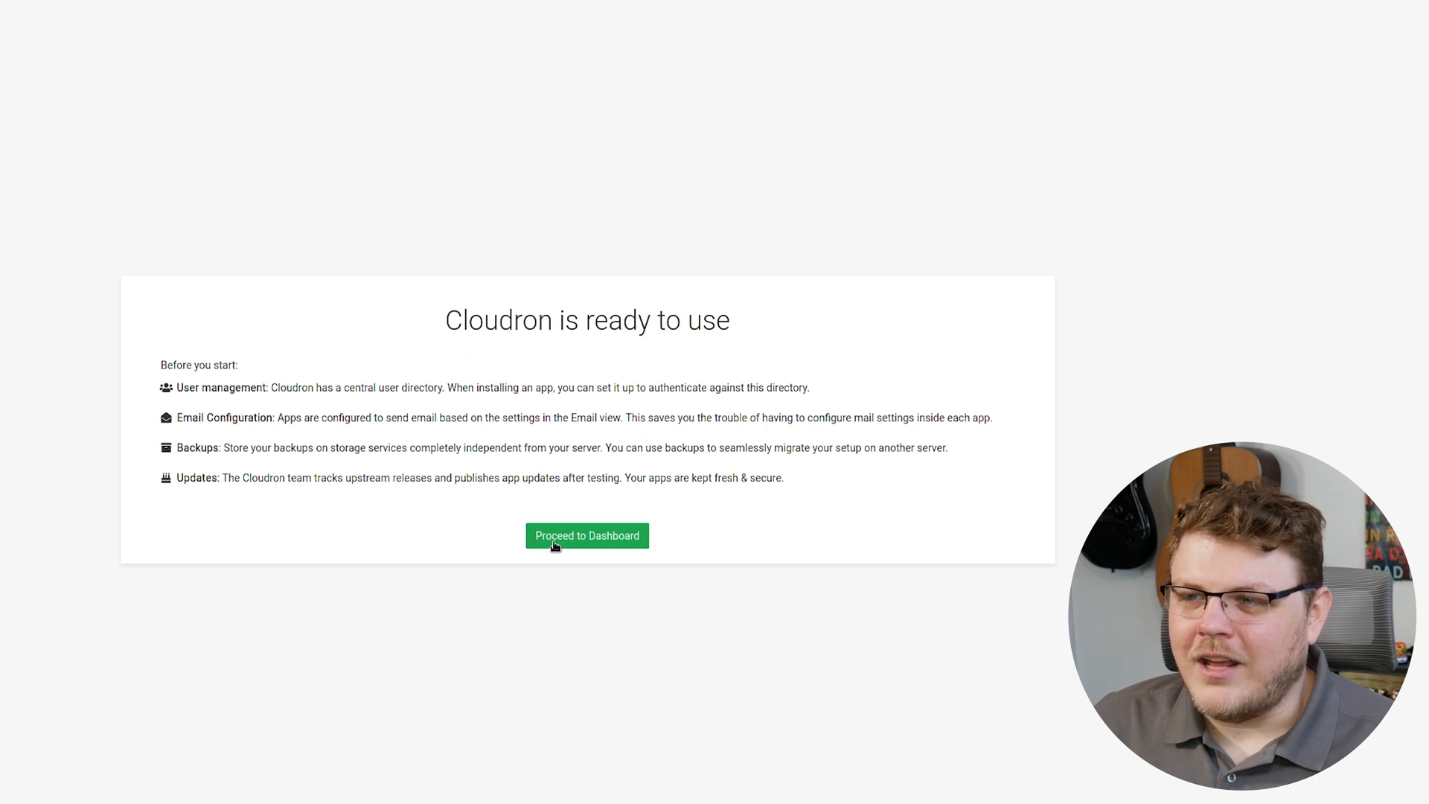
pyautogui.click(586, 535)
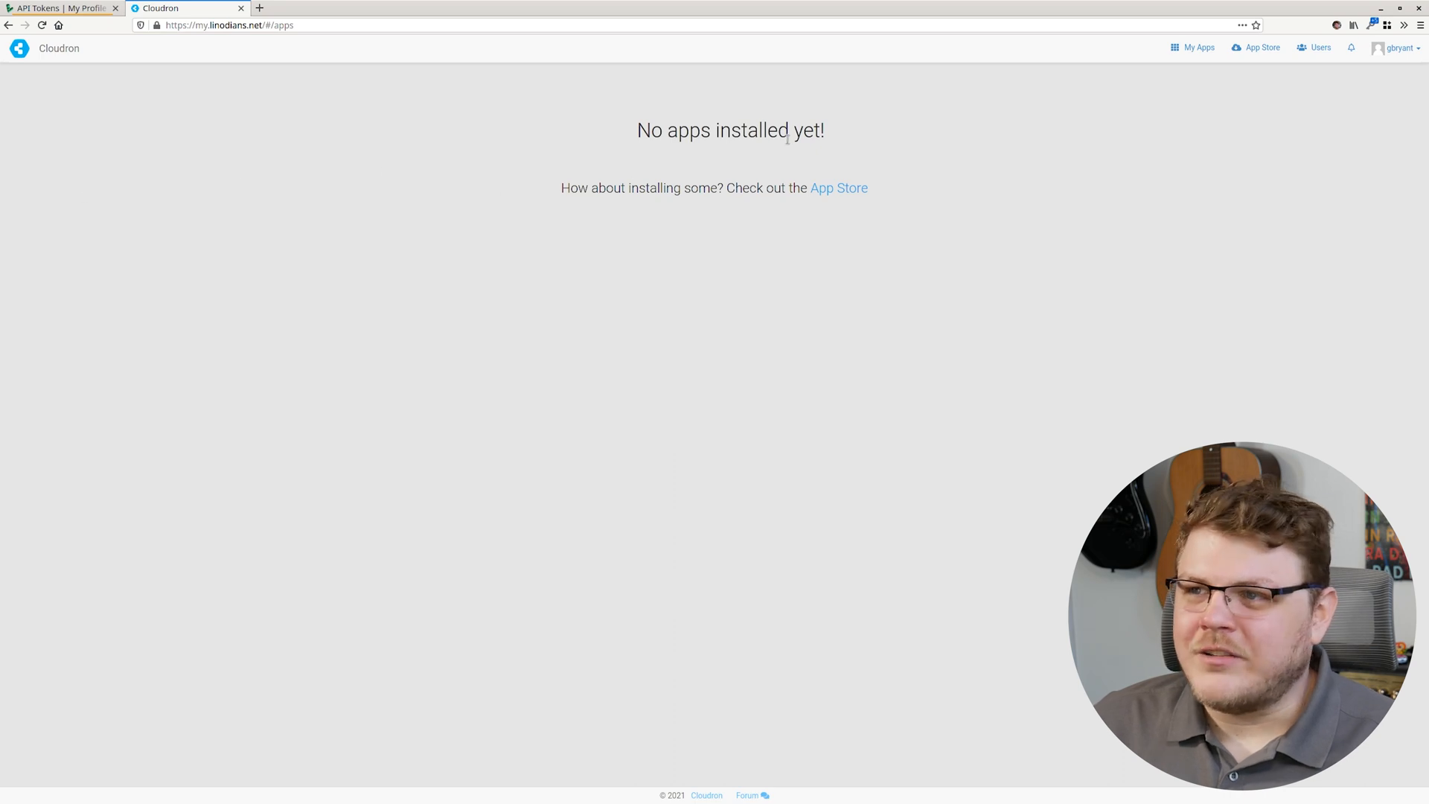
# Step: Browse the App Store catalogue and open the File Pizza app details
pyautogui.click(839, 188)
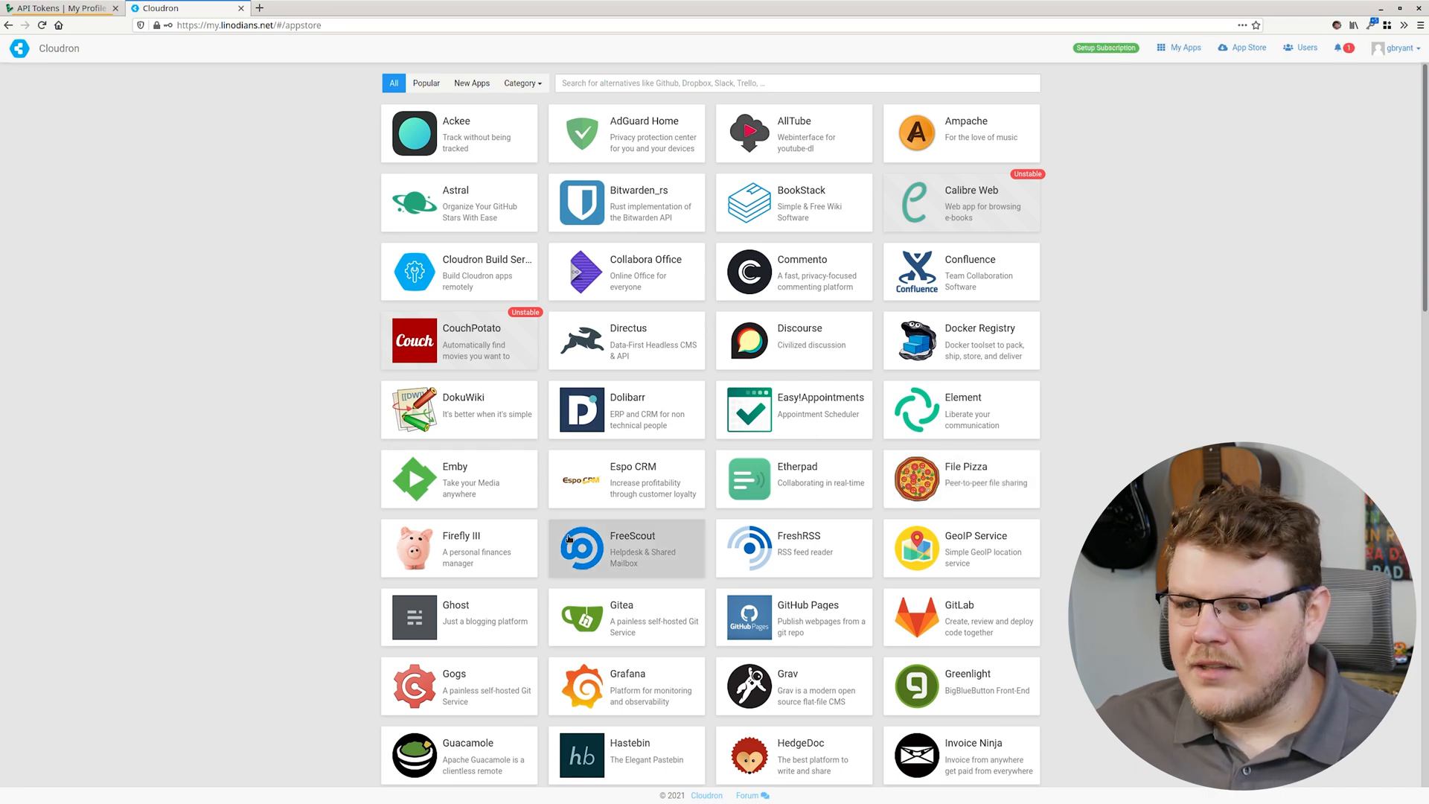
pyautogui.scroll(-3)
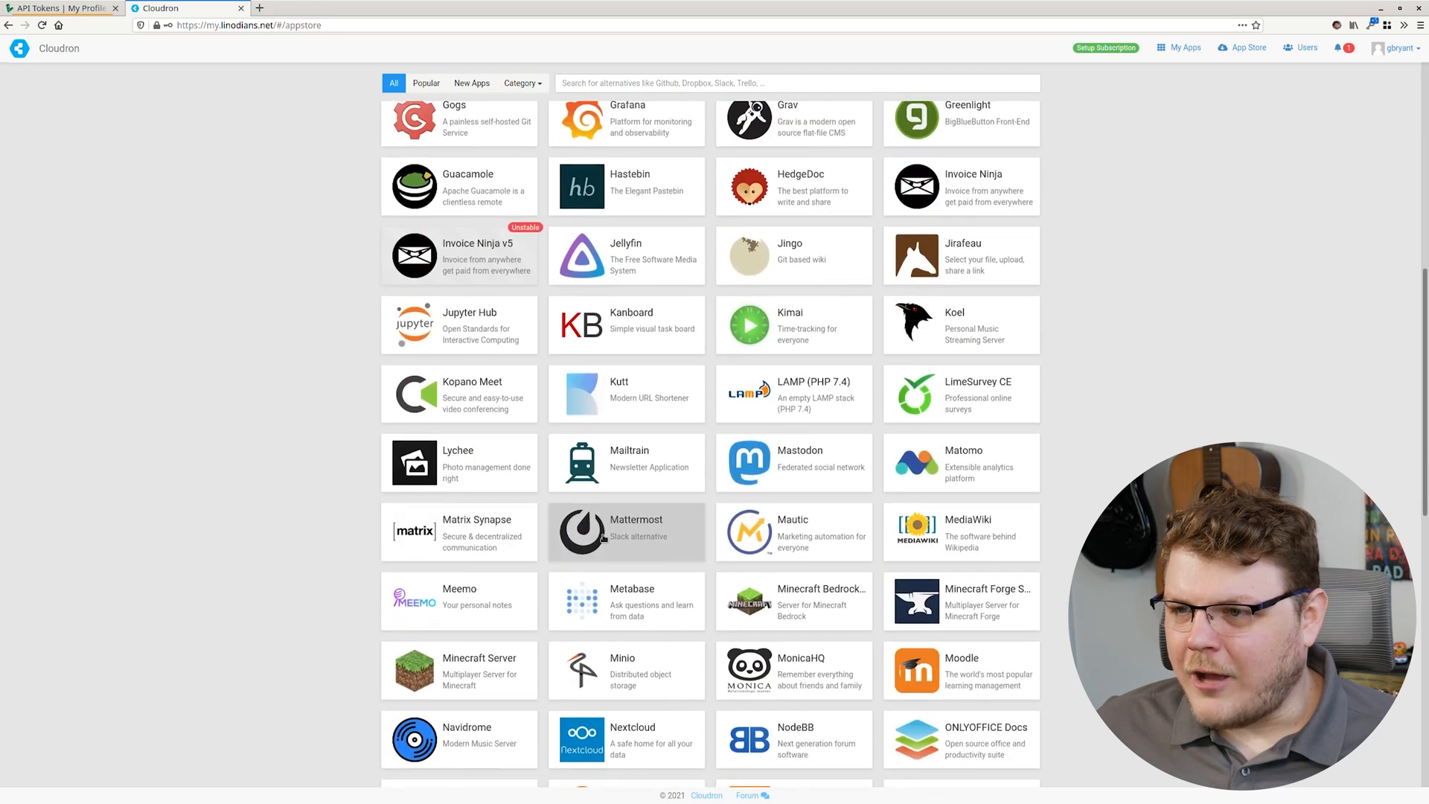
pyautogui.scroll(-3)
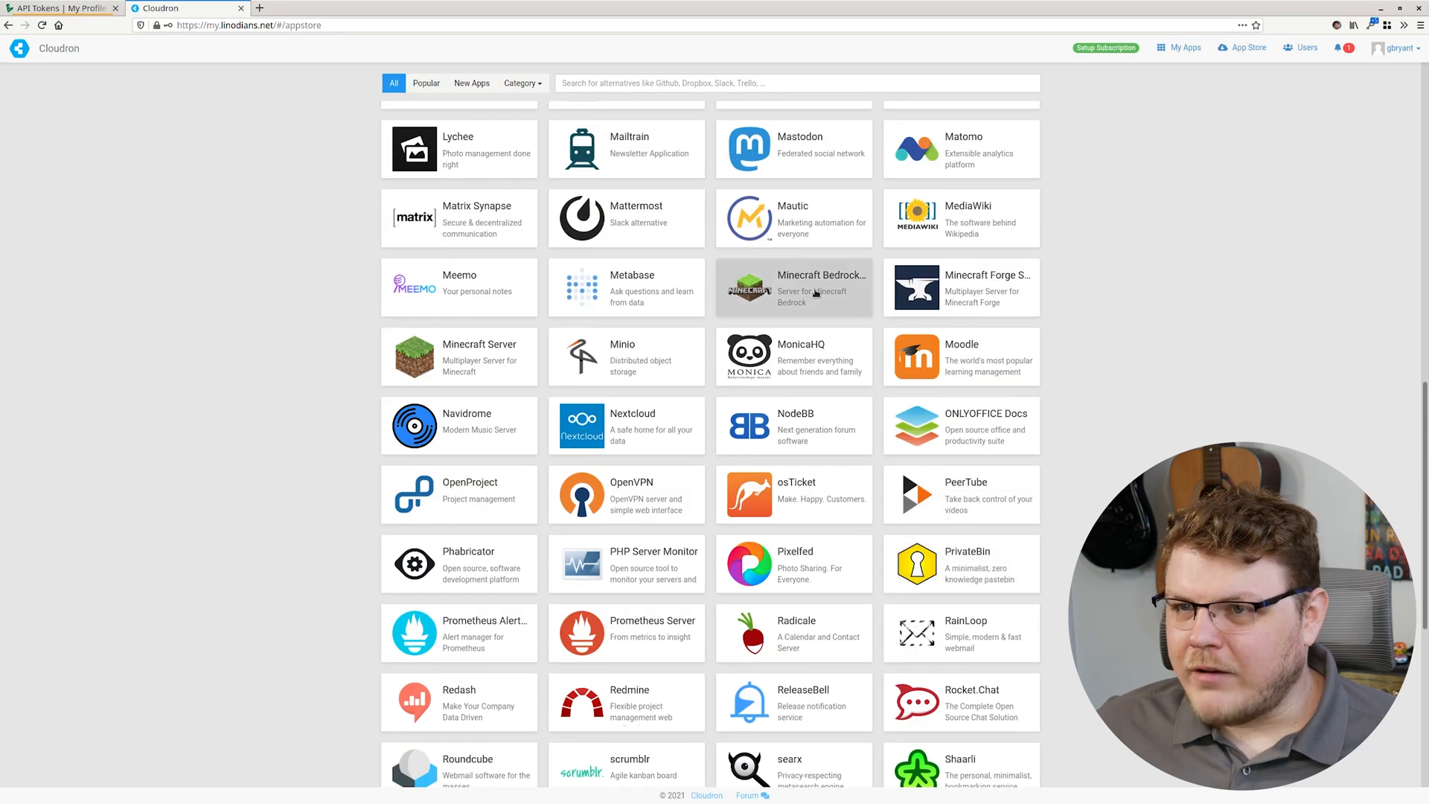
pyautogui.scroll(-3)
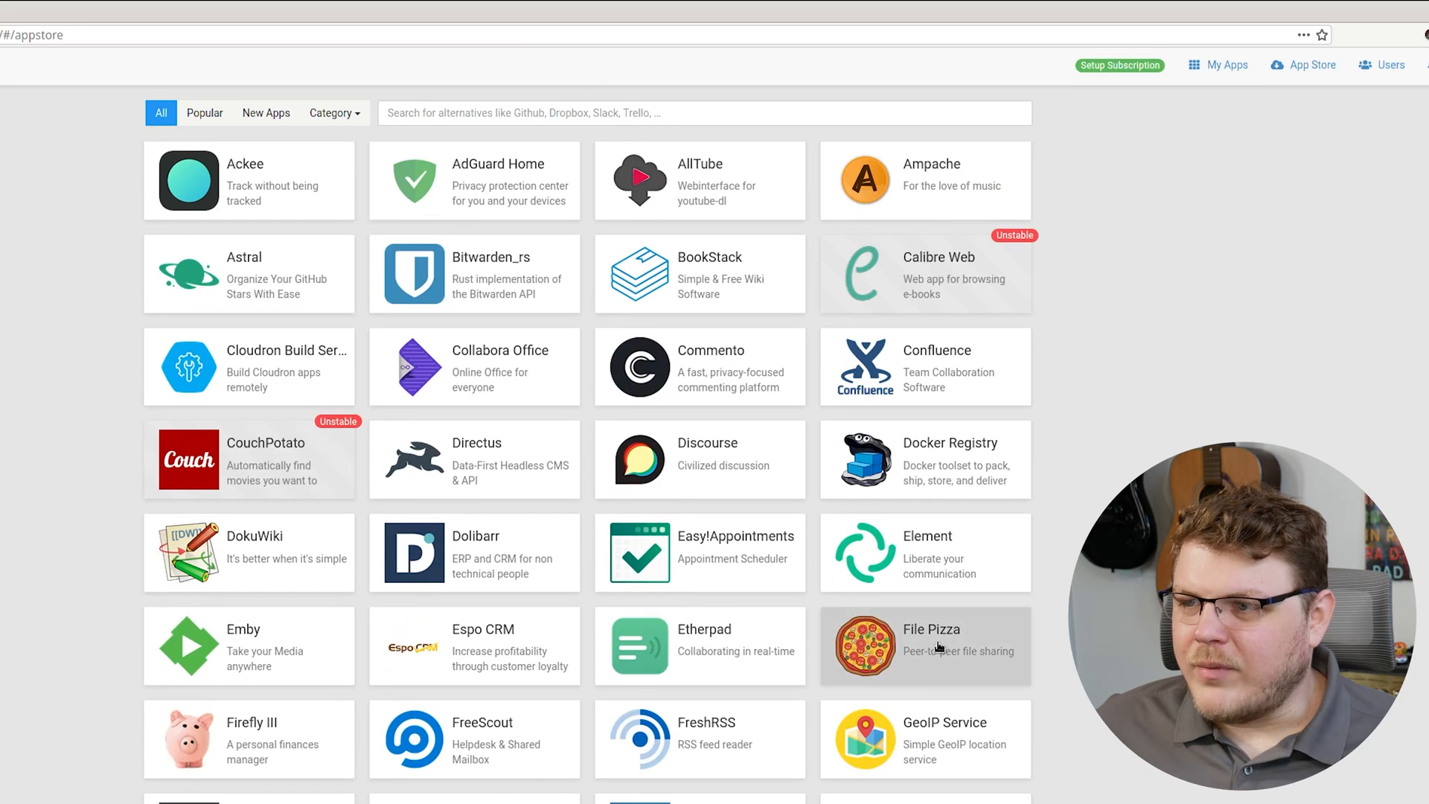
pyautogui.click(923, 644)
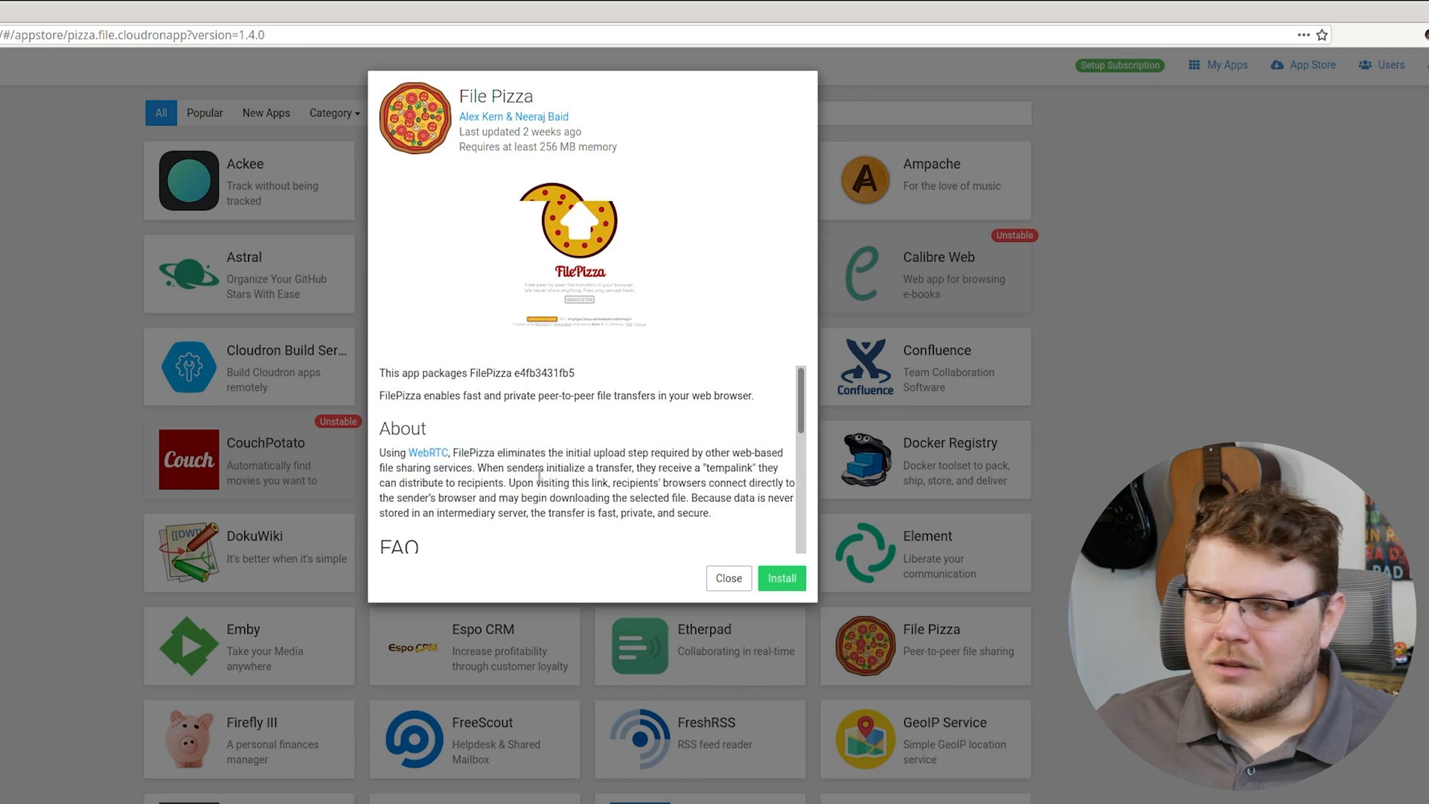
# Step: Install File Pizza at location 'pizza' (pizza.linodians.net), allowing all Cloudron users access
pyautogui.scroll(-3)
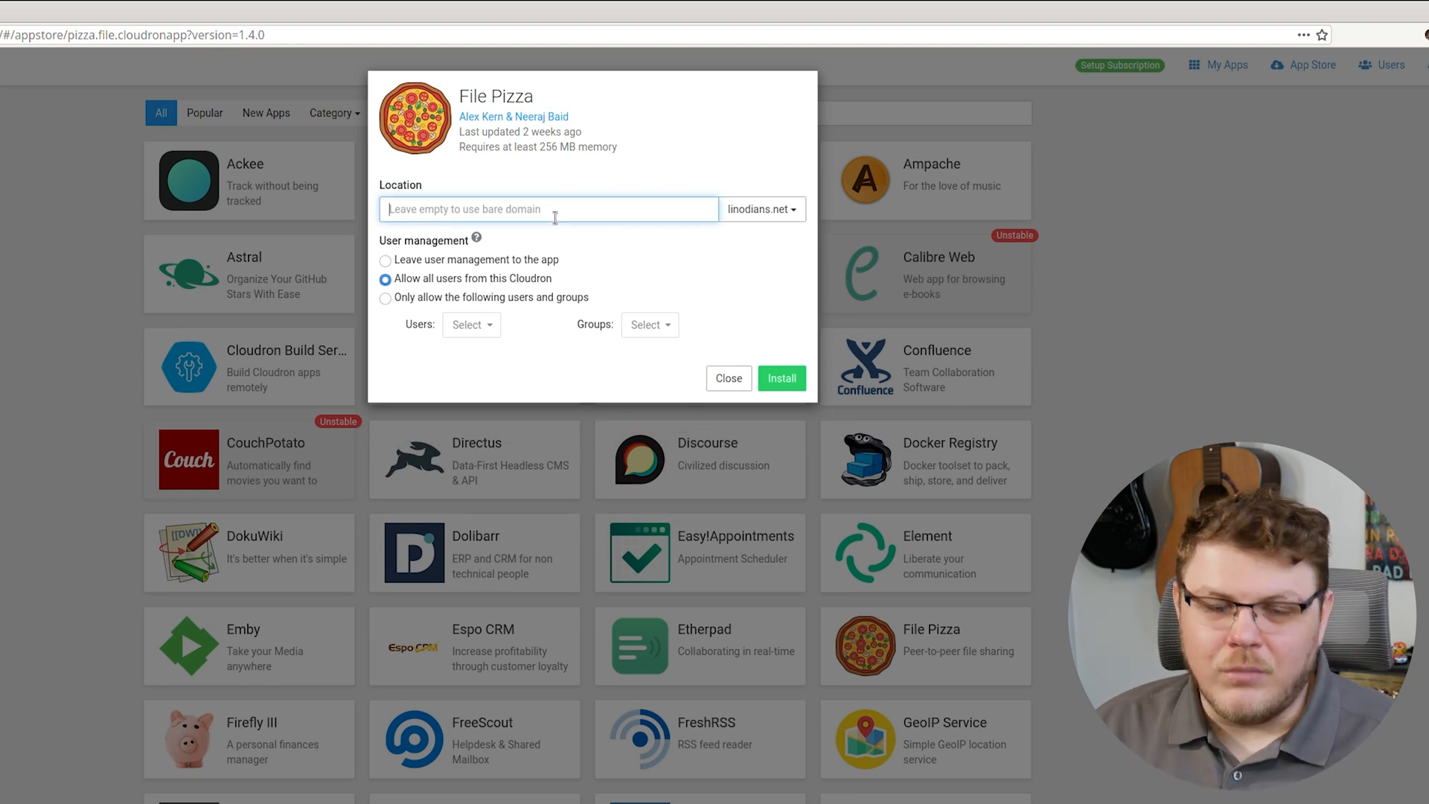
pyautogui.write('pi')
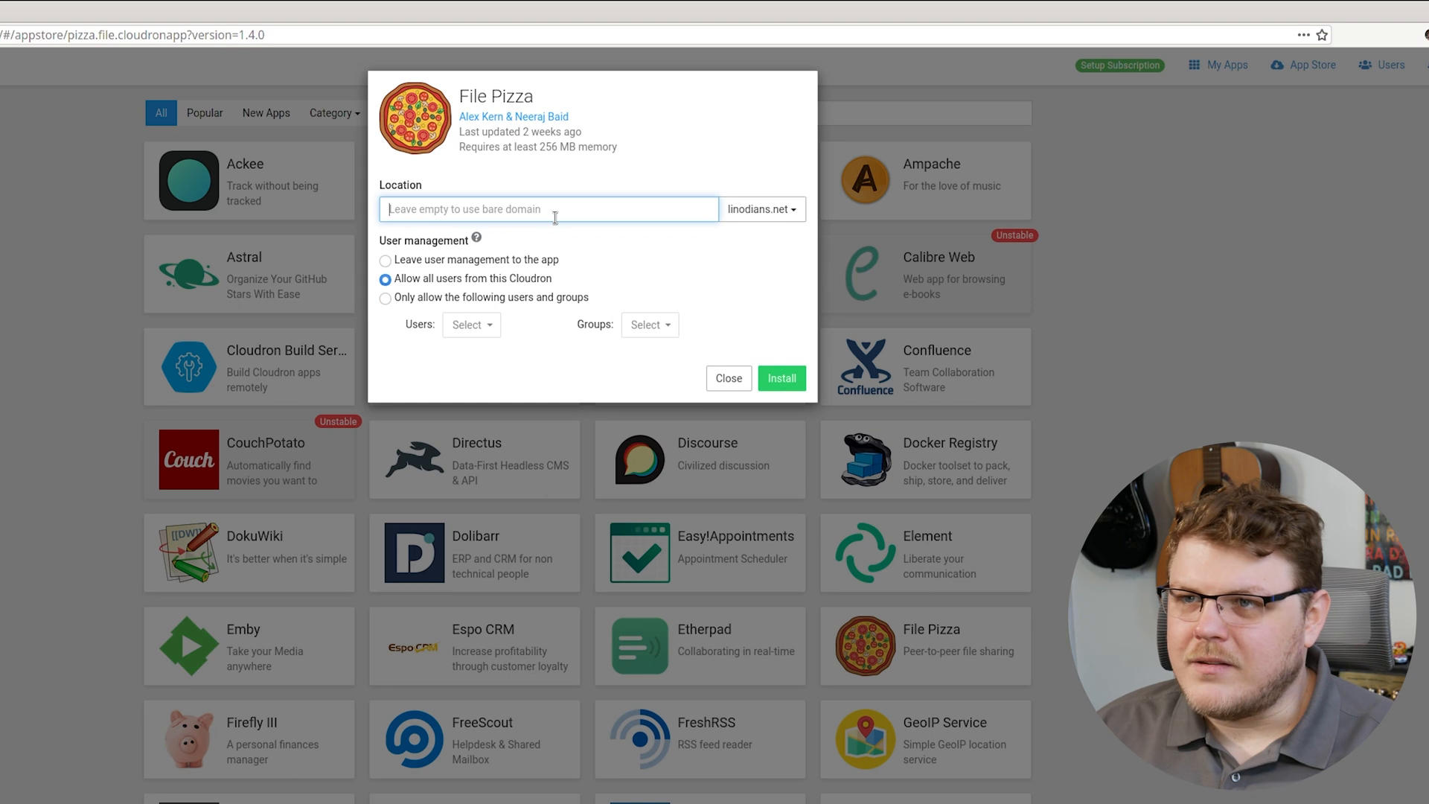
pyautogui.write('pizza')
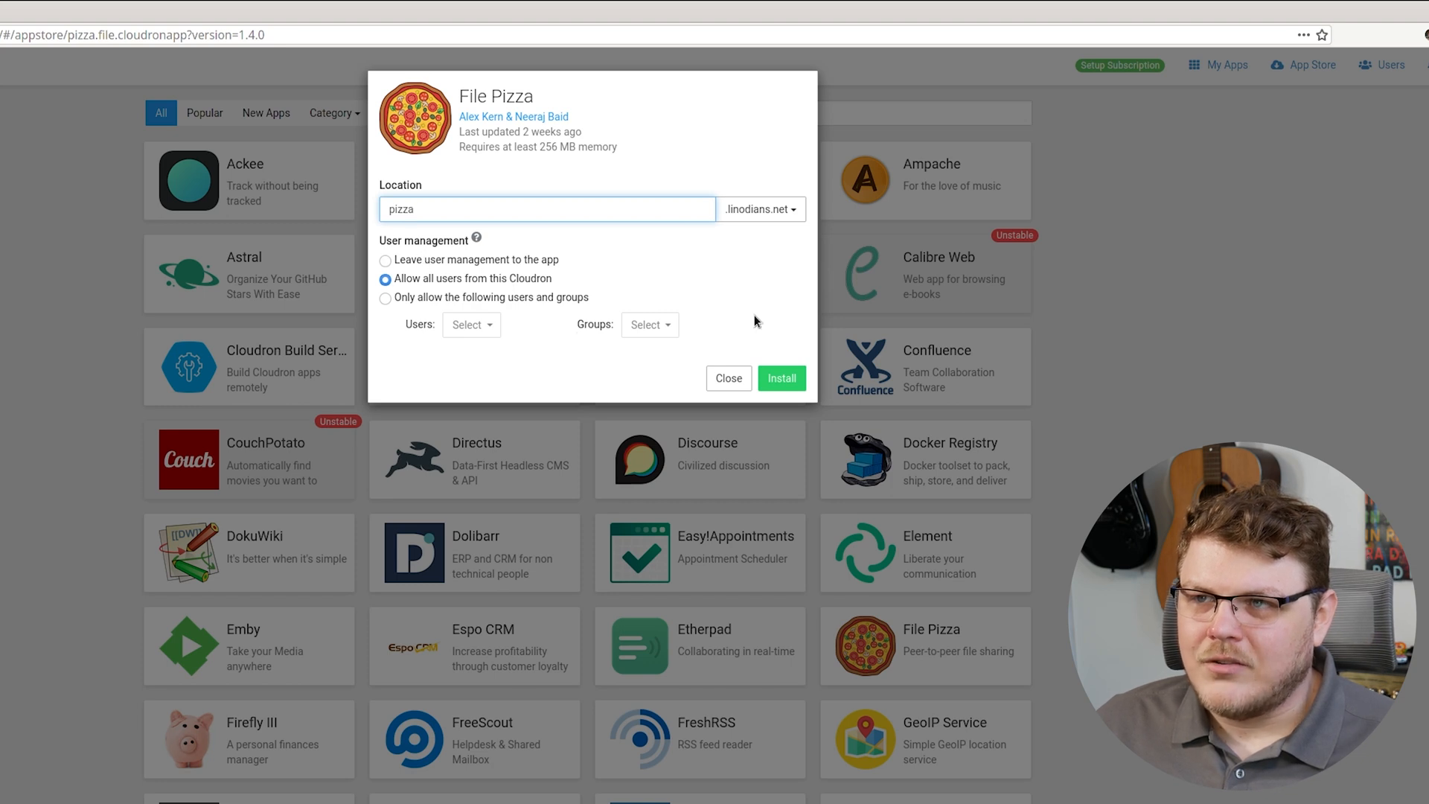
pyautogui.click(386, 298)
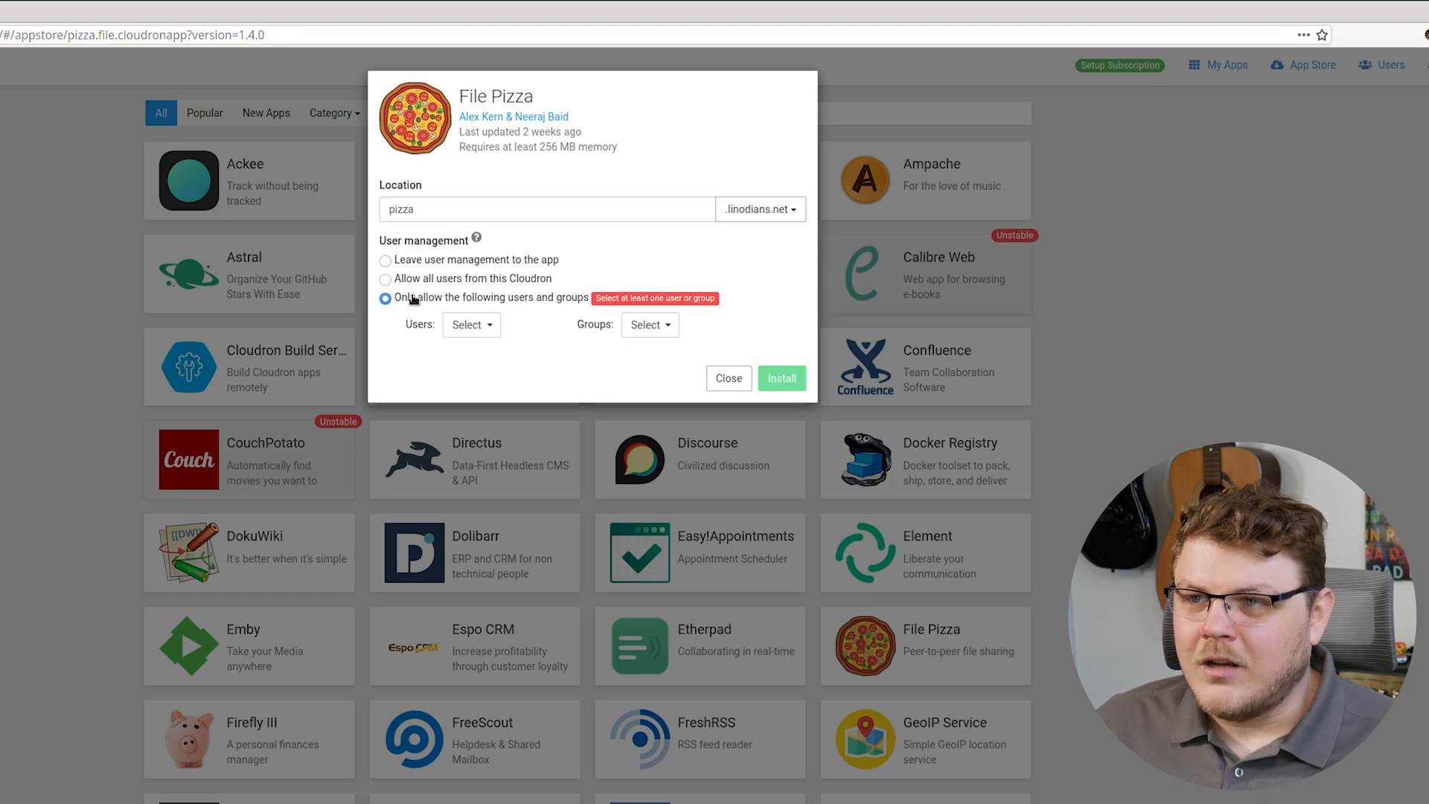
pyautogui.click(472, 325)
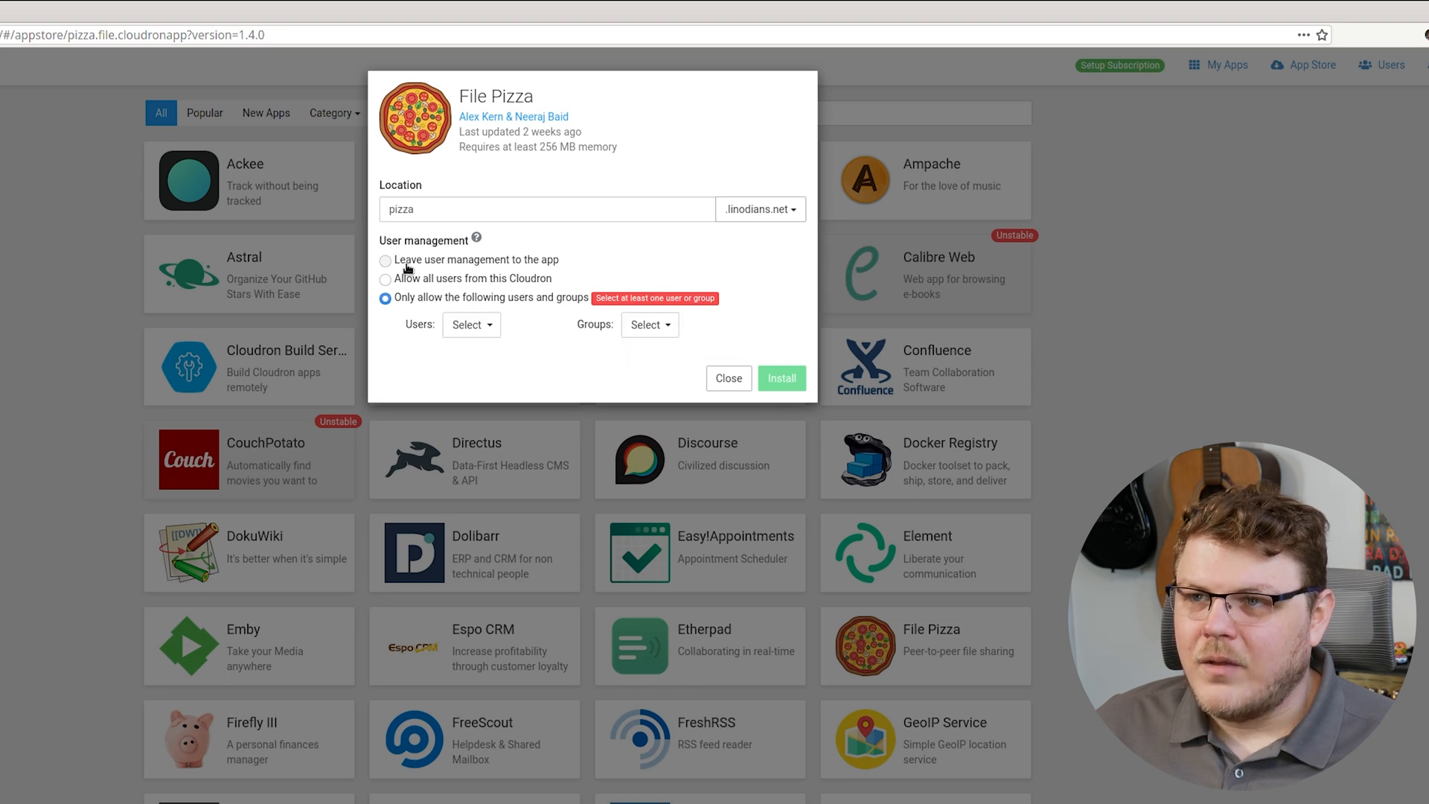
pyautogui.click(384, 278)
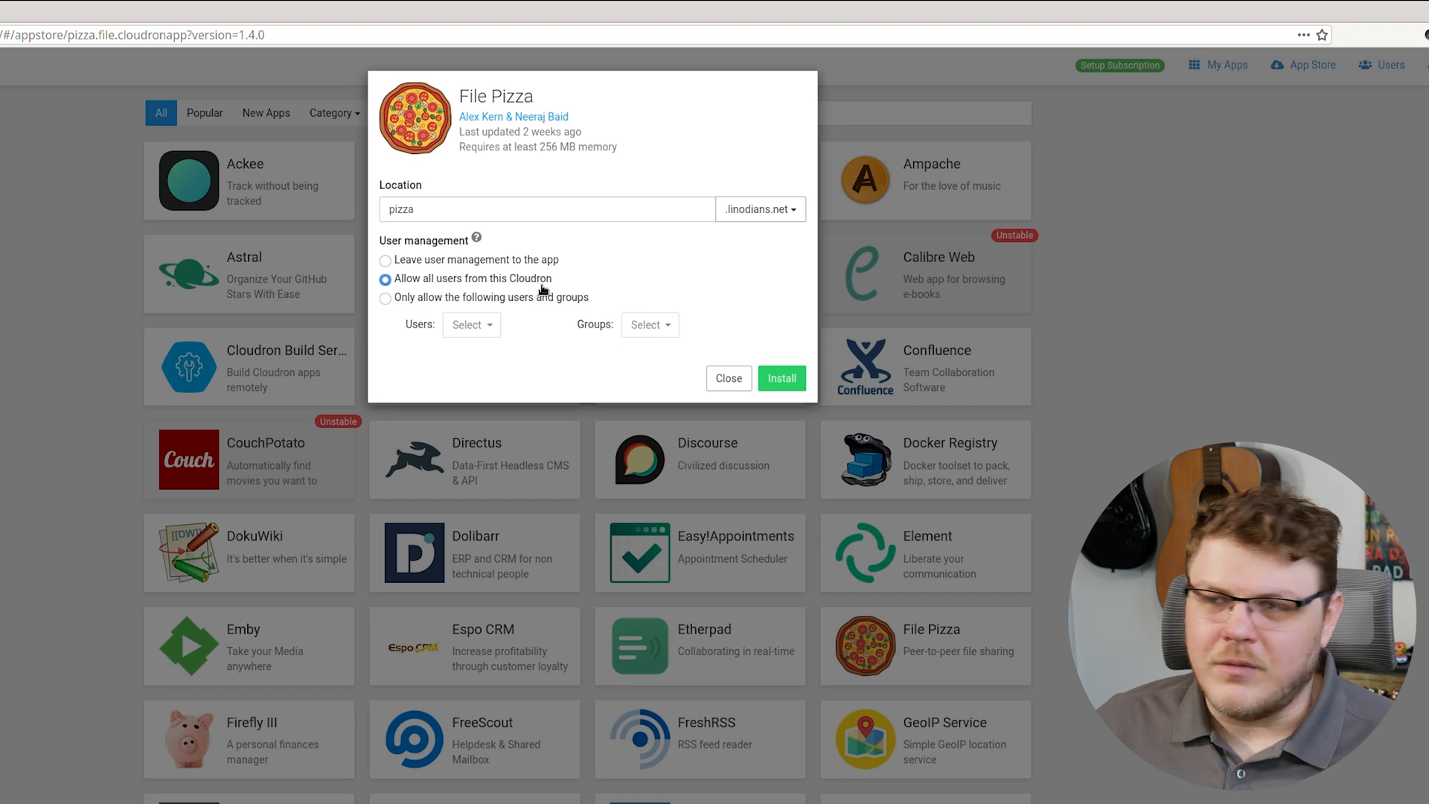
pyautogui.click(782, 377)
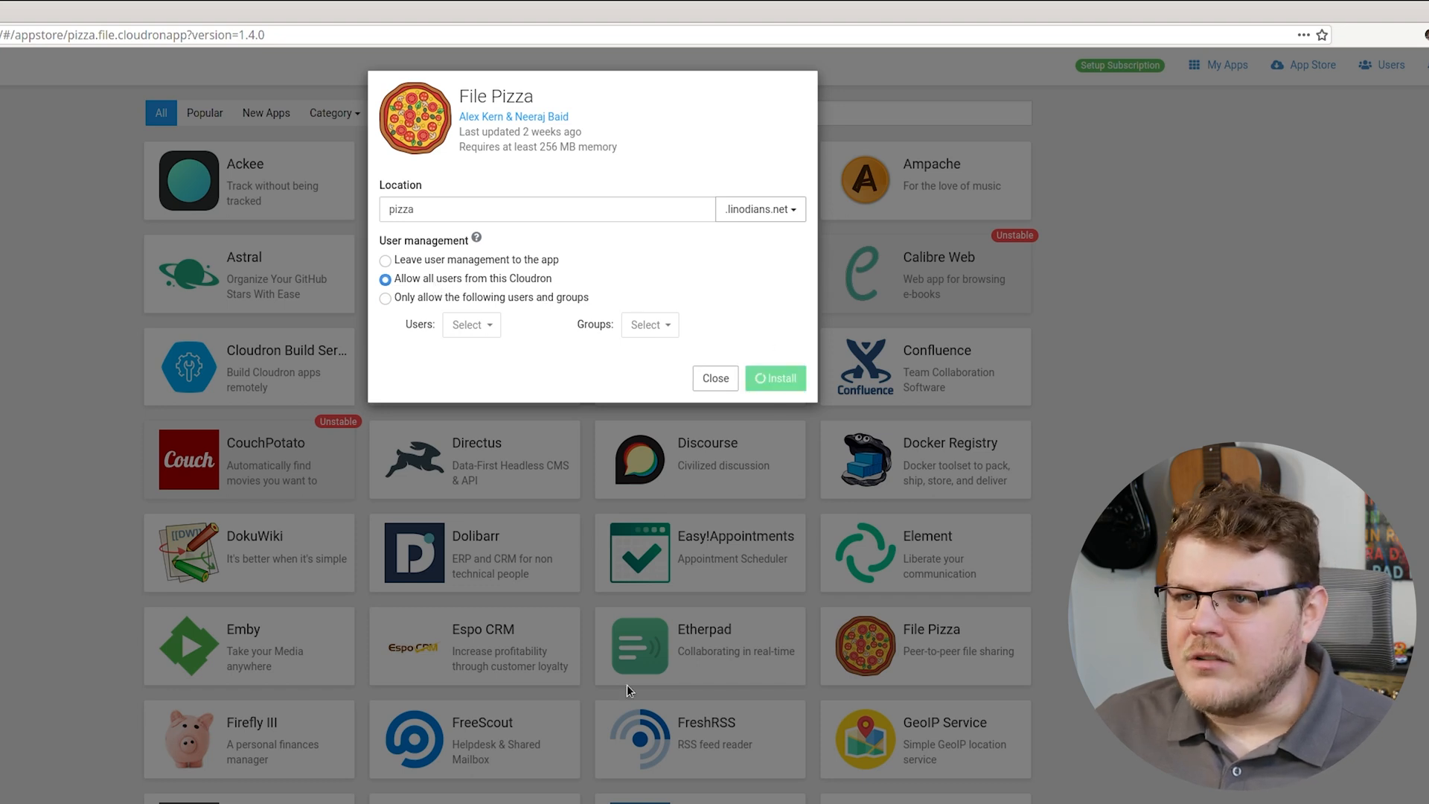
pyautogui.click(774, 378)
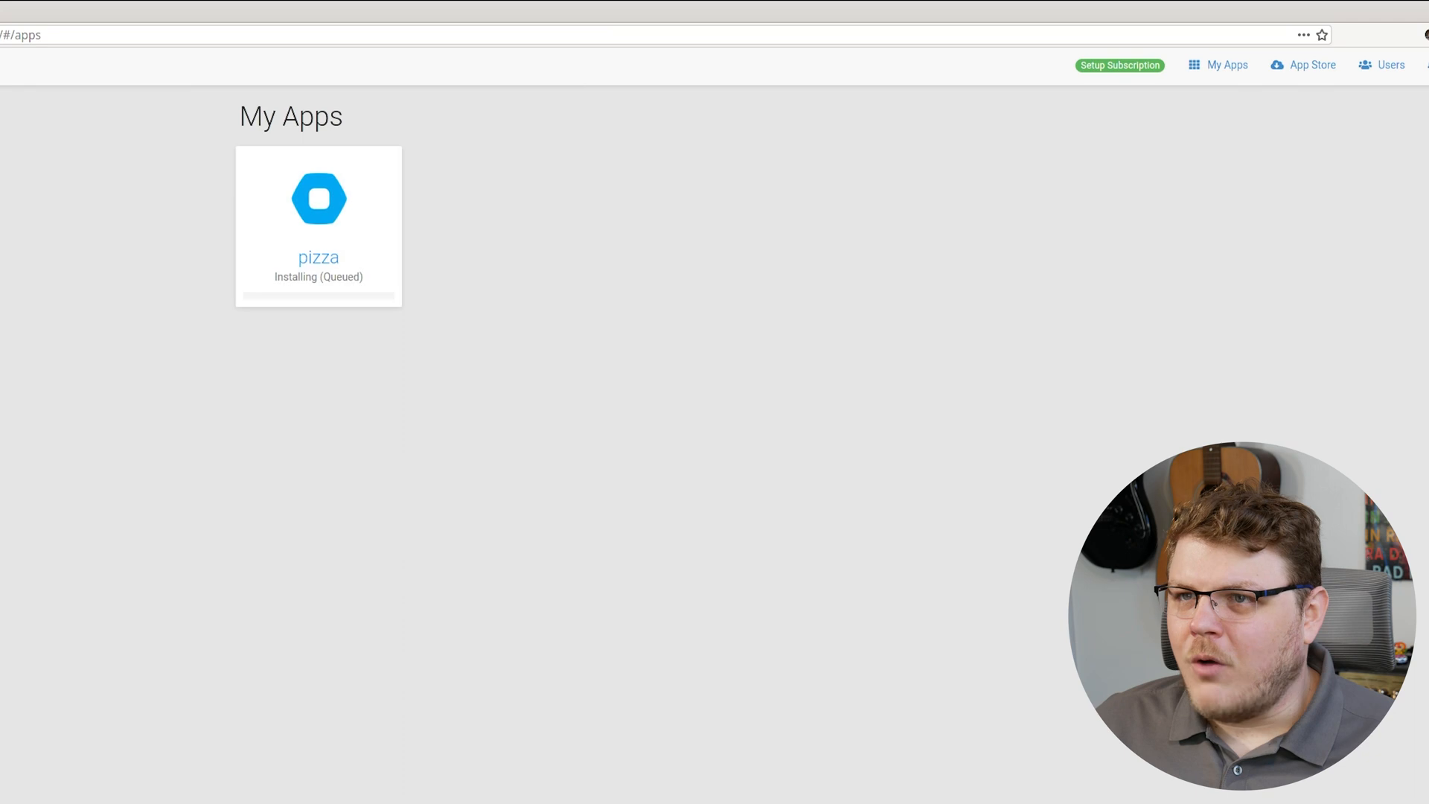
pyautogui.moveTo(438, 551)
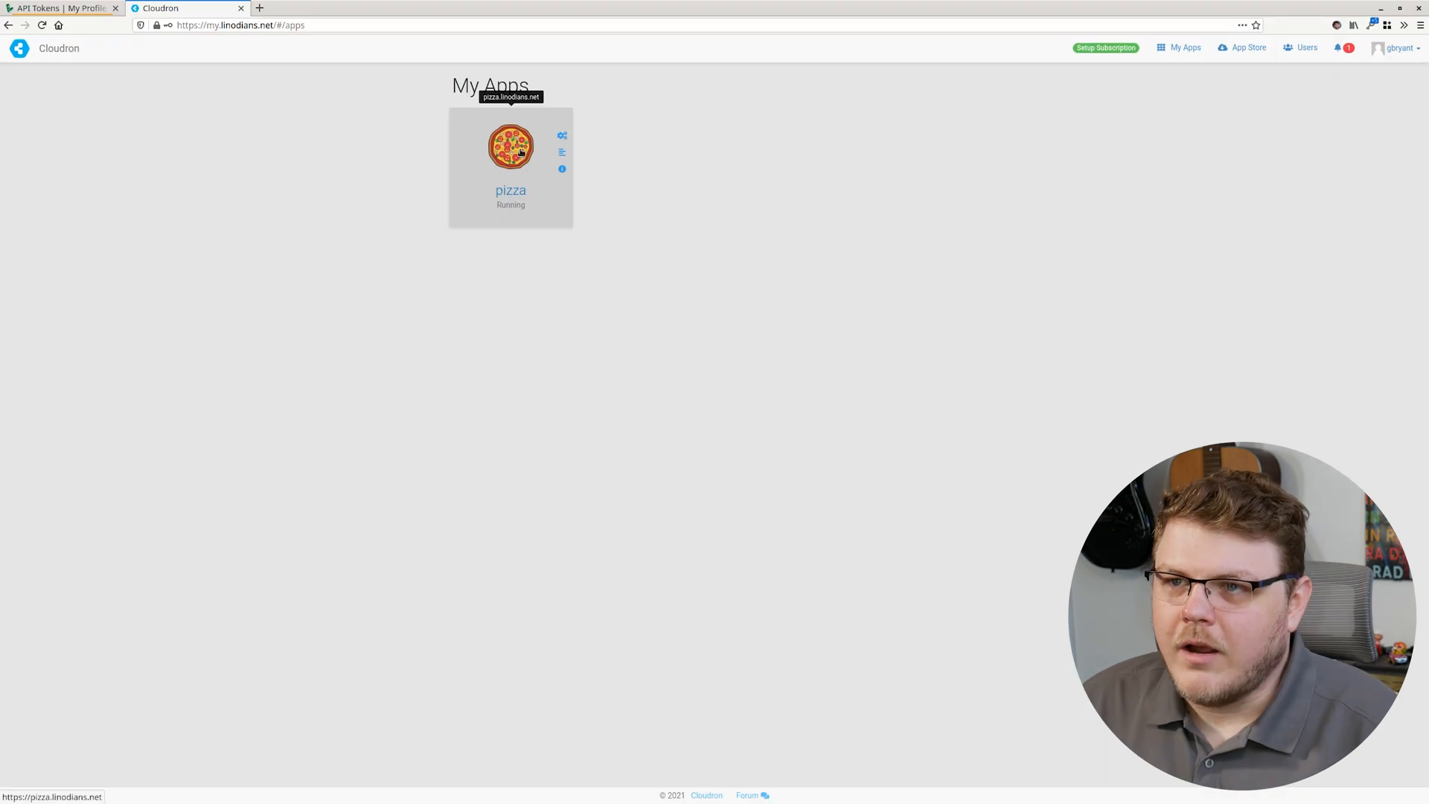
# Step: Launch the running pizza app from its Cloudron tile into its own tab
pyautogui.click(511, 147)
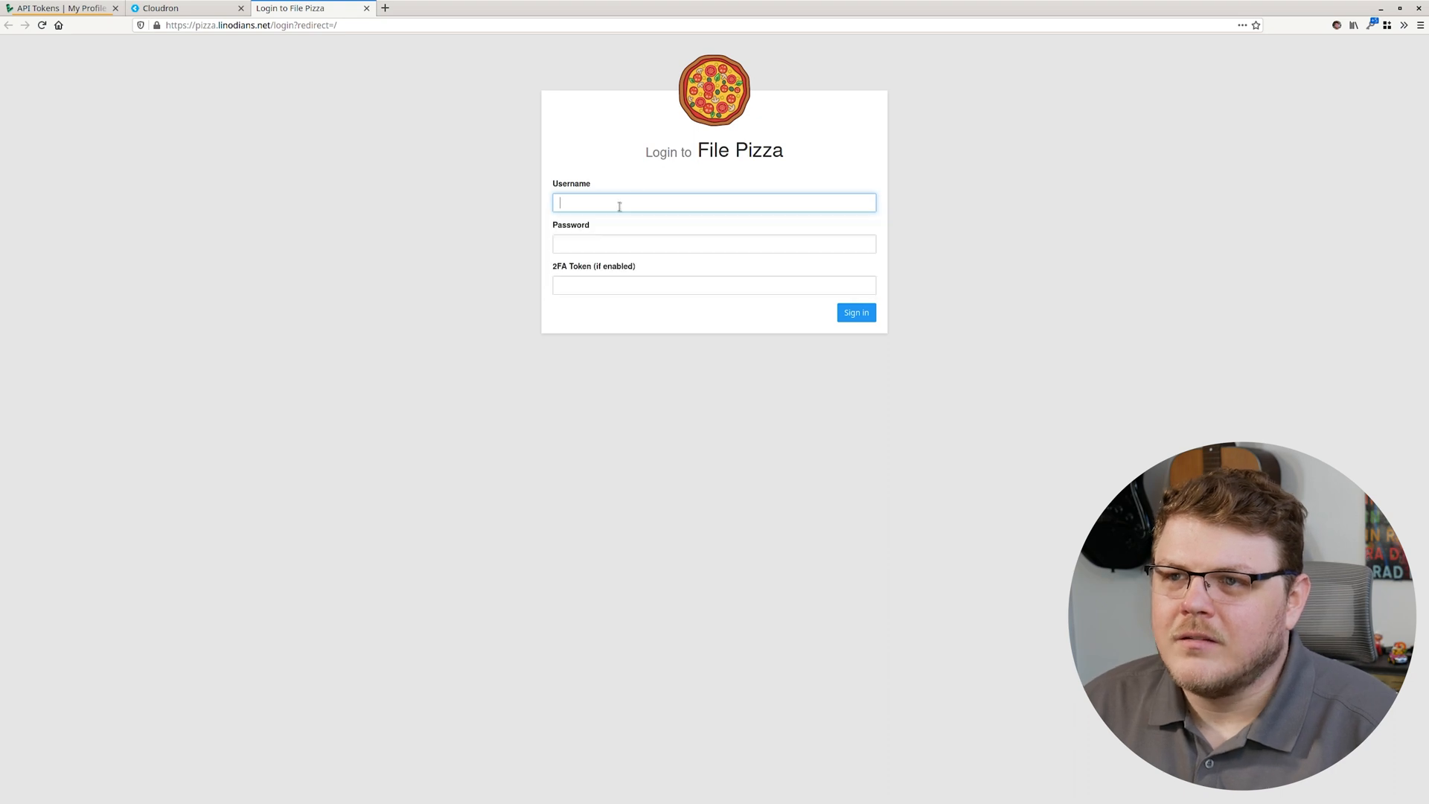
# Step: Sign in to File Pizza as gbryant with the Cloudron password
pyautogui.click(855, 313)
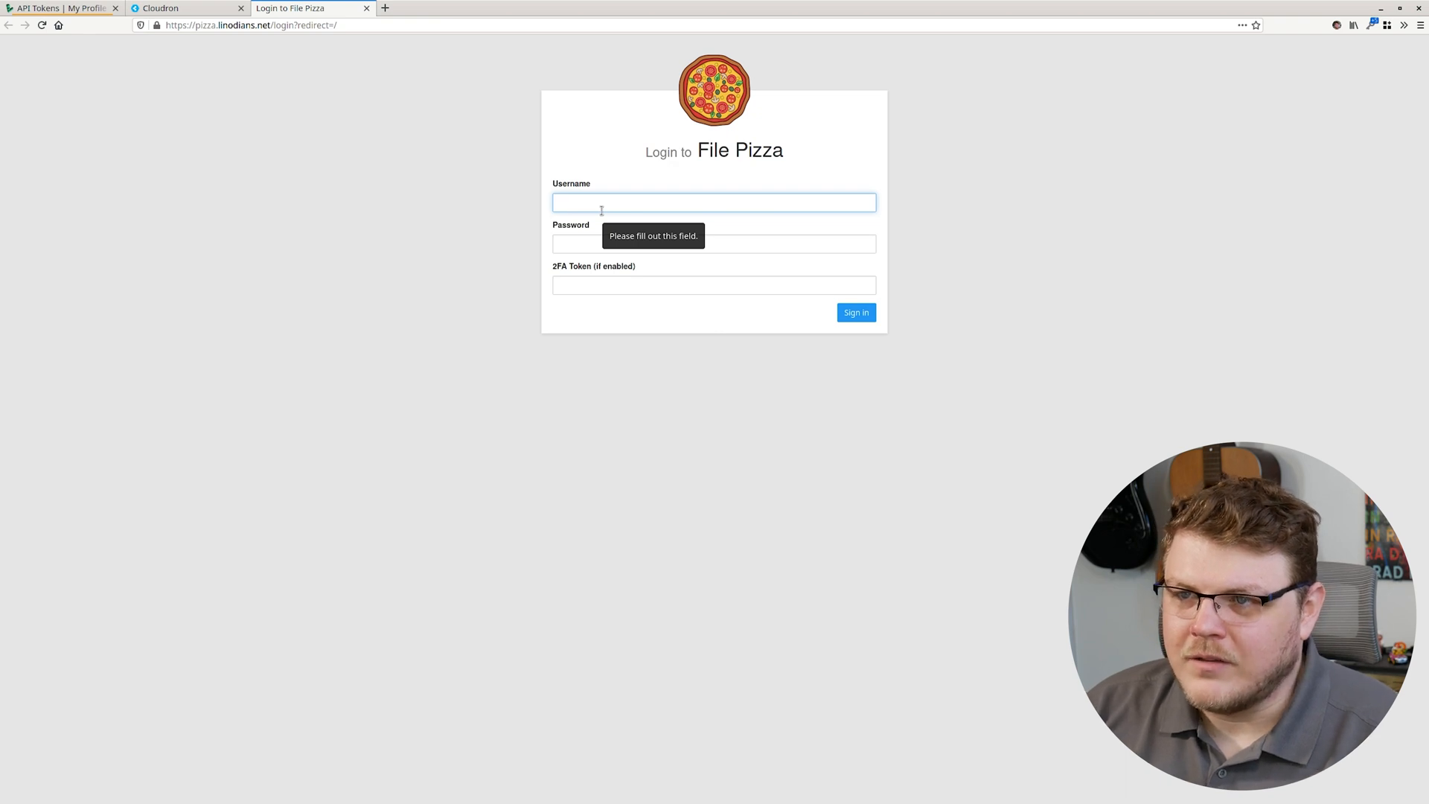
pyautogui.write('gbryant')
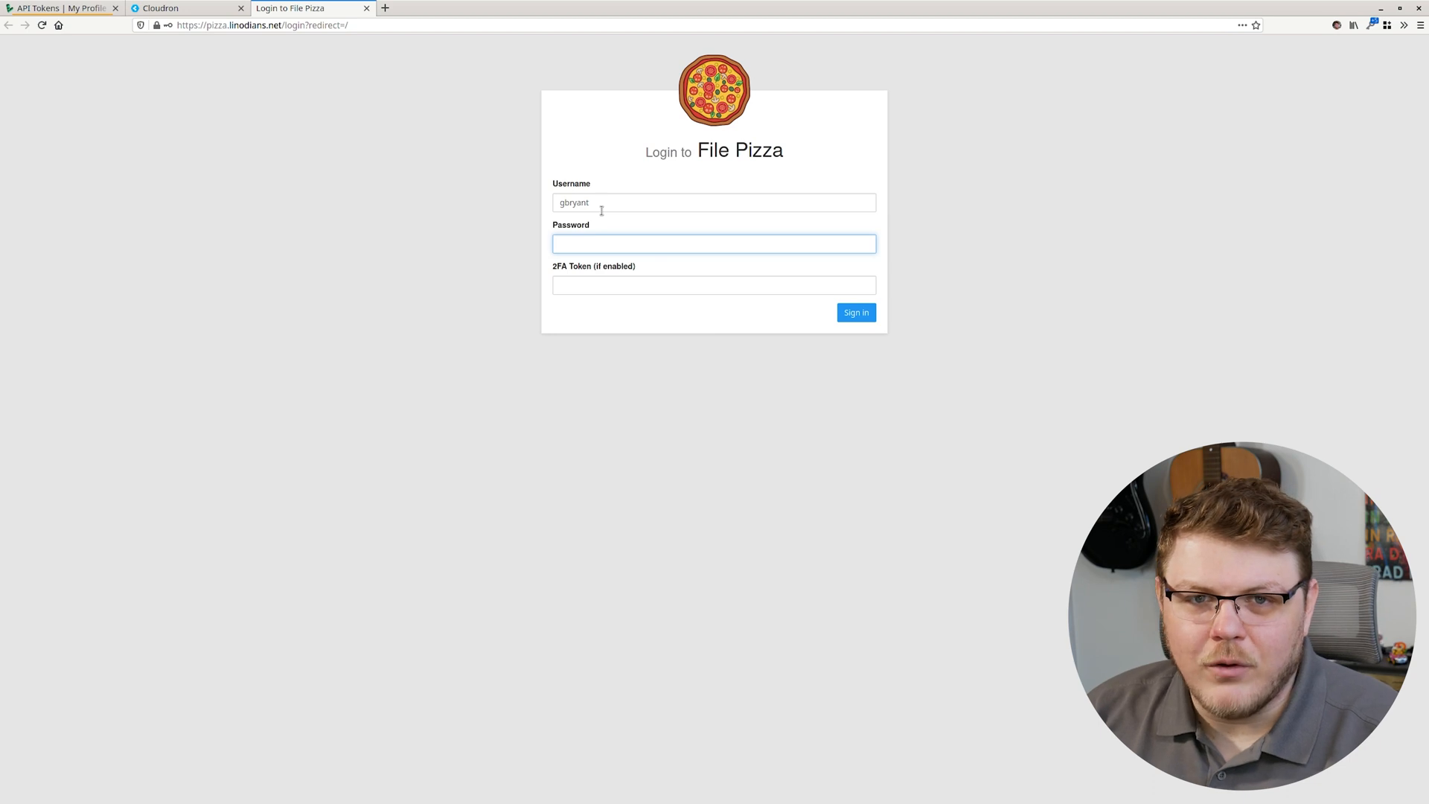
pyautogui.click(713, 243)
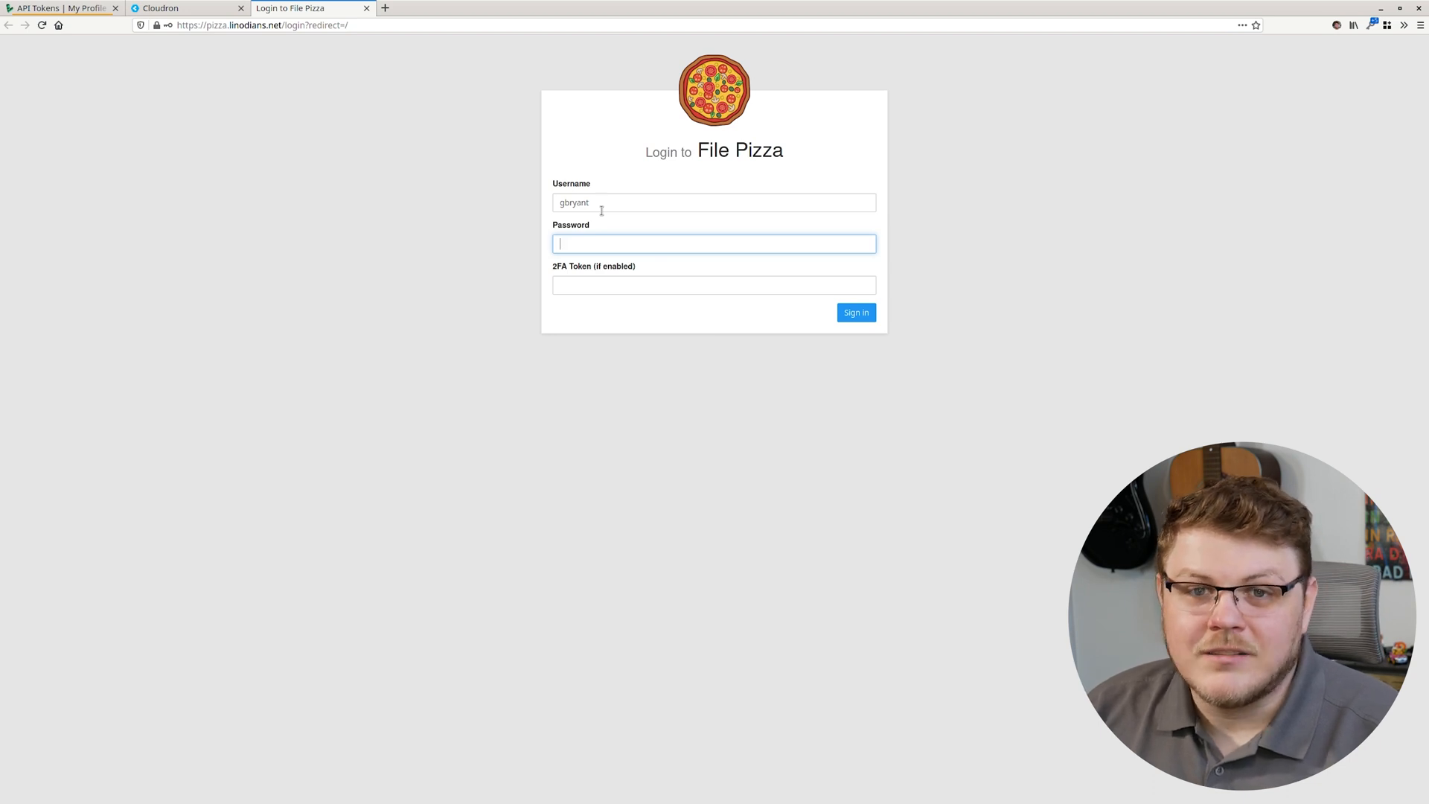
pyautogui.write('password')
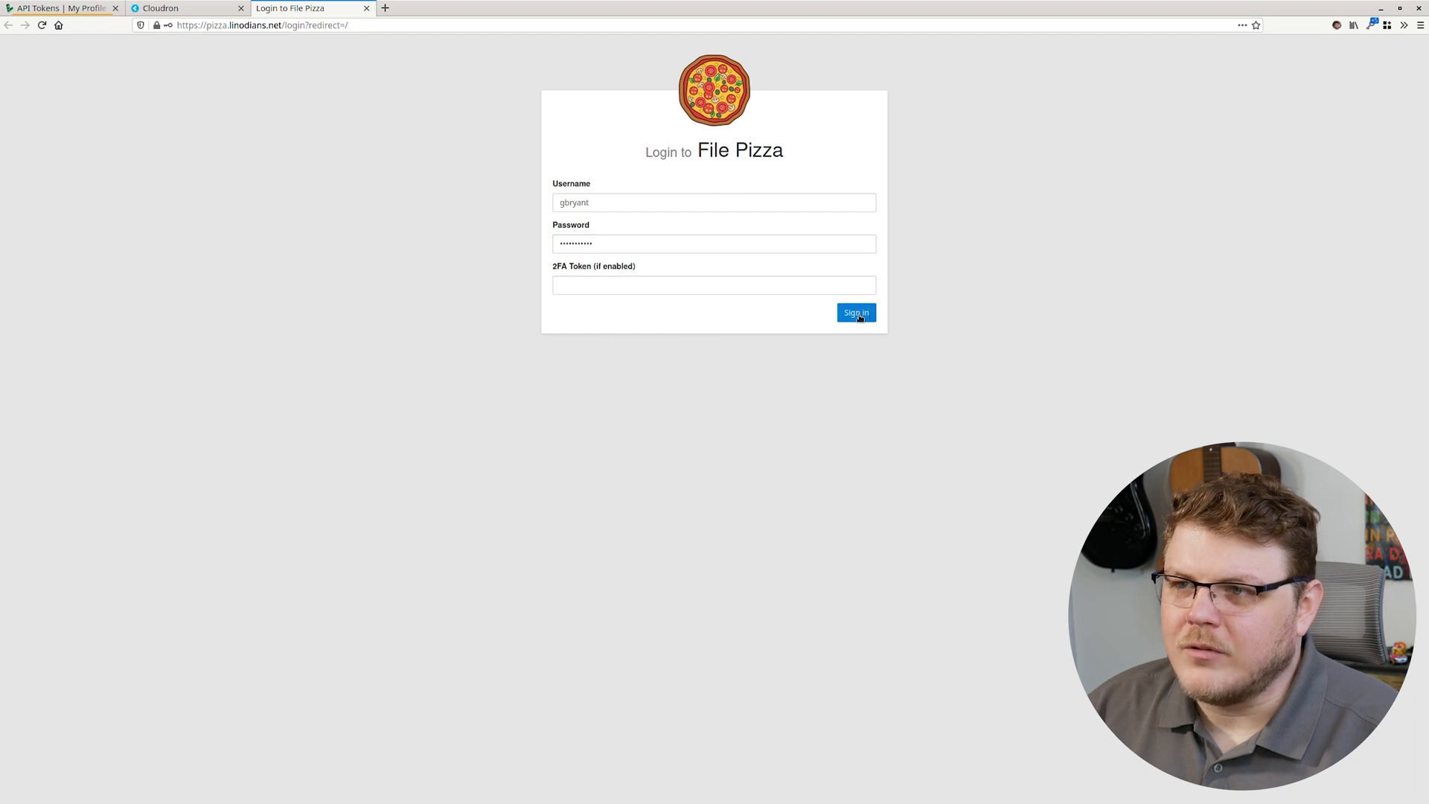
pyautogui.click(854, 312)
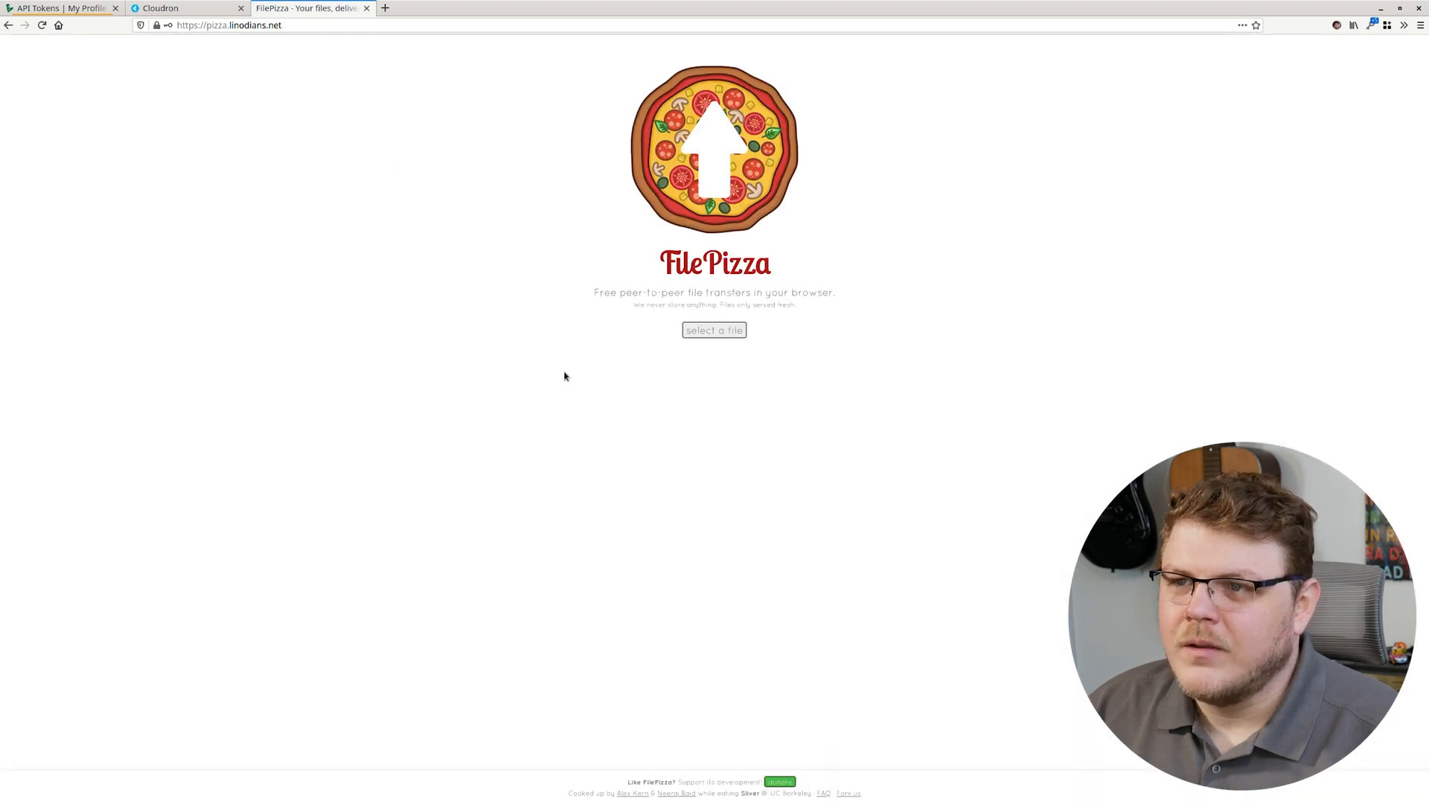
pyautogui.moveTo(713, 322)
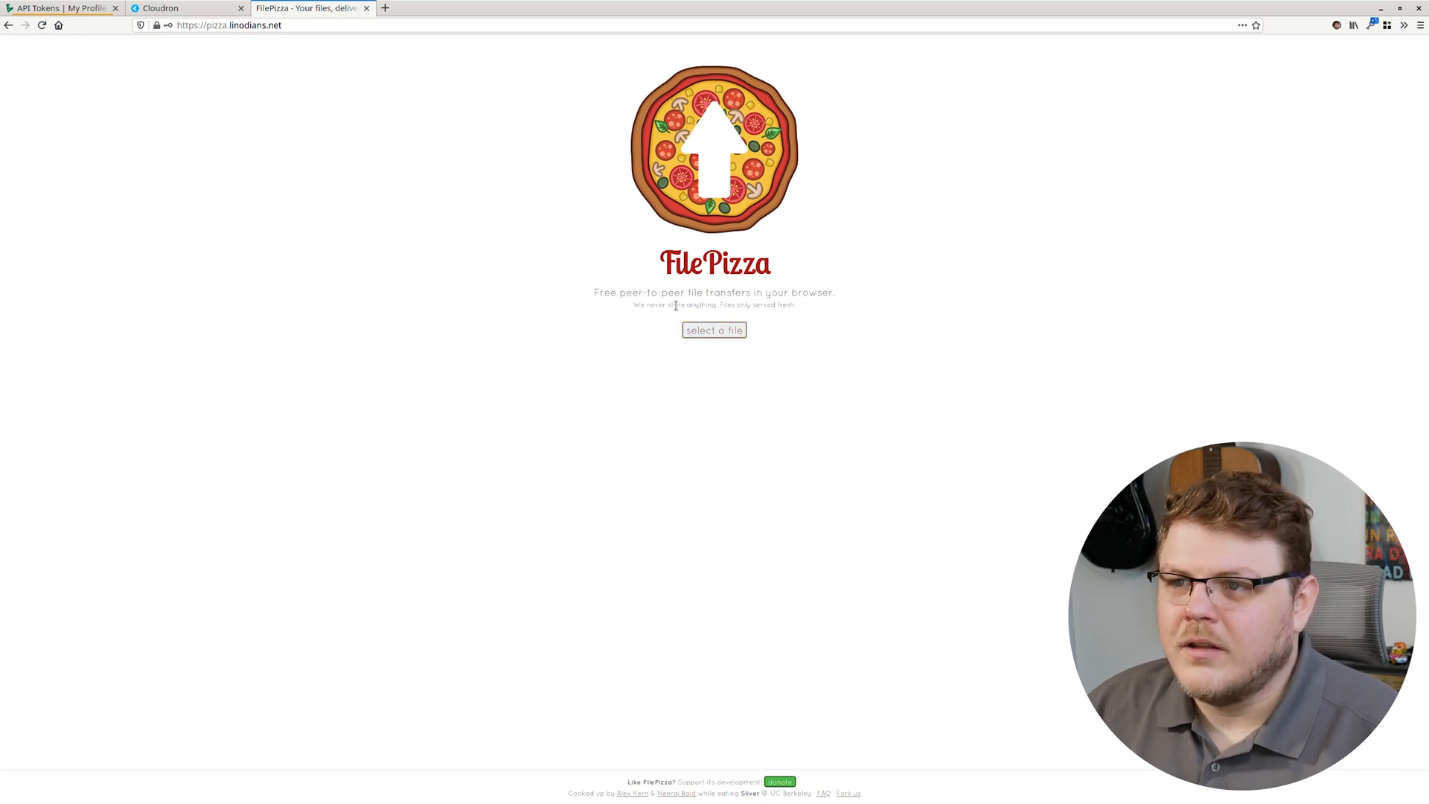
# Step: Share small.png from Recent files, producing its download link and QR code
pyautogui.click(713, 331)
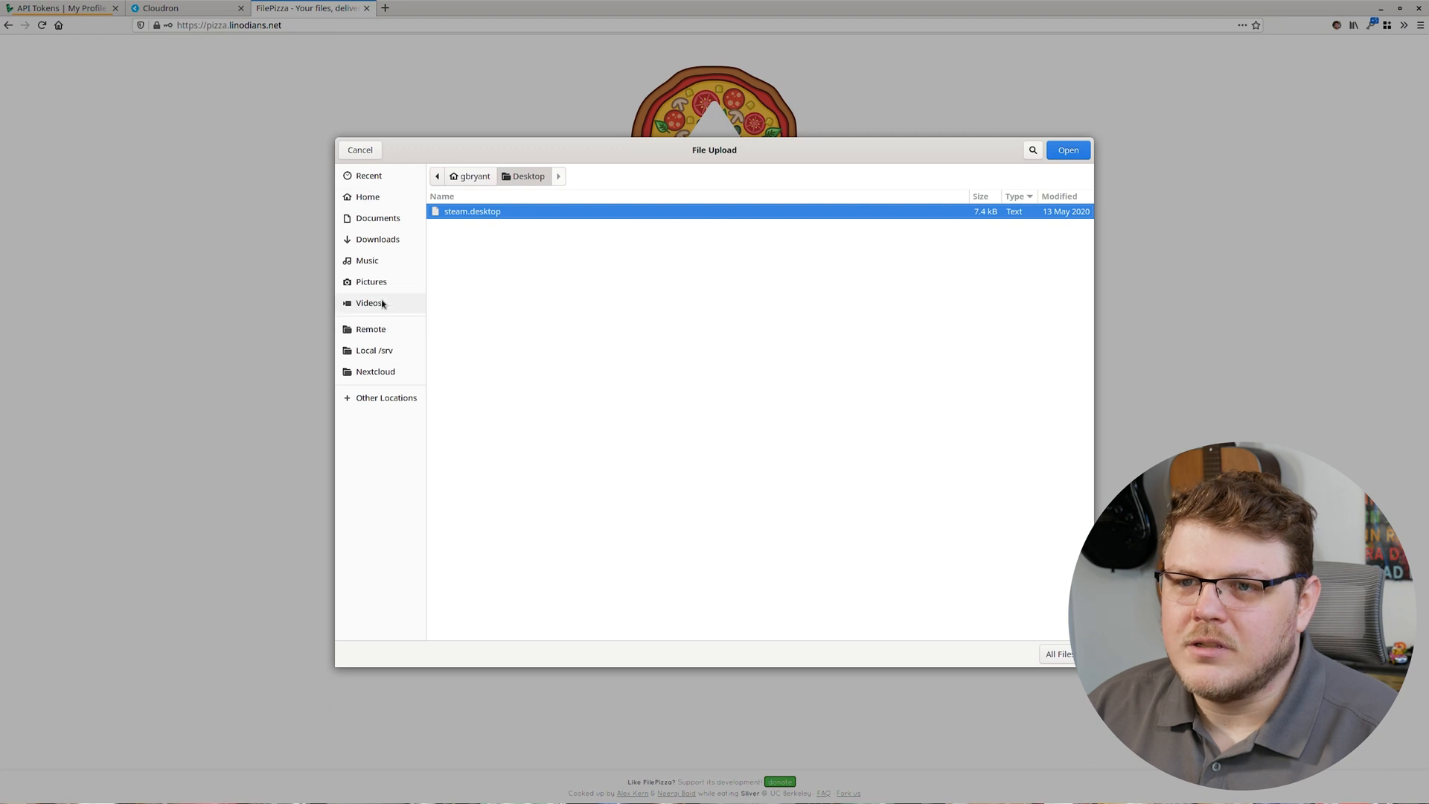
pyautogui.click(369, 302)
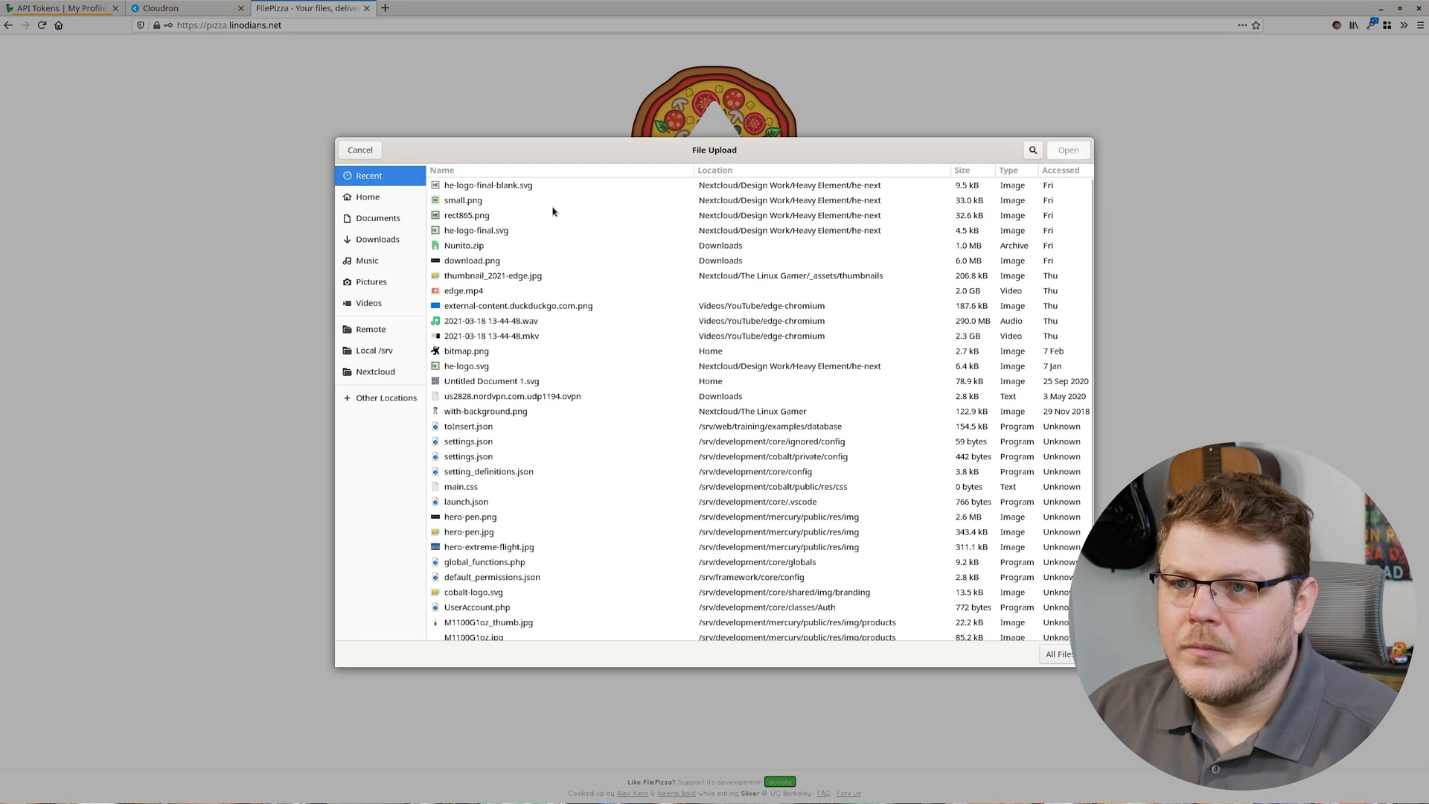
pyautogui.click(463, 199)
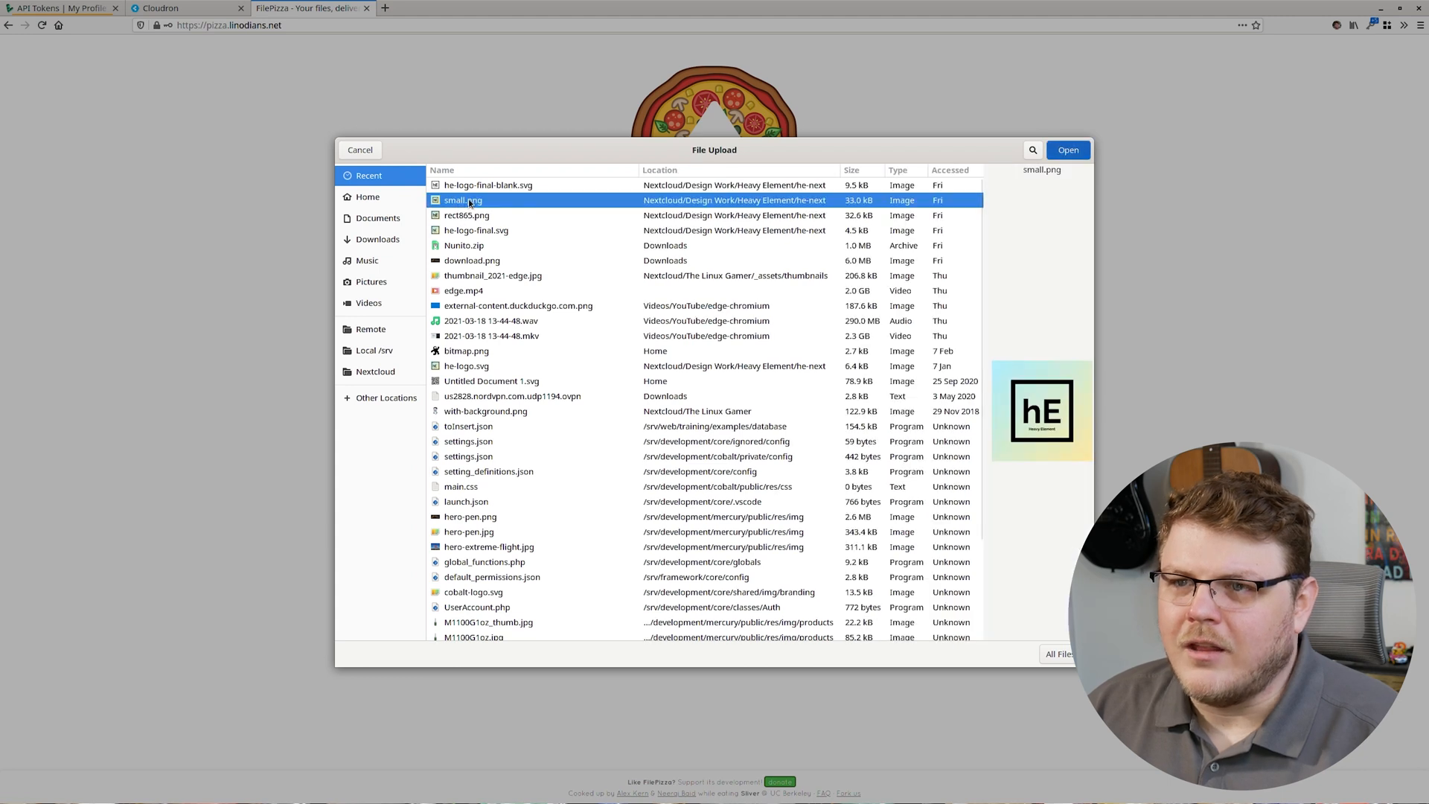
pyautogui.click(1067, 148)
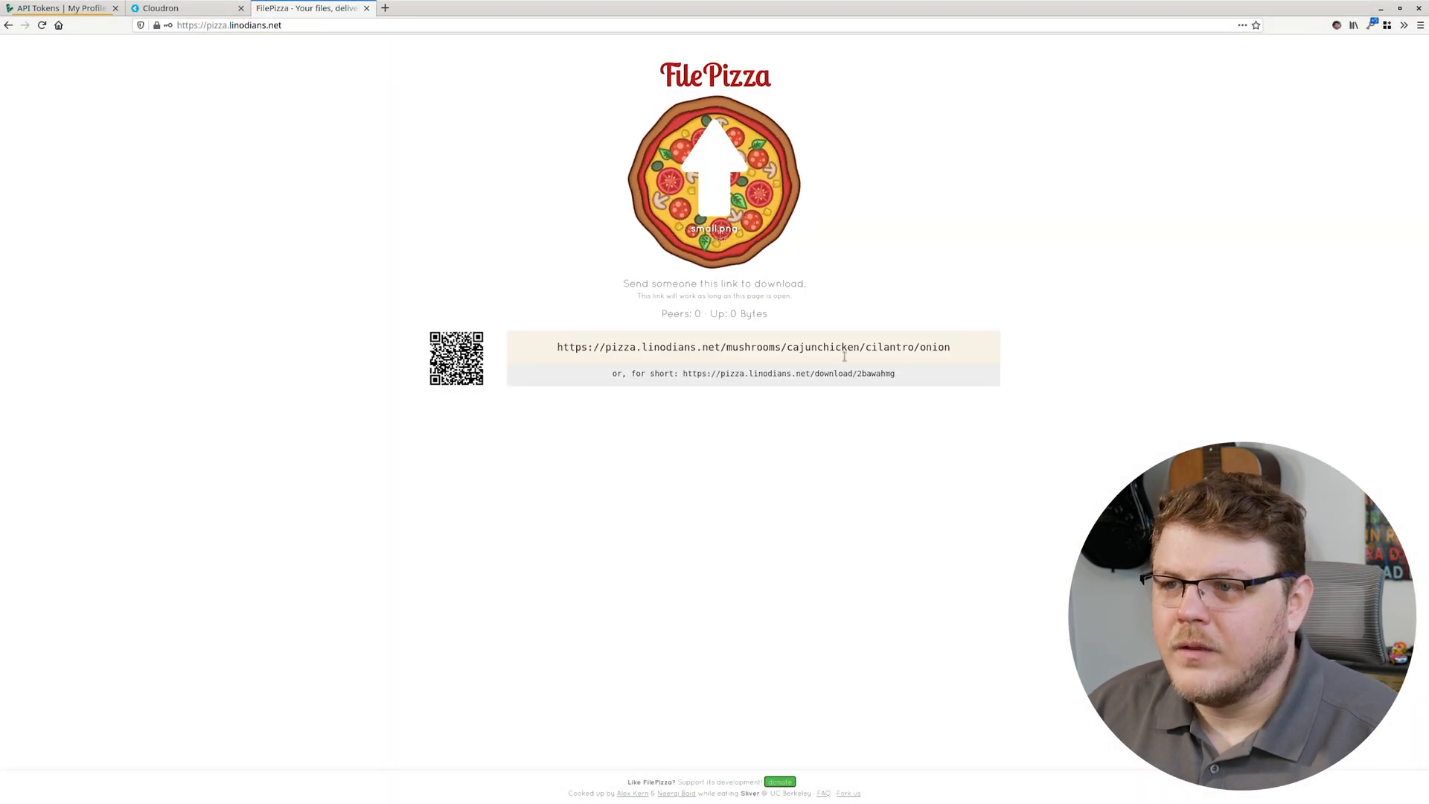